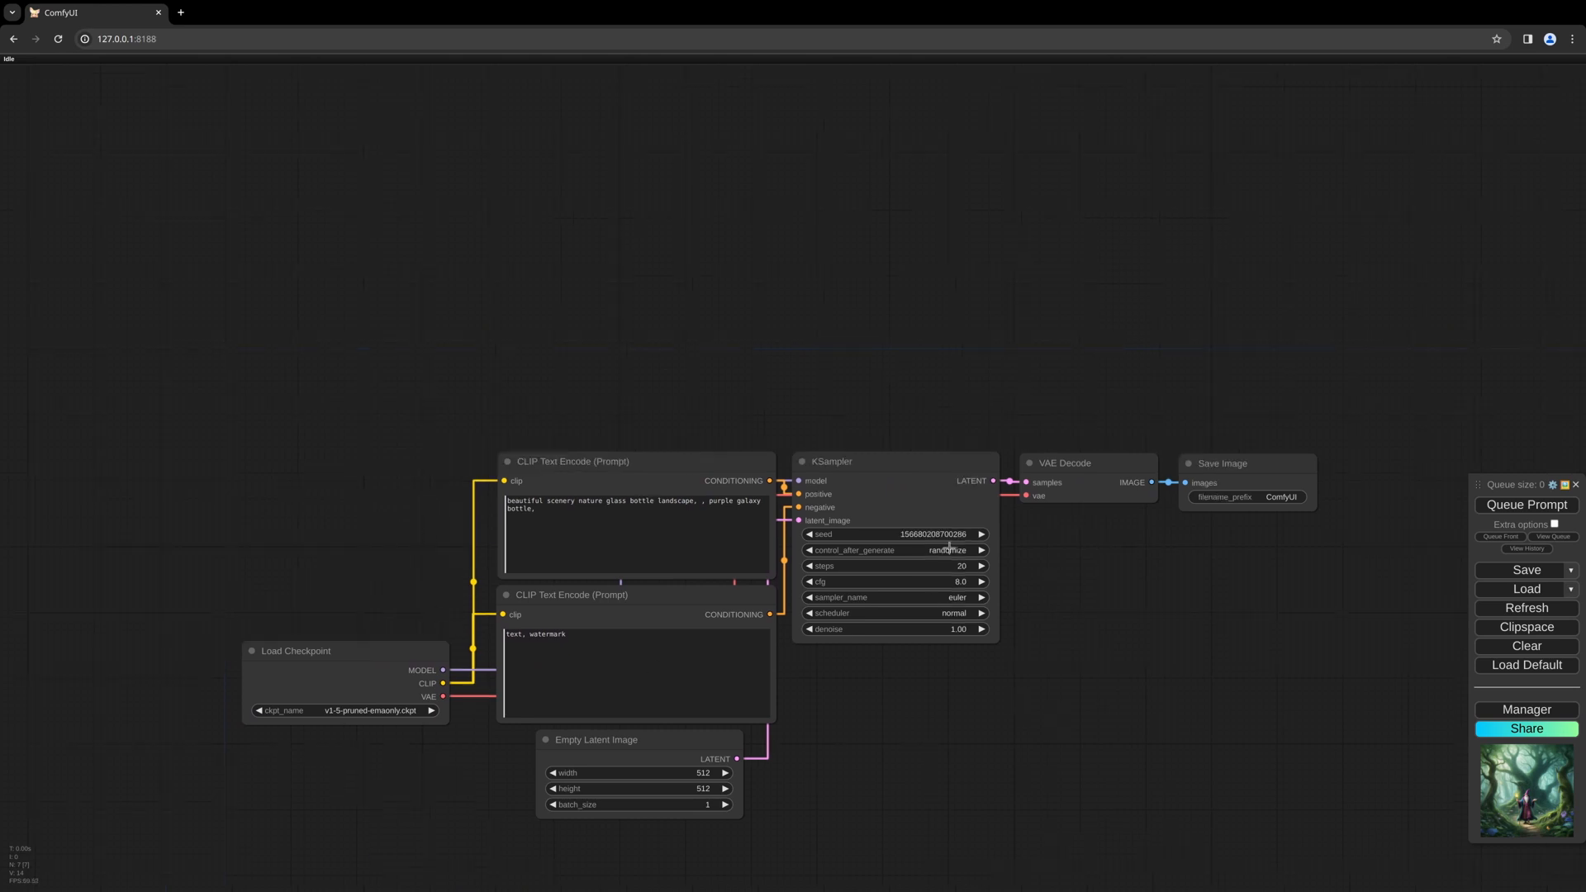
pyautogui.moveTo(906, 511)
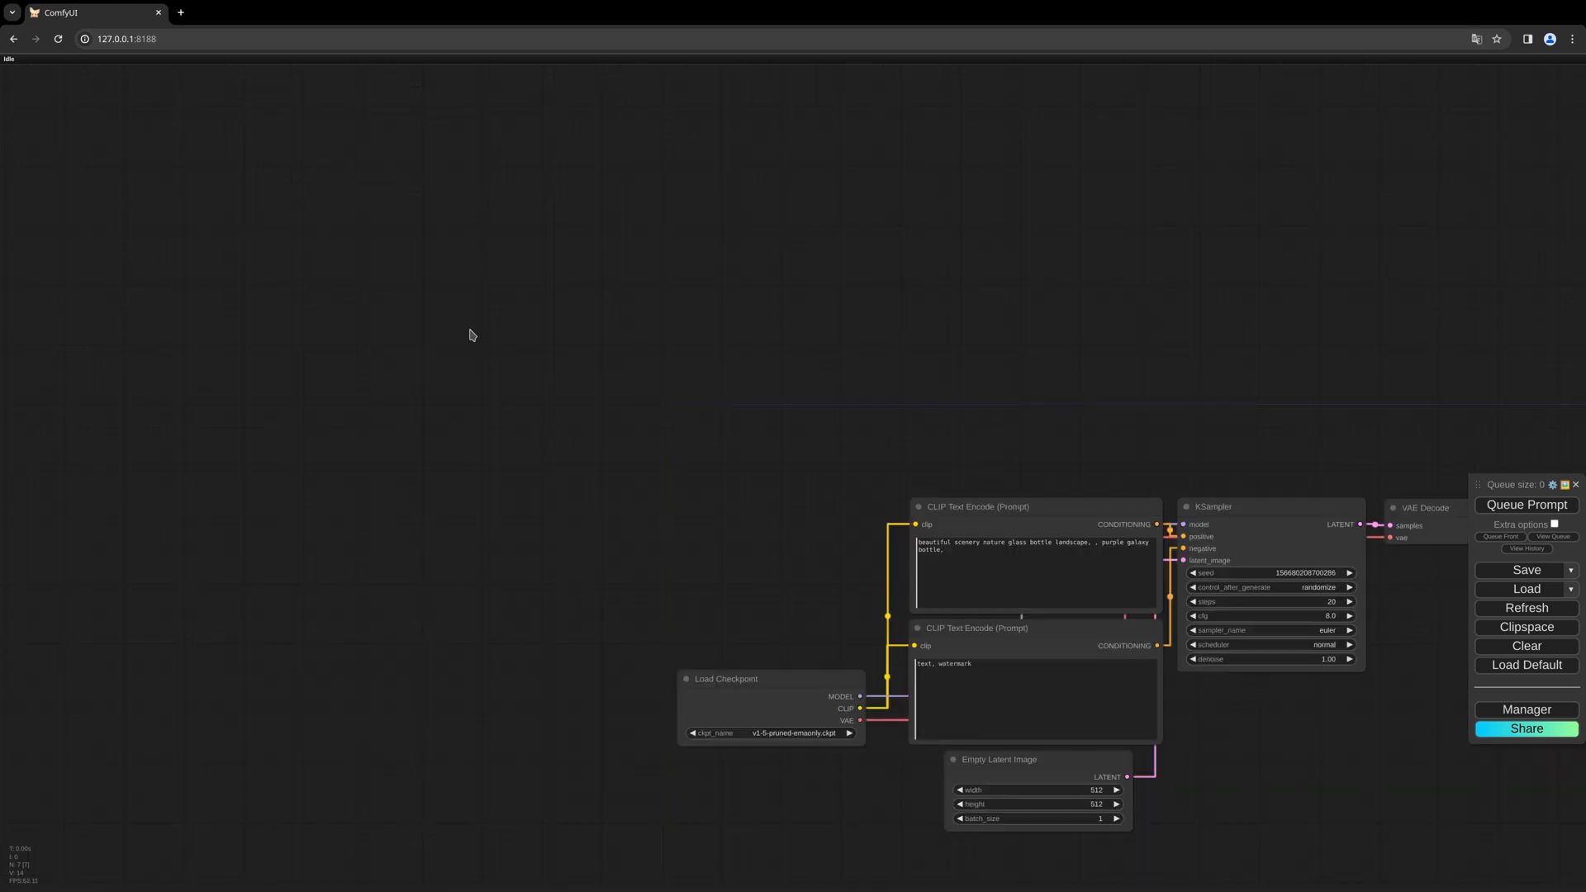
# - Add a Load Image node from the 'load image' search for the wizard and forest pictures
pyautogui.doubleClick(469, 334)
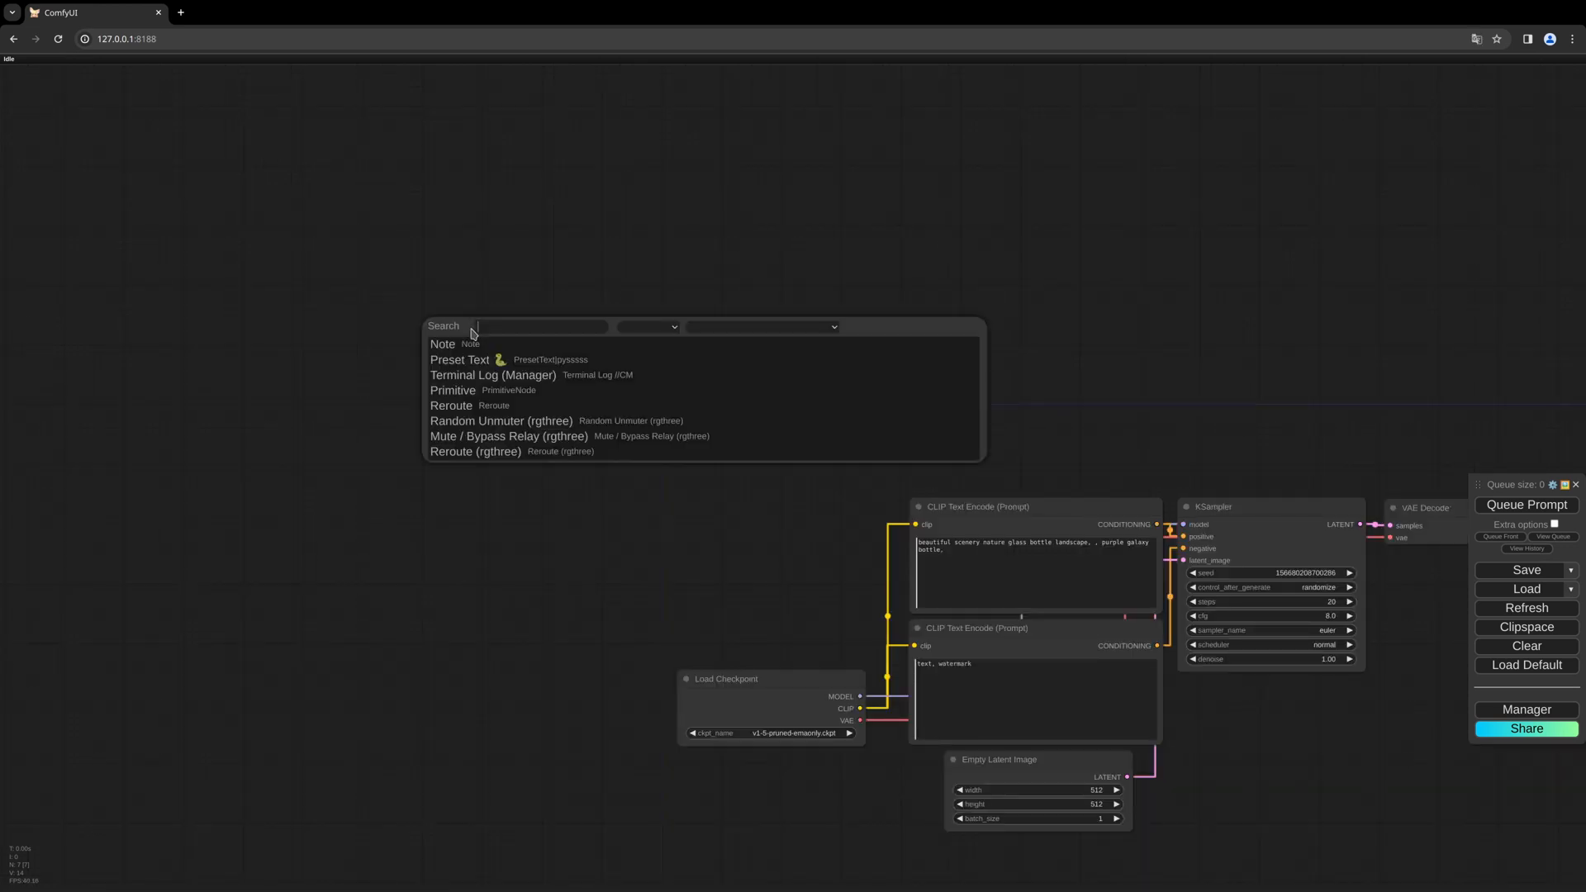
pyautogui.write('load image')
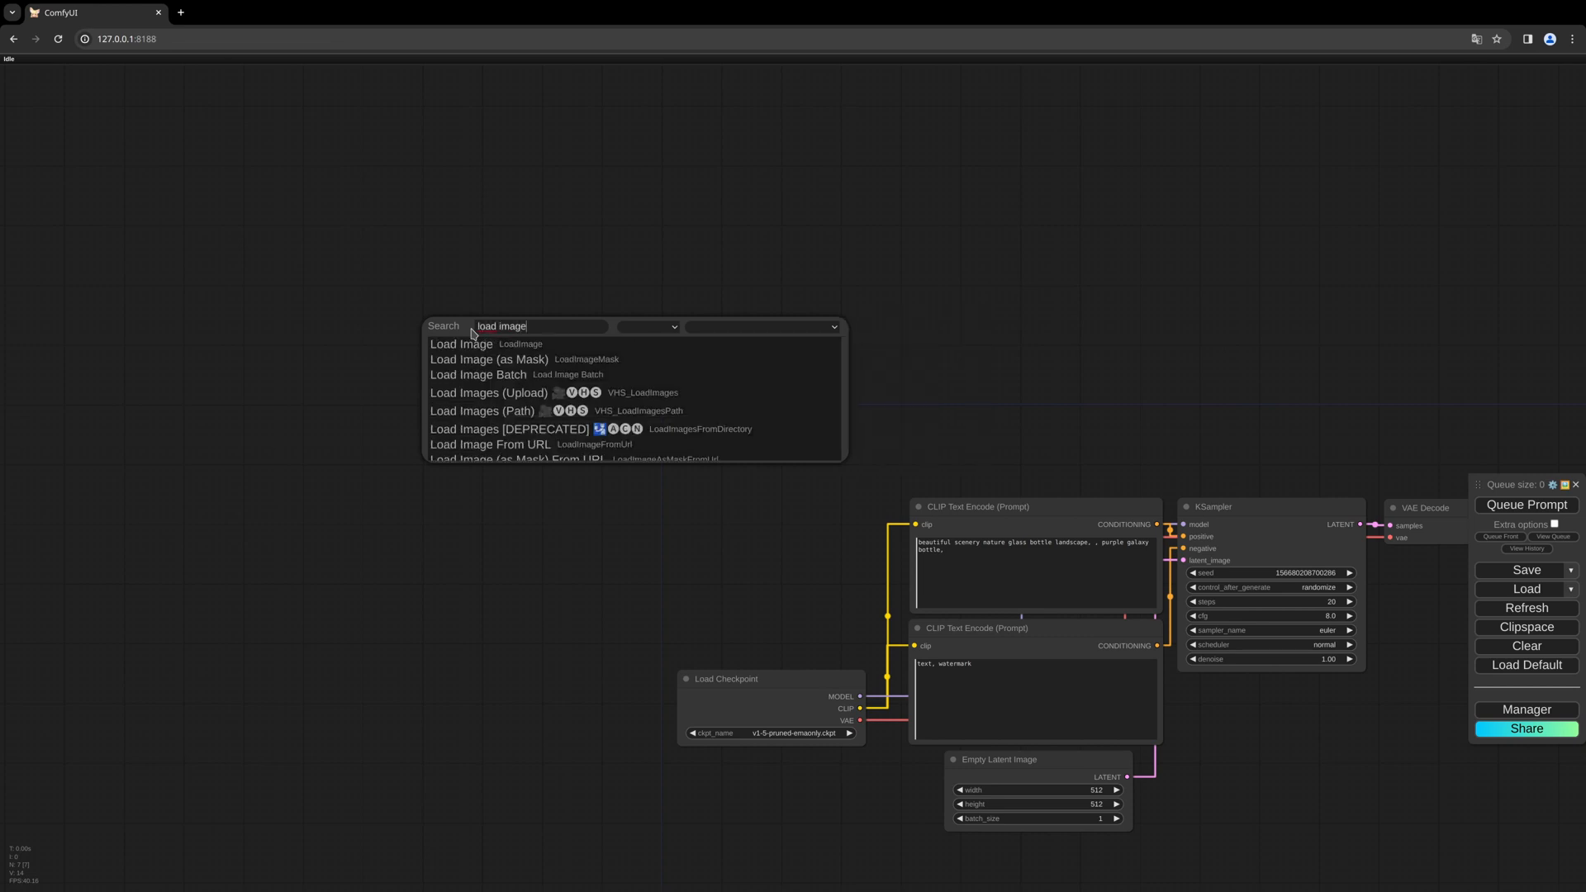
pyautogui.click(461, 344)
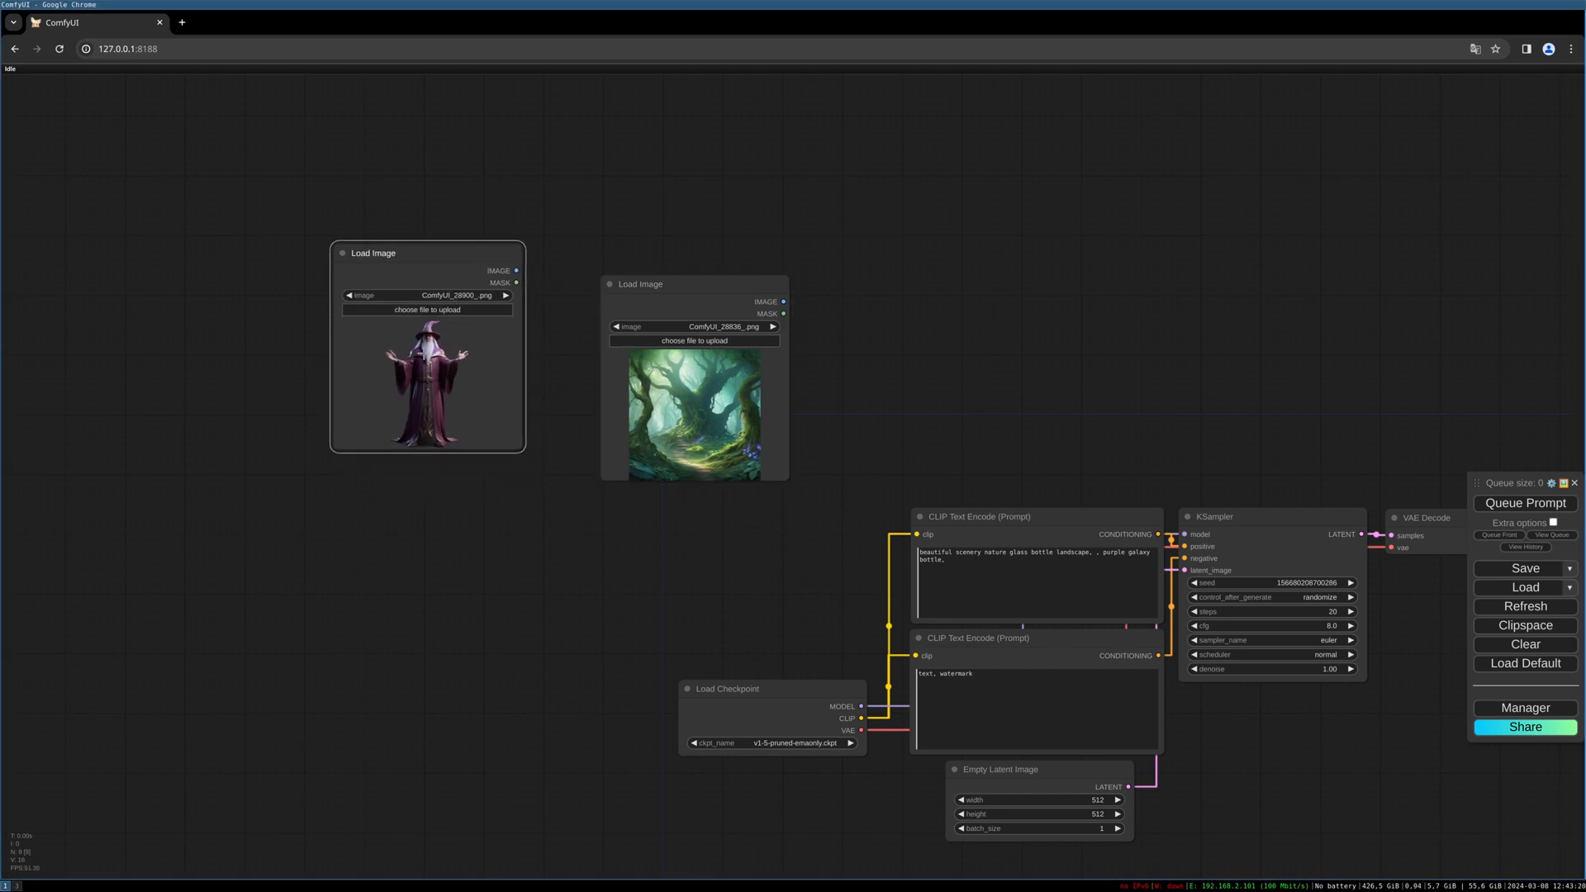
pyautogui.moveTo(709, 320)
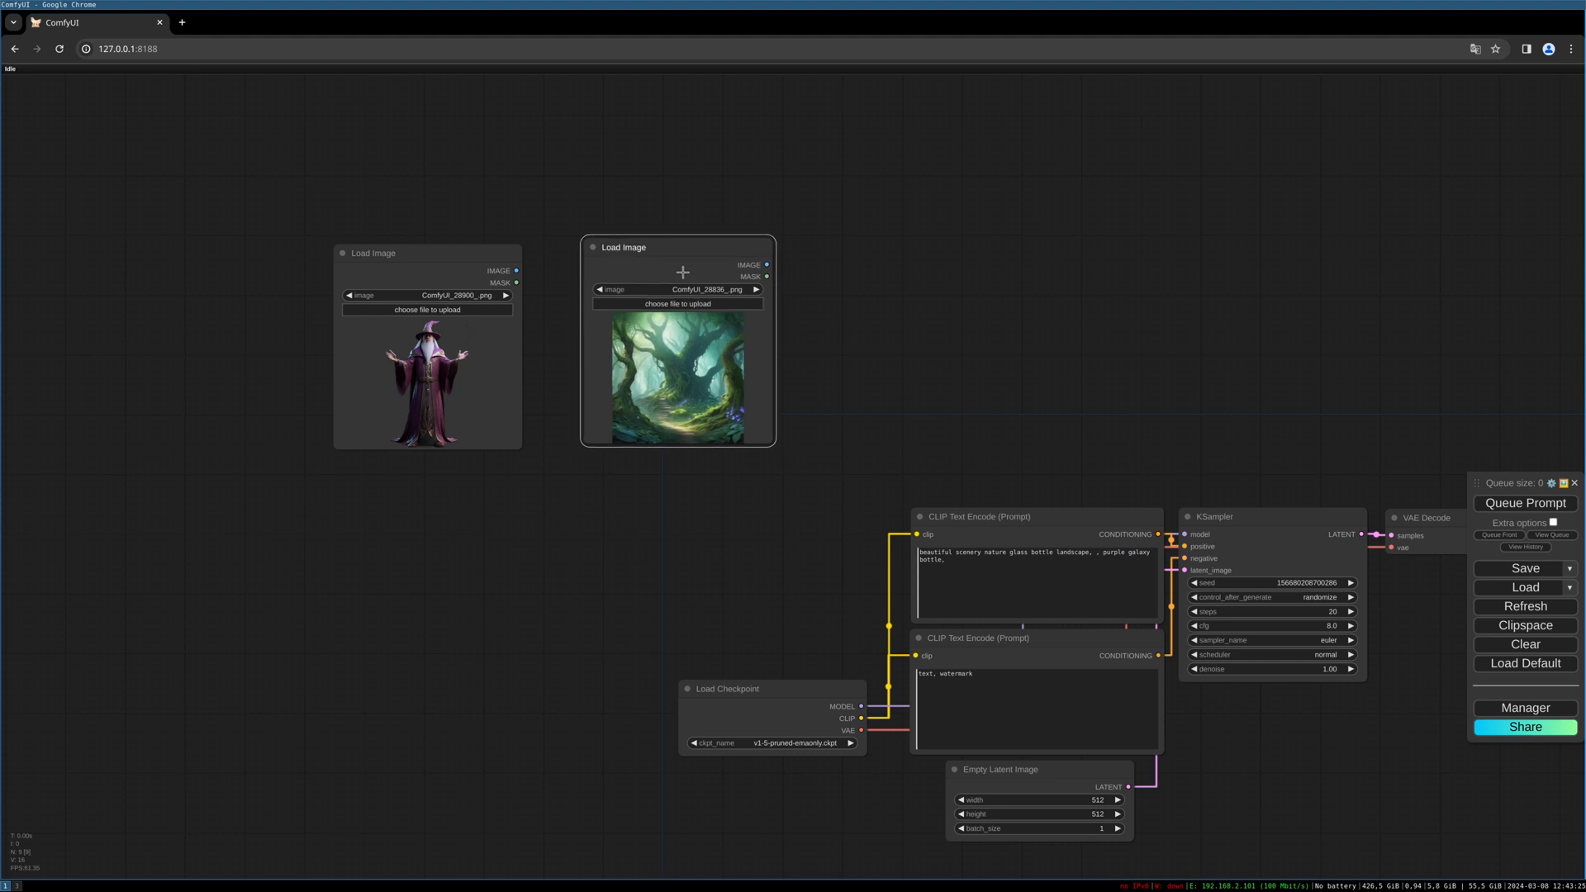
pyautogui.moveTo(863, 275)
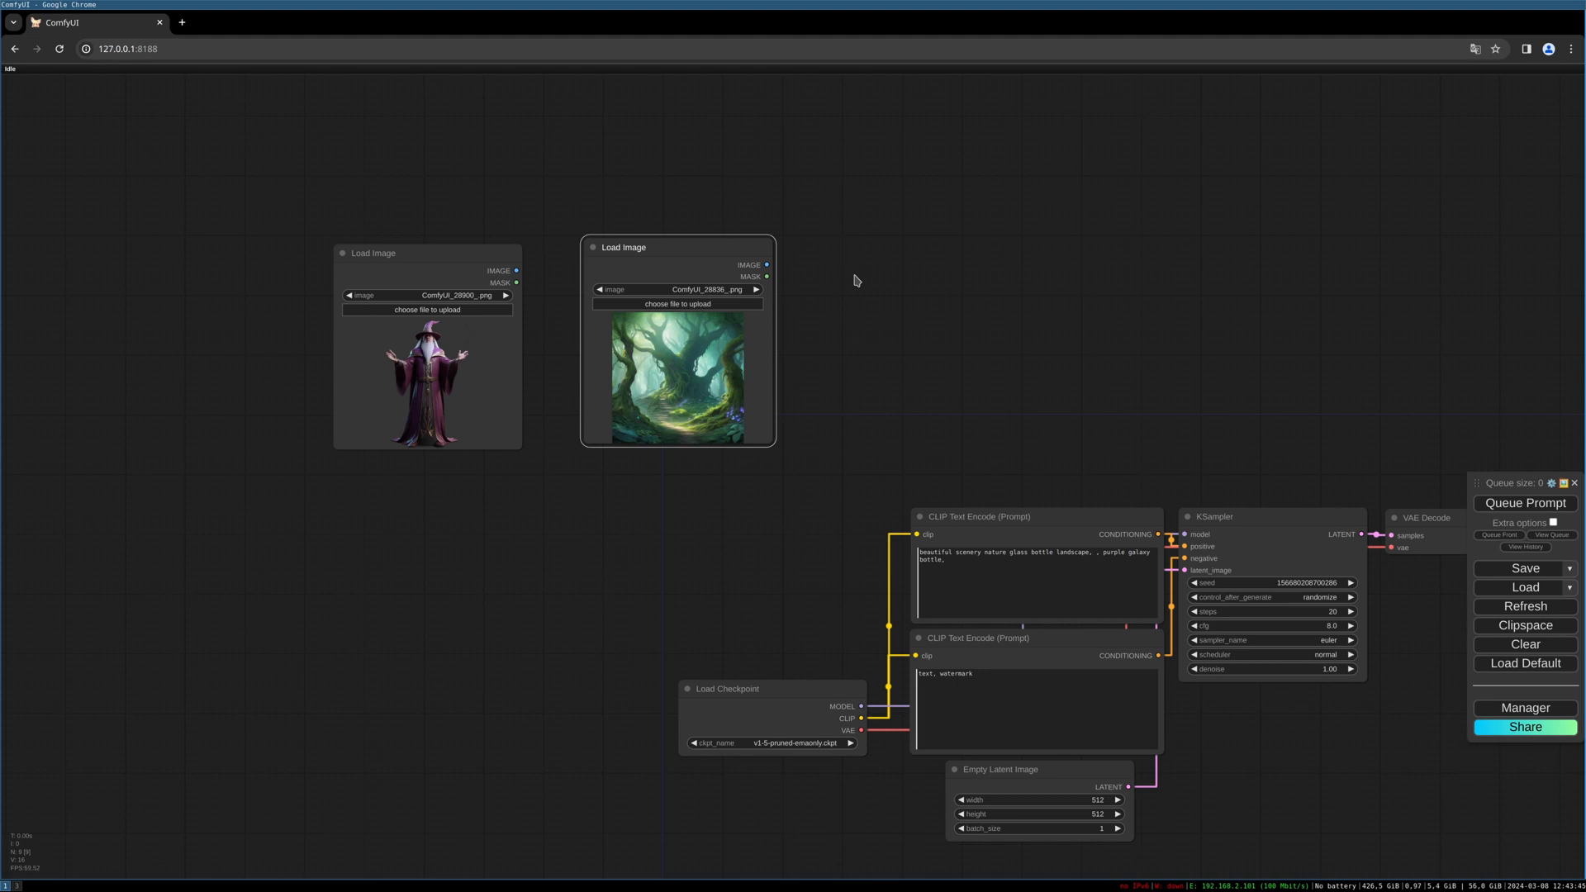
pyautogui.moveTo(874, 284)
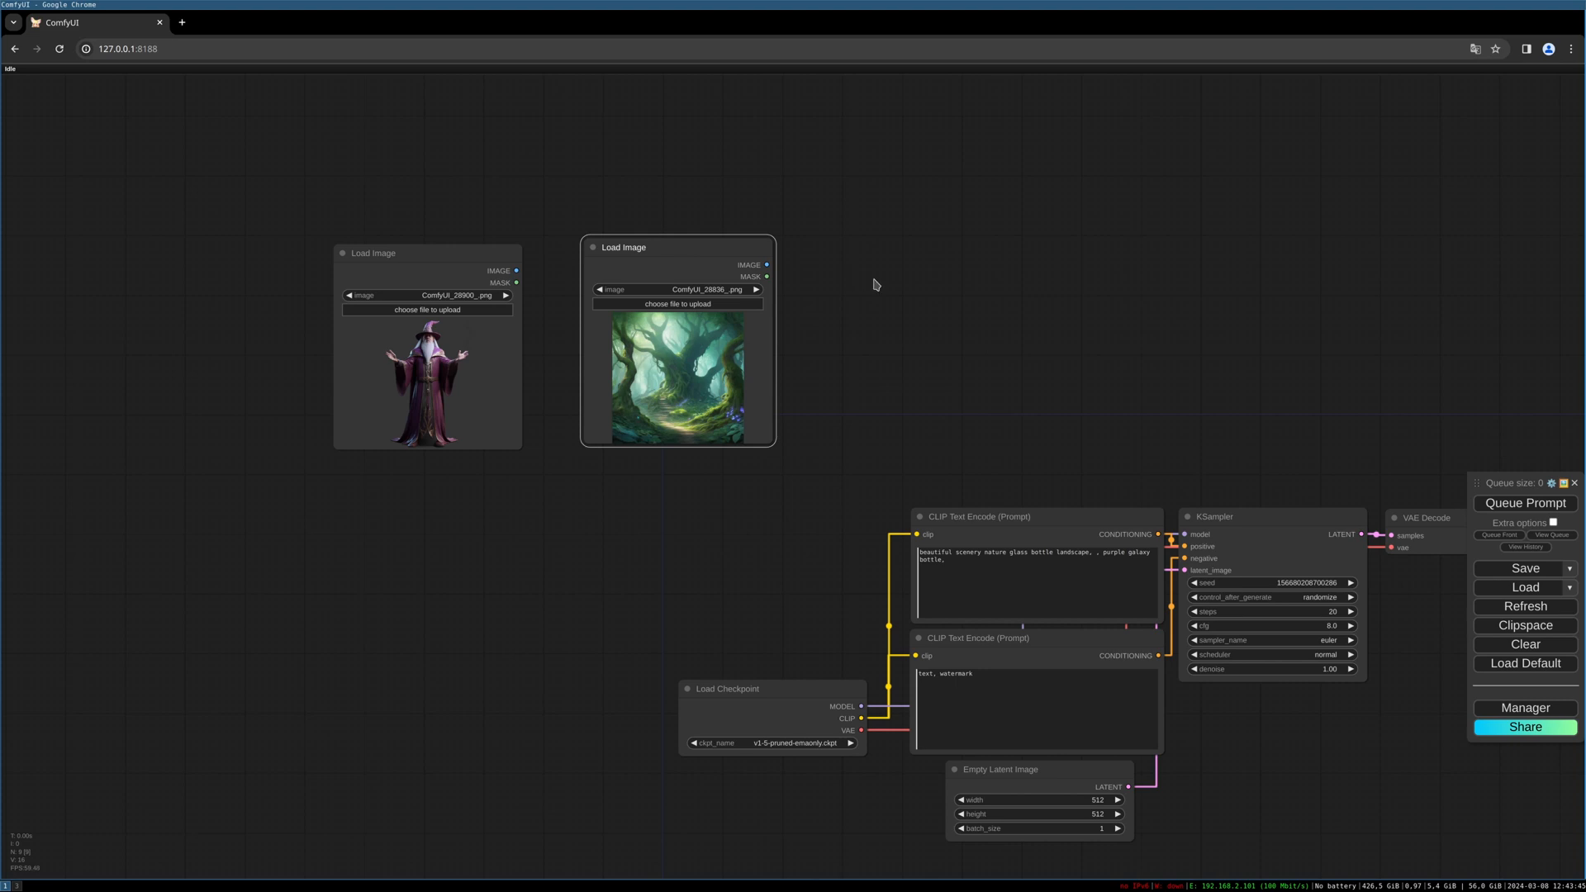
pyautogui.moveTo(765, 264)
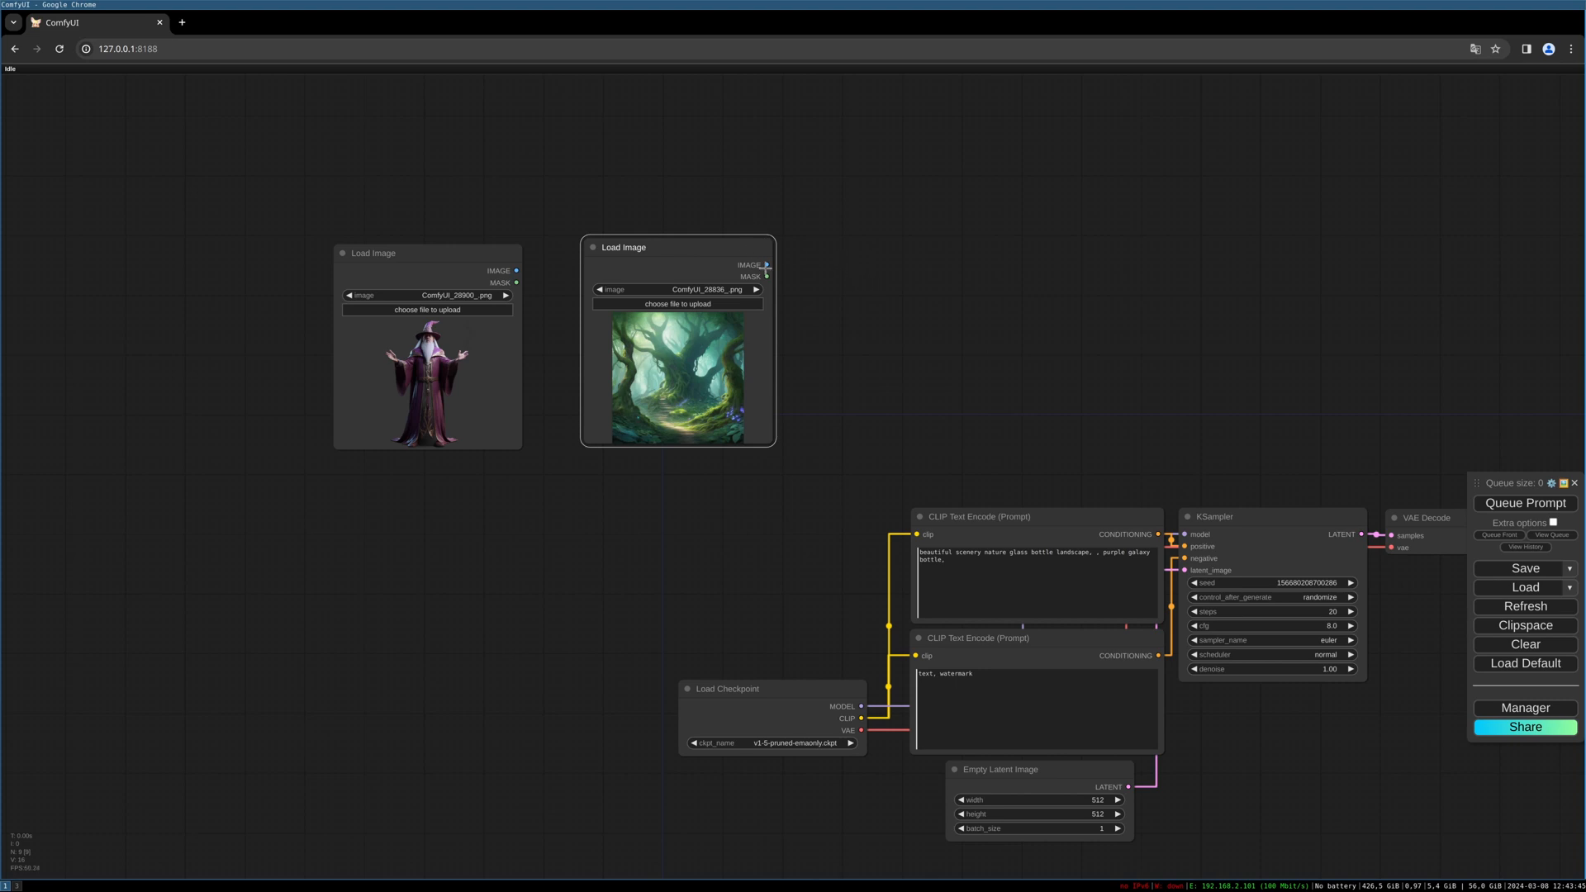
# - Add ImageCompositeAbsolute fed by the forest image and move the wizard loader aside
pyautogui.click(768, 266)
pyautogui.write('imagecompl')
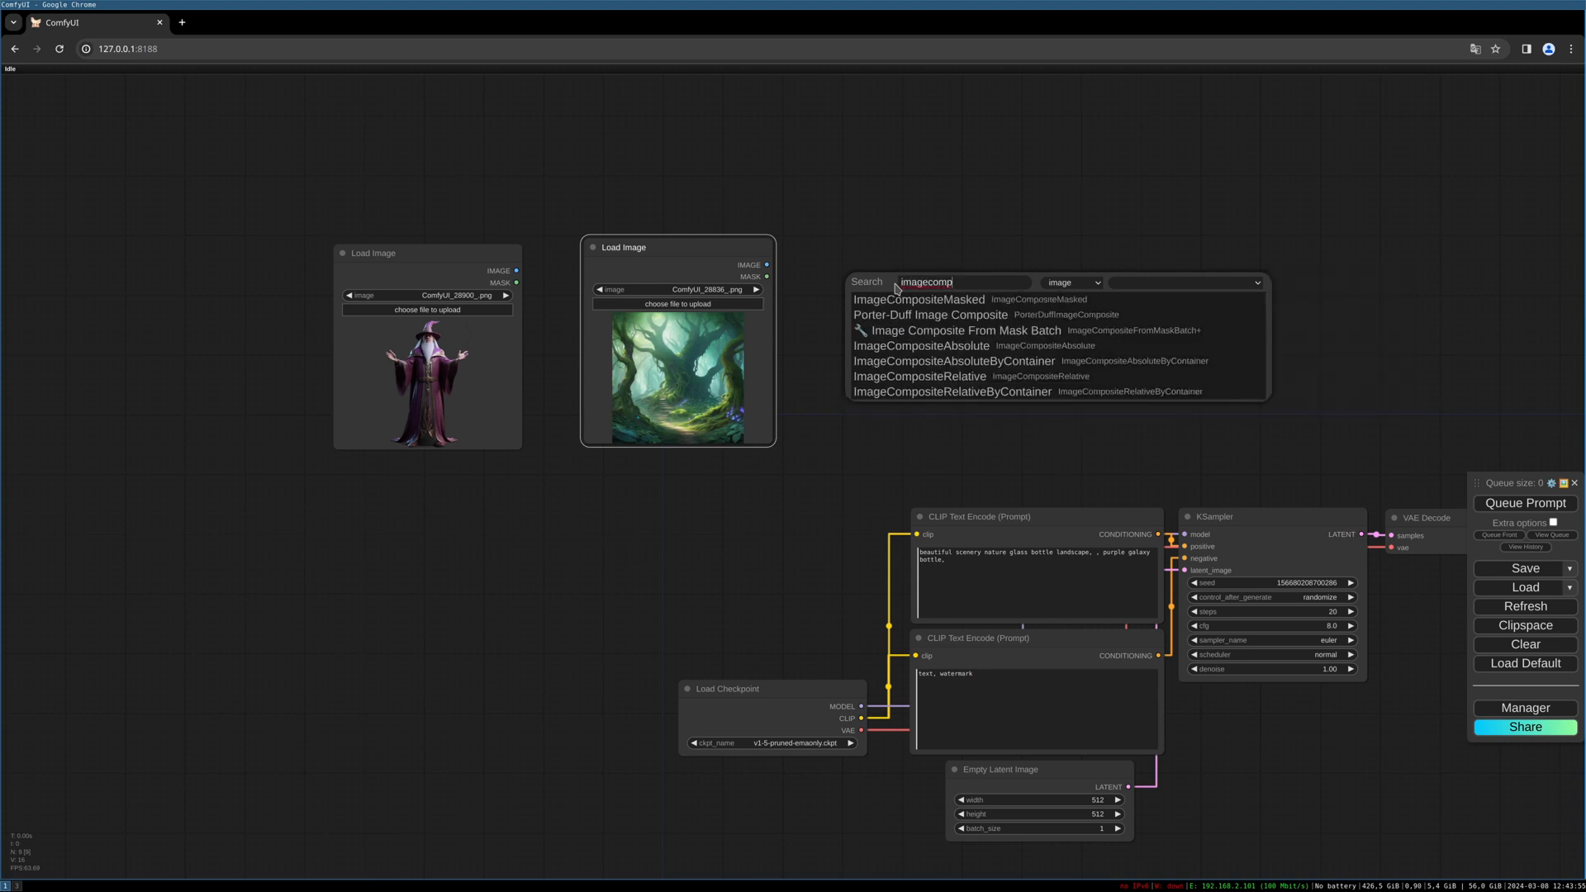
pyautogui.moveTo(920, 345)
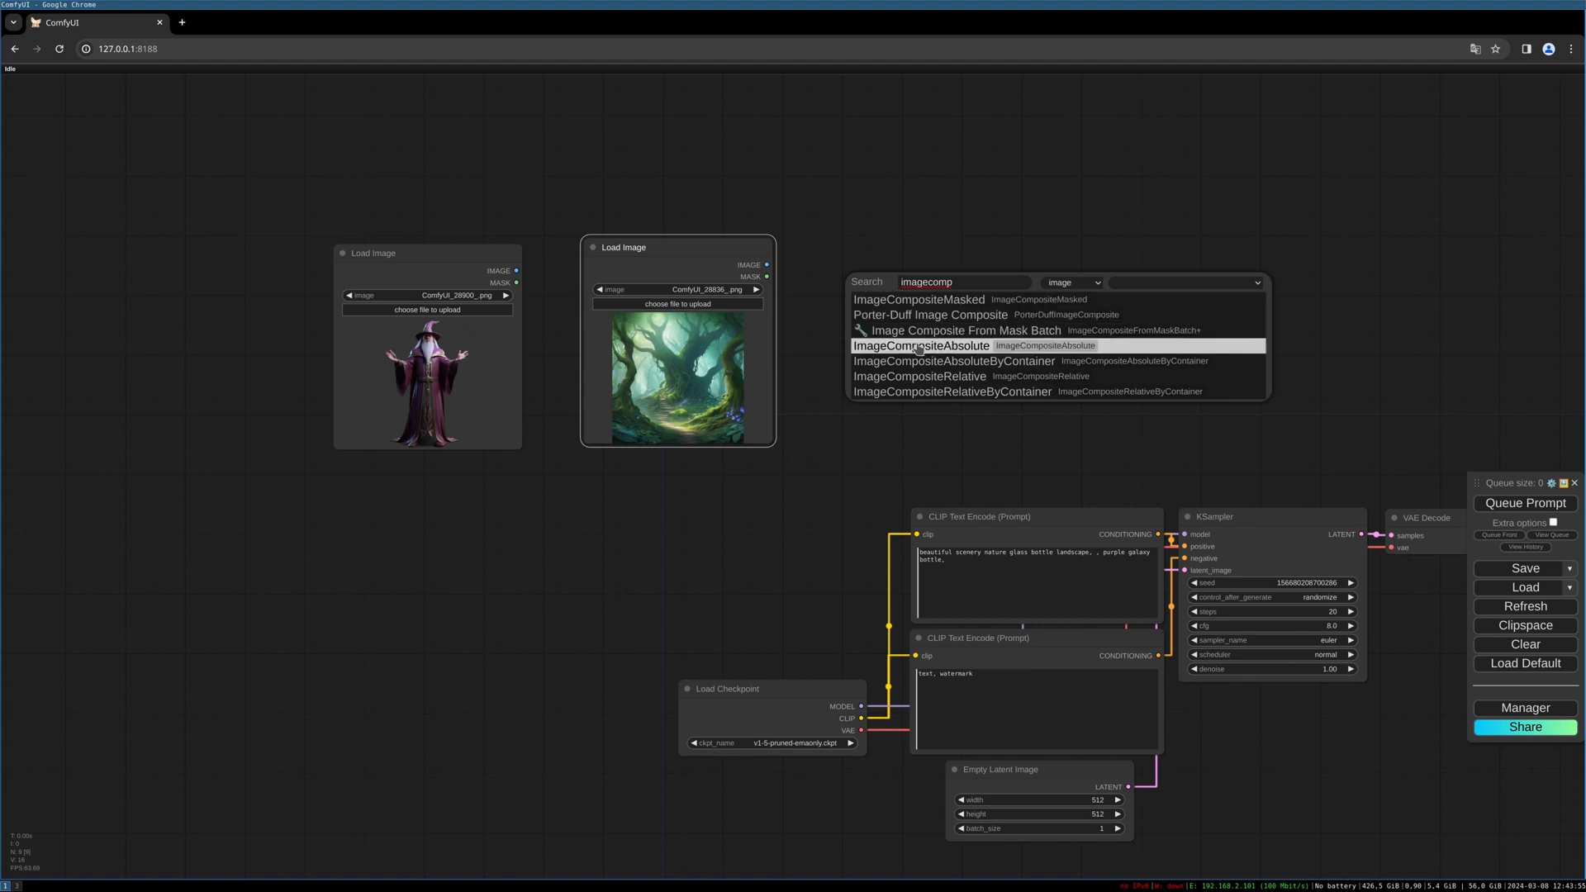
pyautogui.click(922, 345)
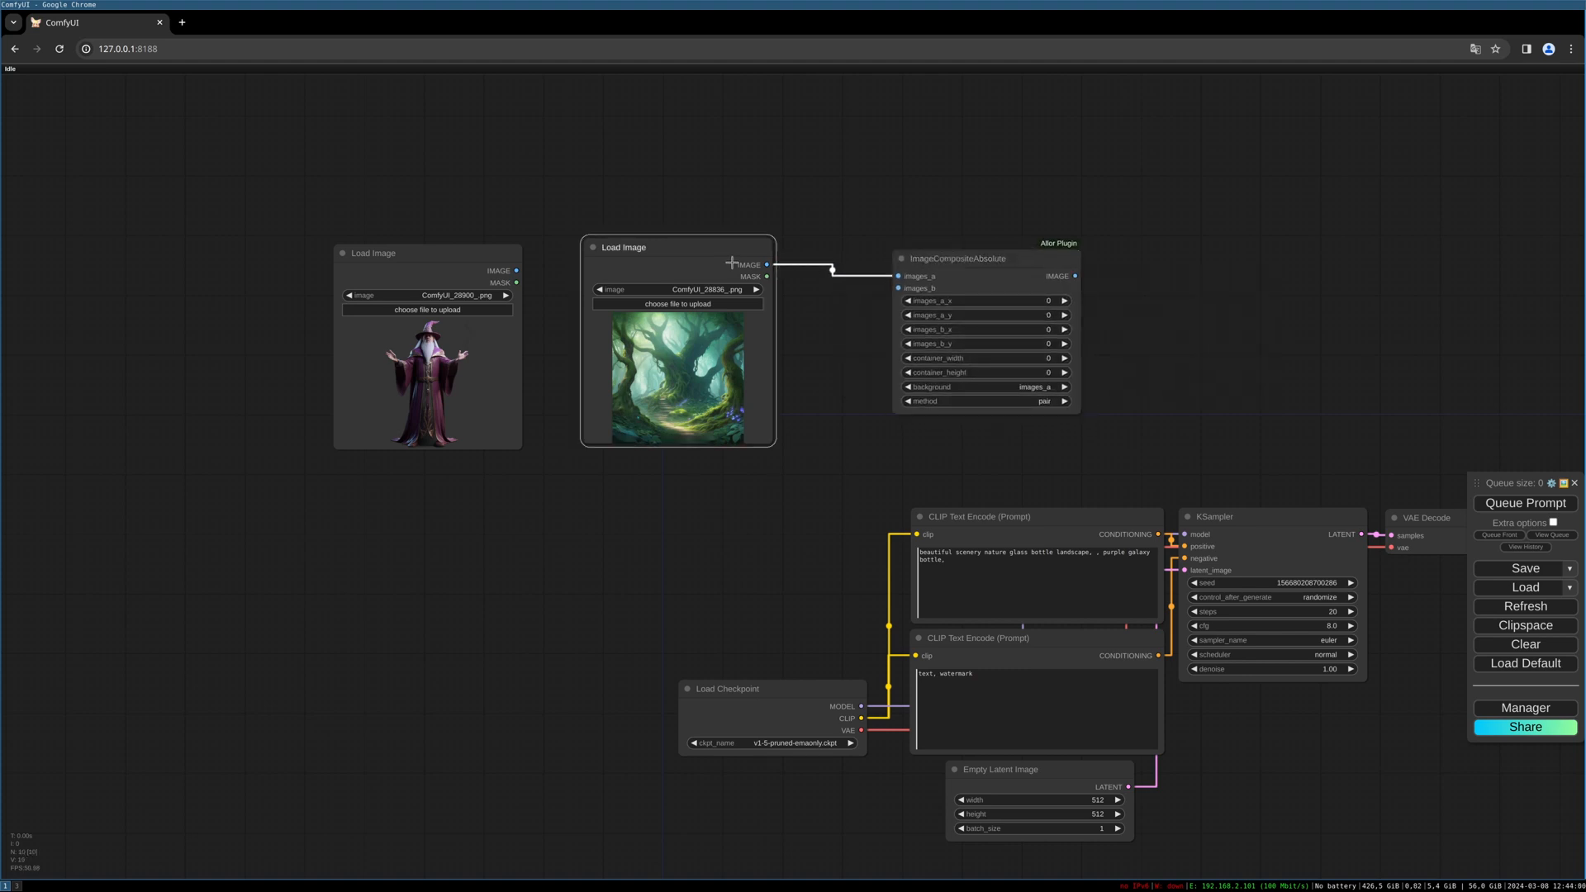
pyautogui.moveTo(625, 246); pyautogui.dragTo(605, 201)
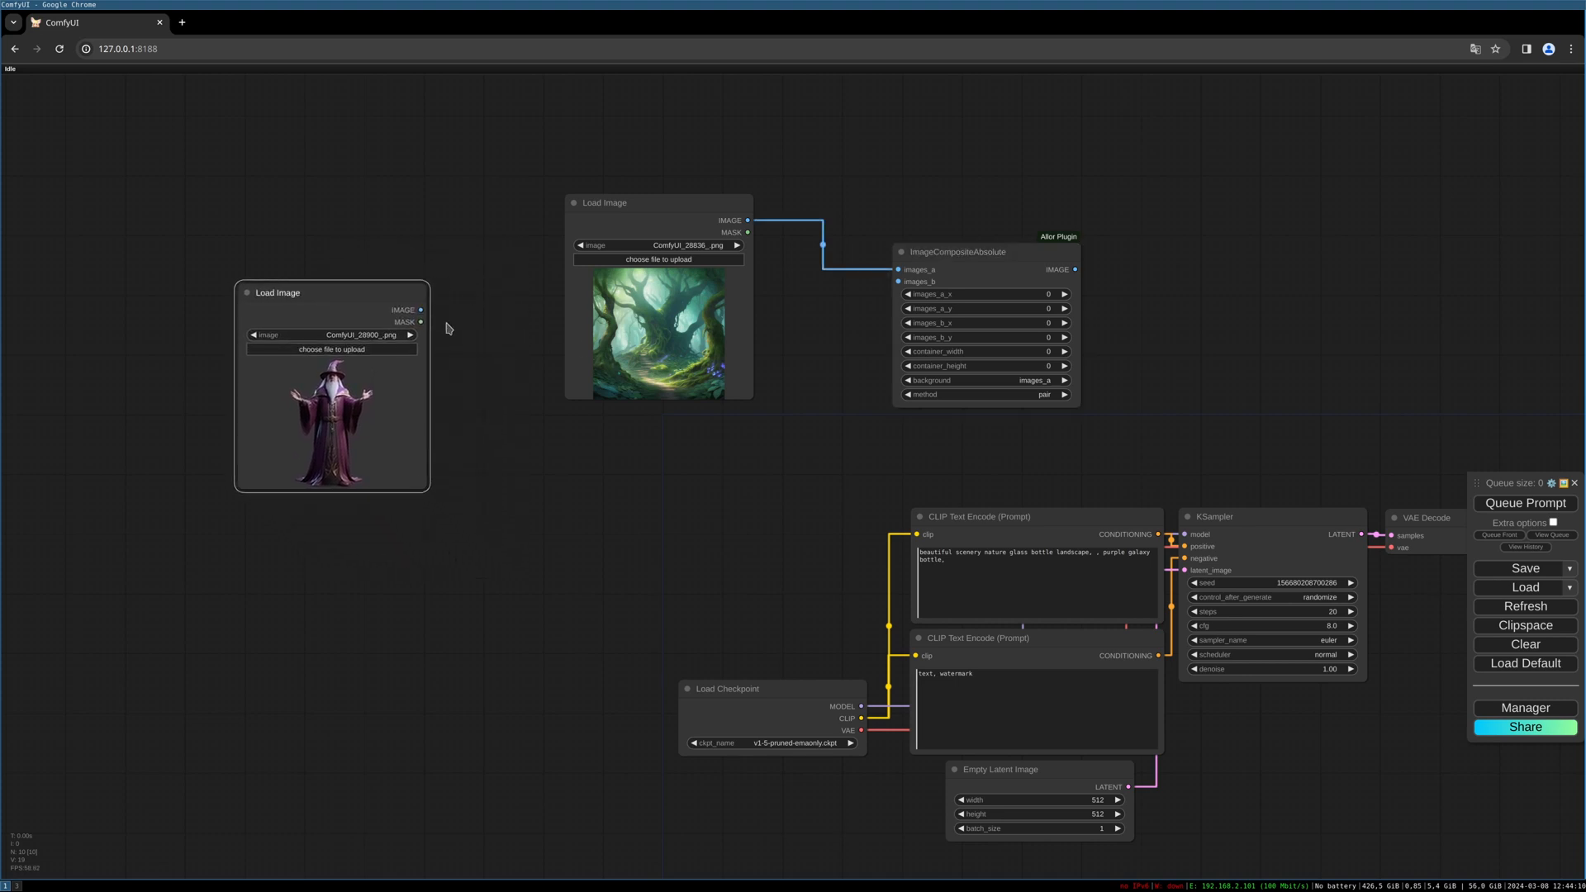
pyautogui.moveTo(671, 357)
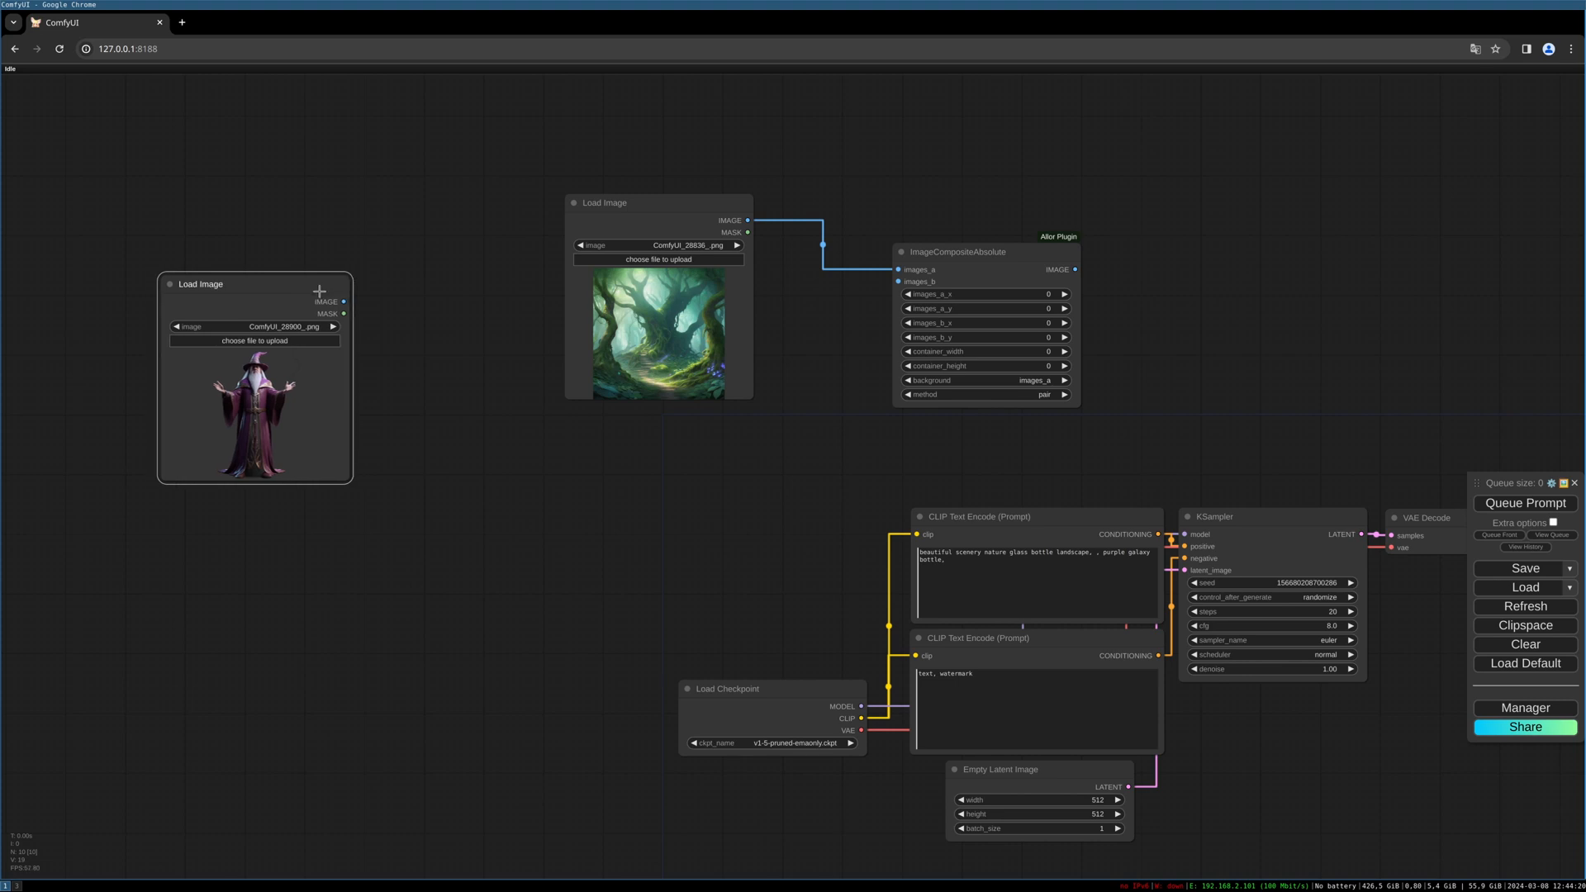
pyautogui.moveTo(319, 291)
pyautogui.write('alphachan')
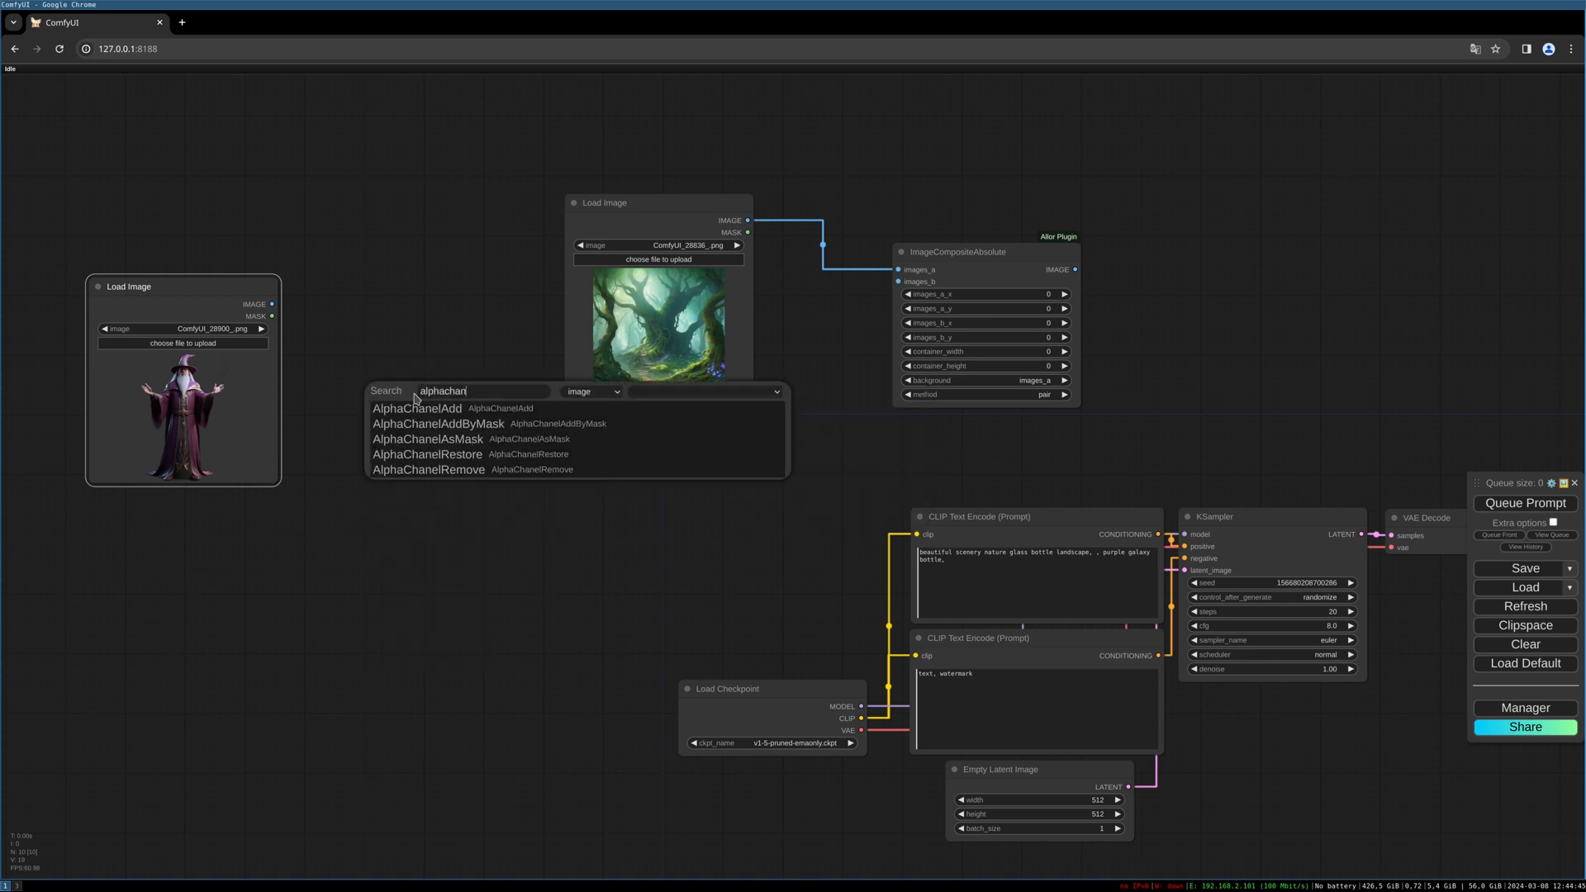
# - Add AlphaChanelAddByMask for the wizard, then an Upscale Image node sized 333 by 333
pyautogui.click(438, 423)
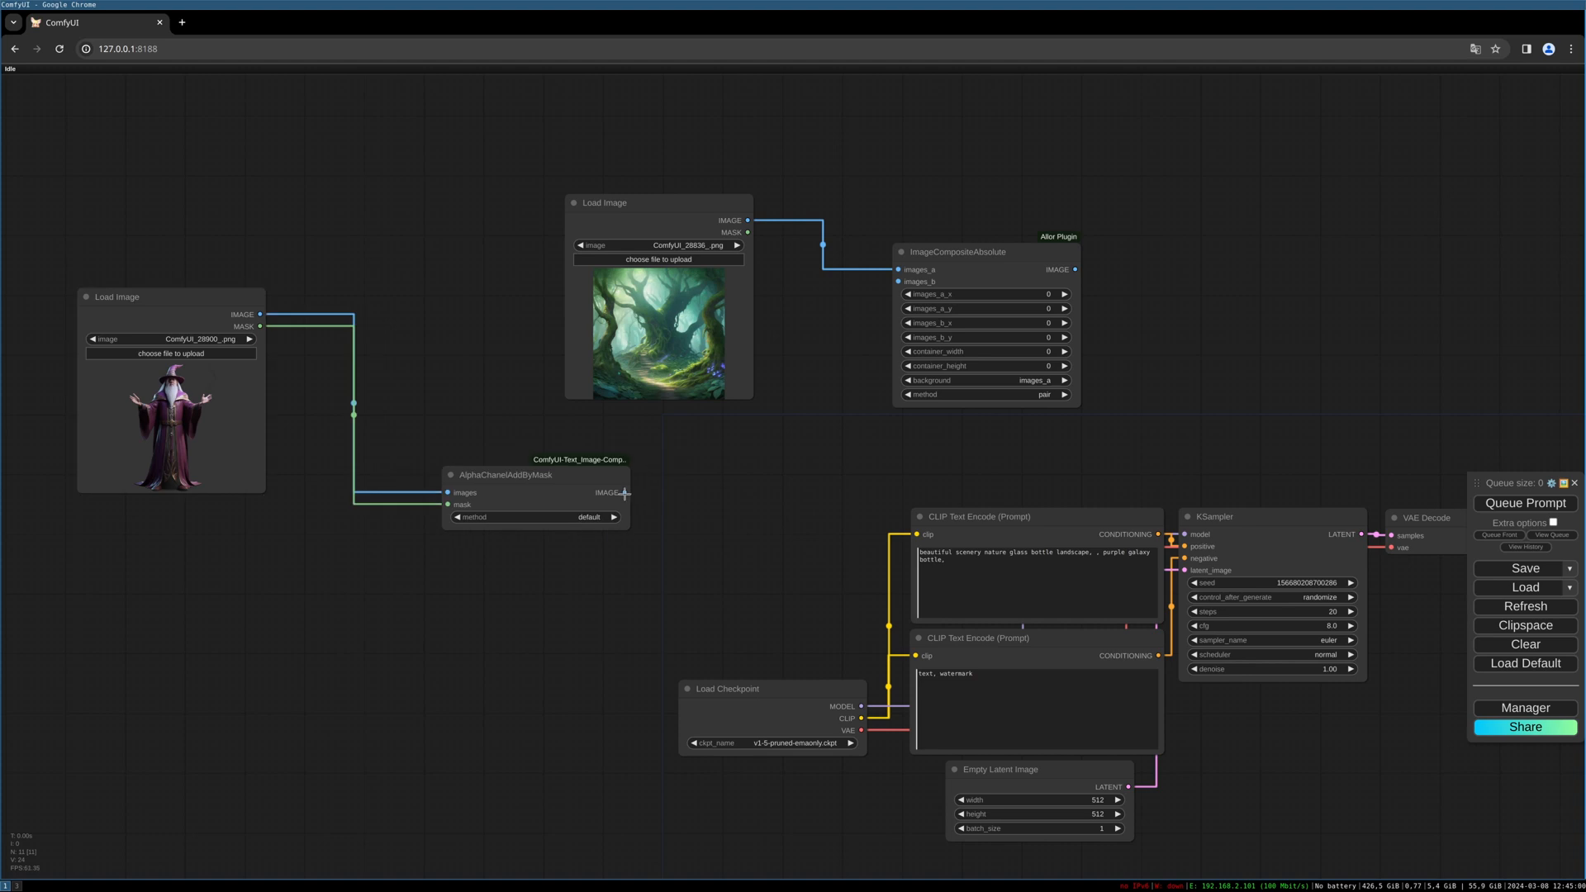
pyautogui.doubleClick(611, 494)
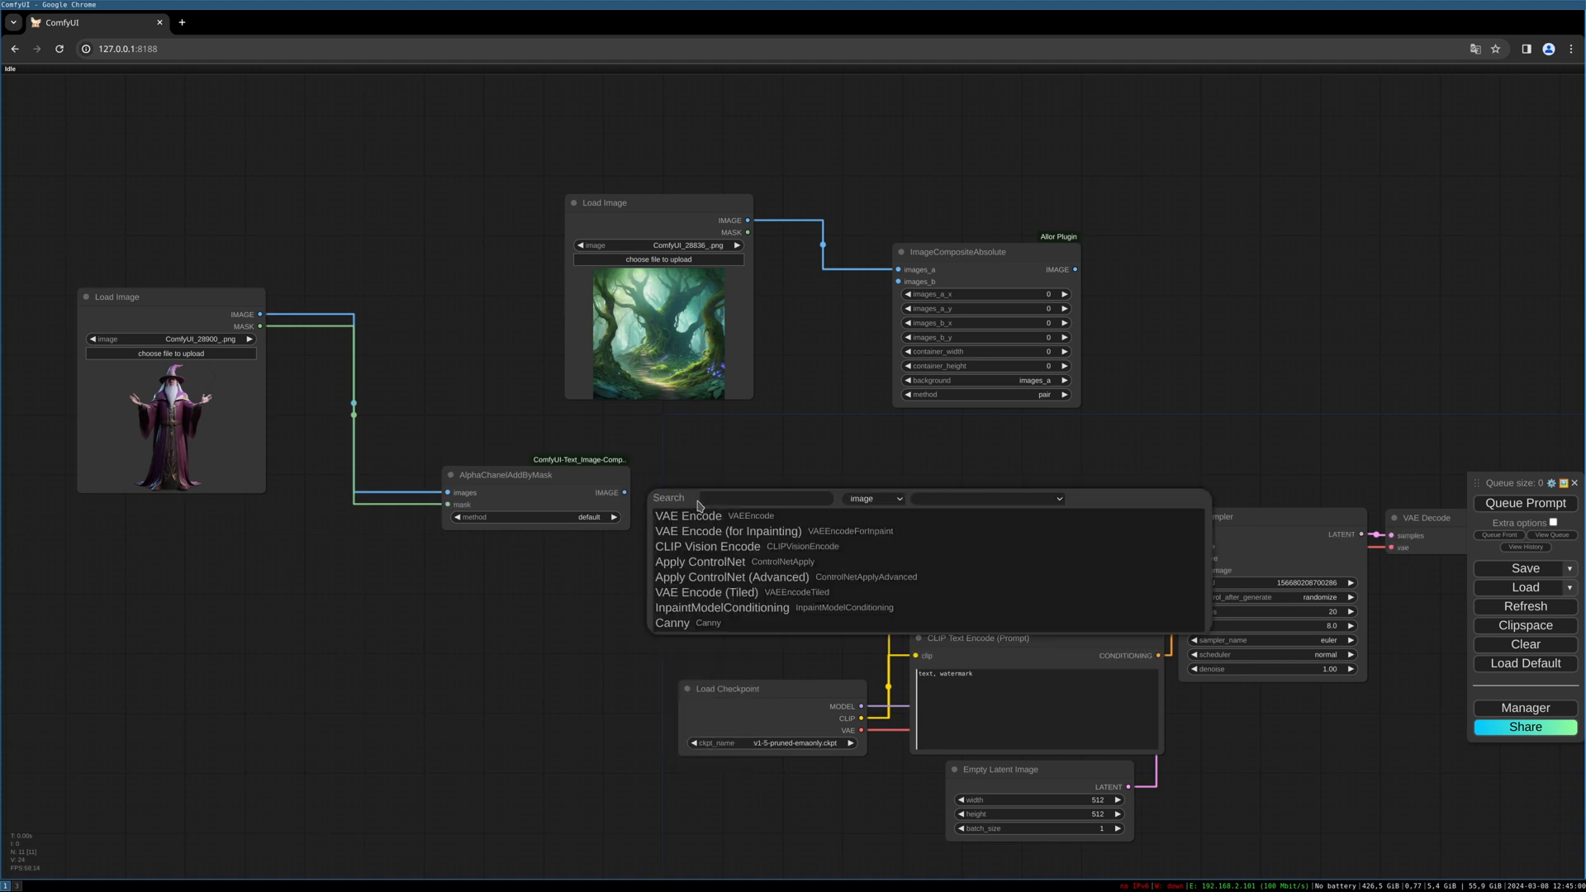
pyautogui.write('upscale')
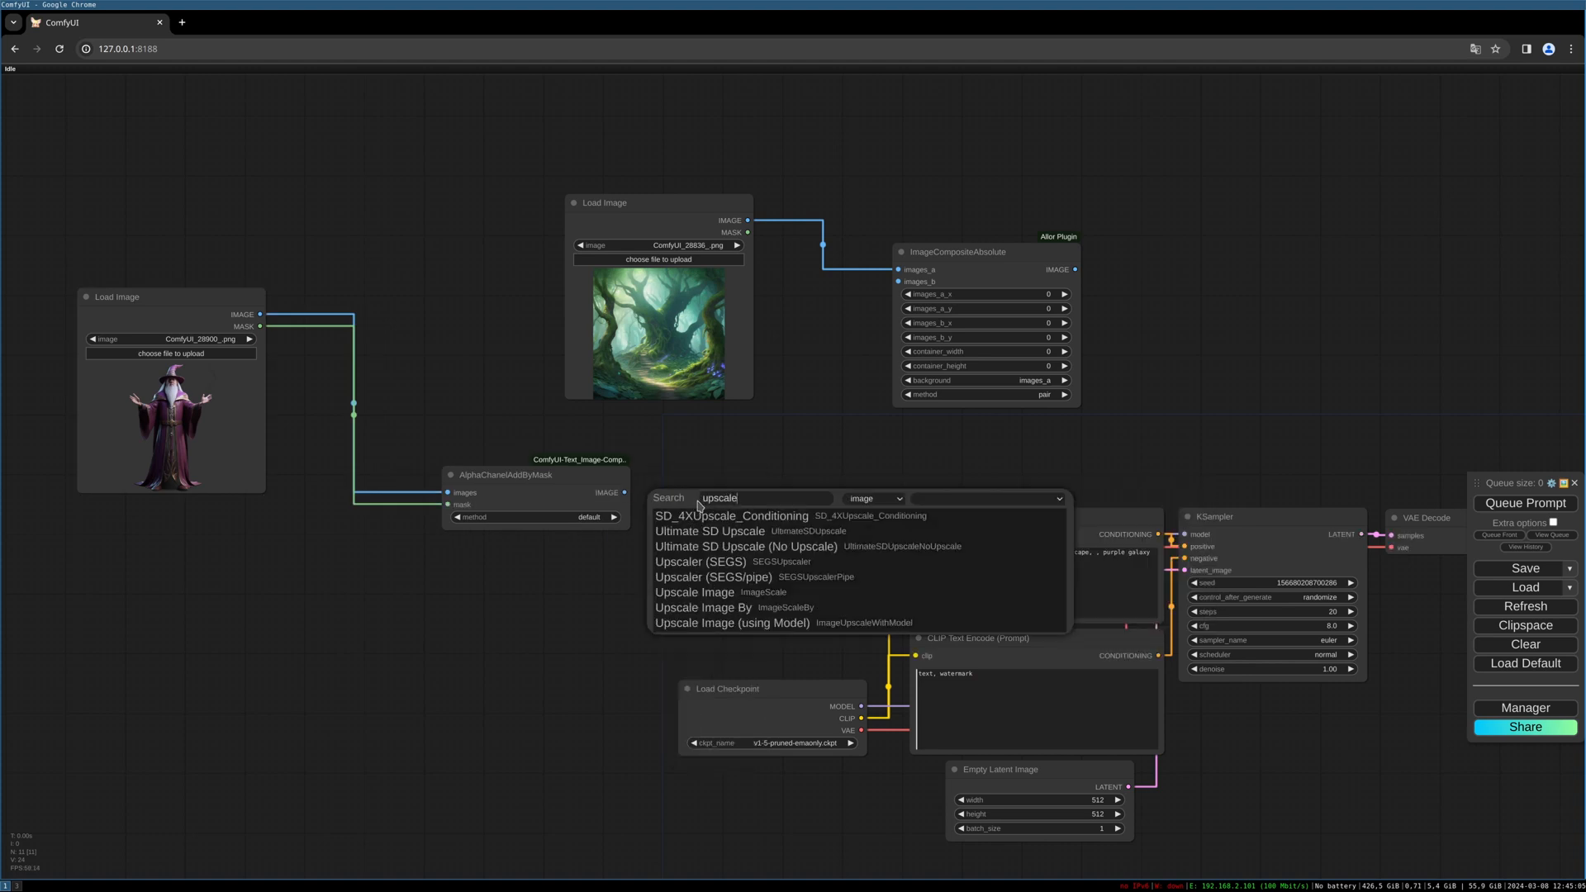
pyautogui.click(694, 591)
pyautogui.write('33')
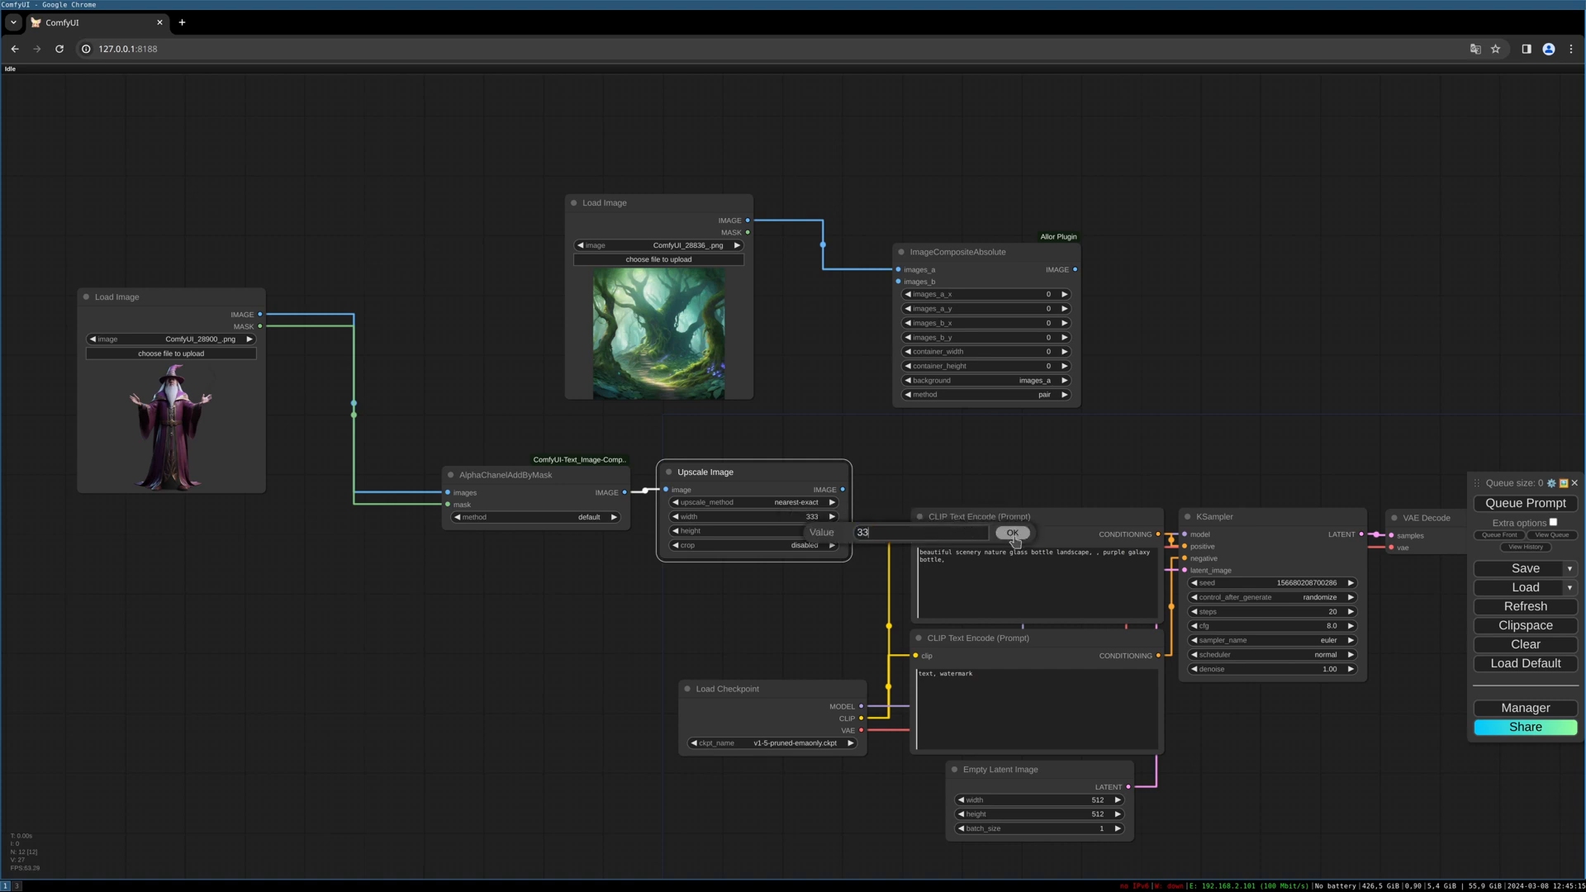
pyautogui.click(1013, 533)
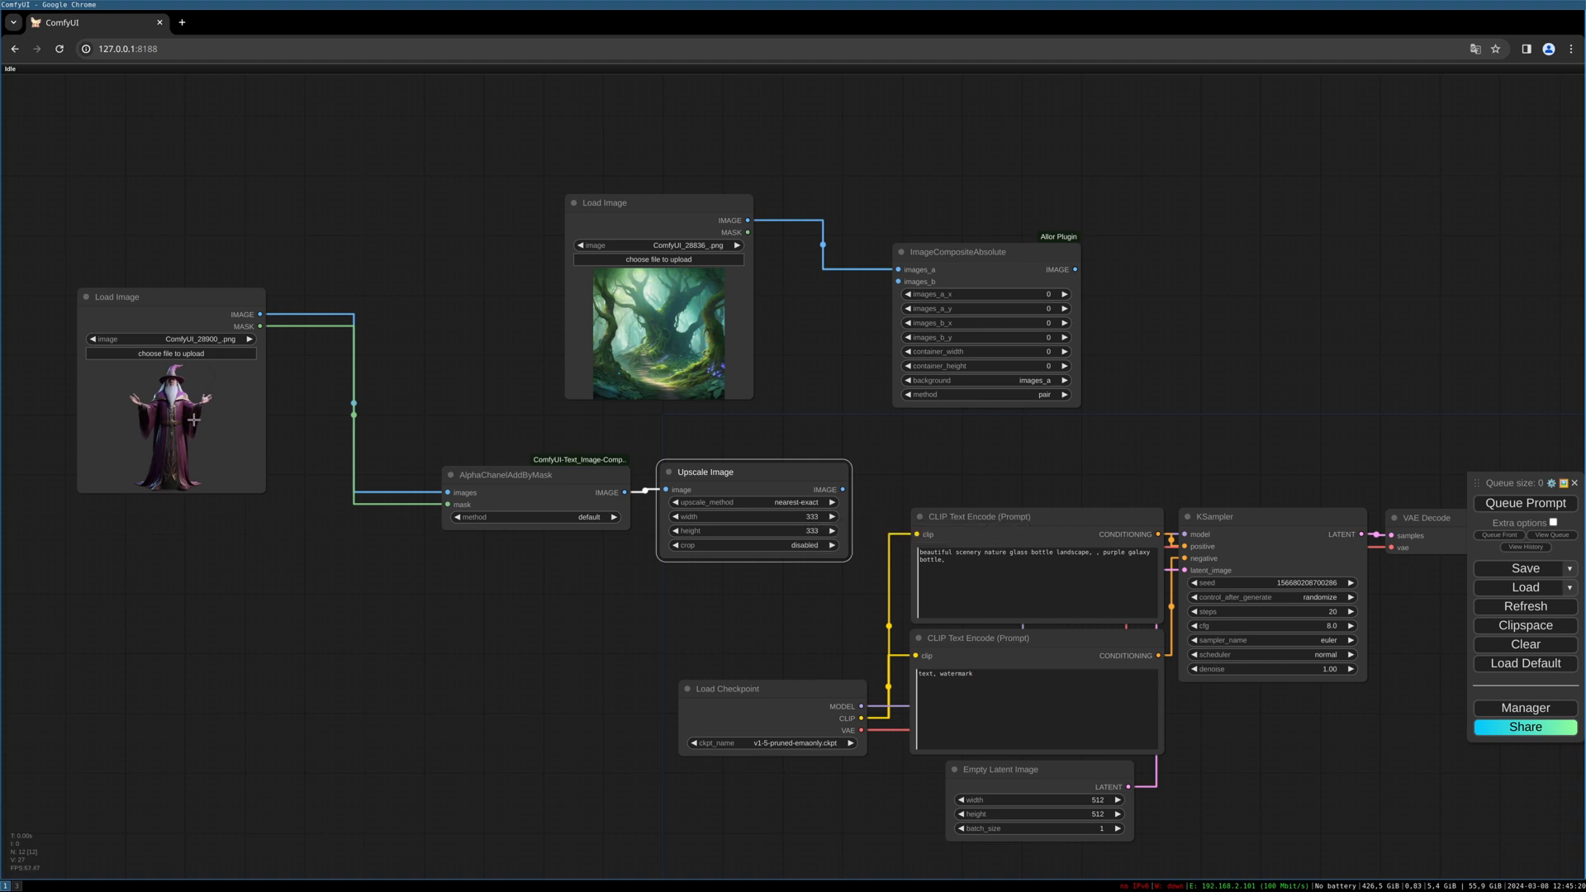
pyautogui.moveTo(191, 419)
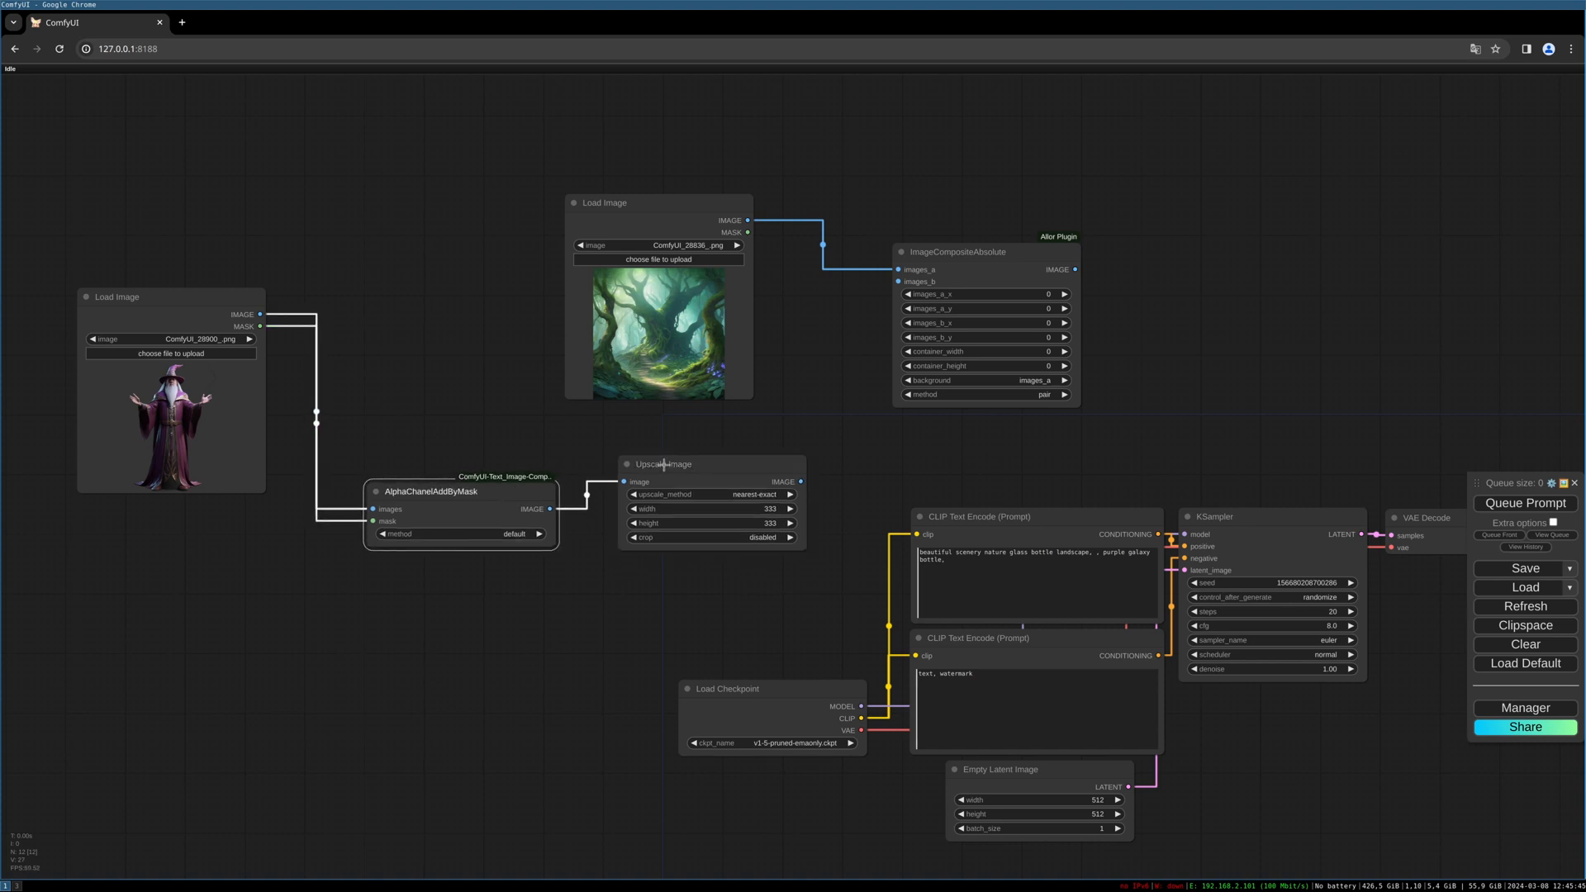
pyautogui.moveTo(724, 418)
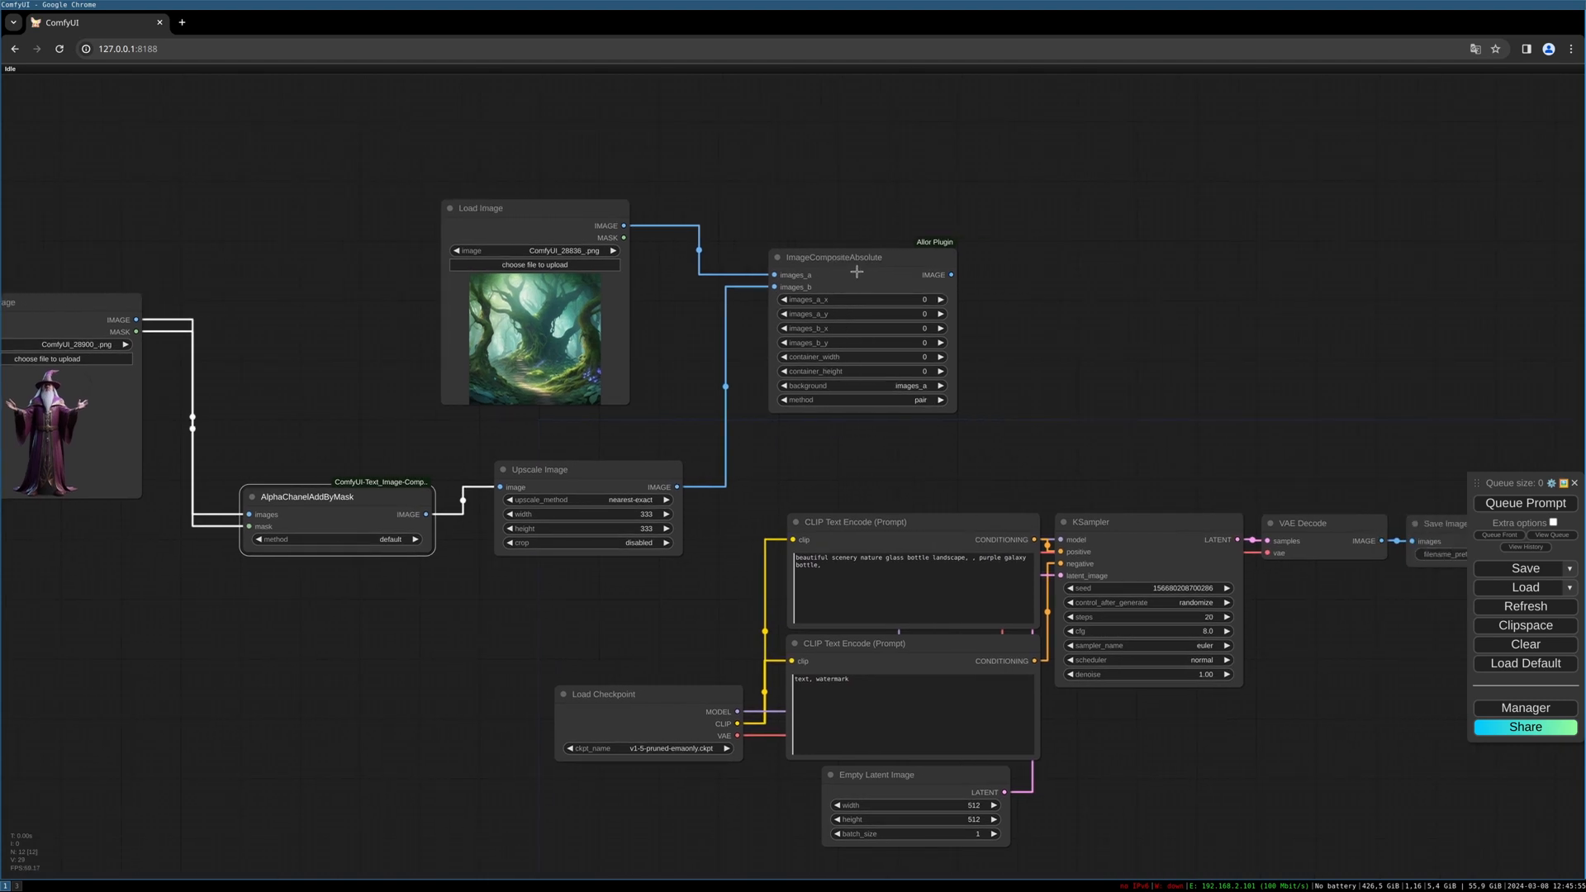
pyautogui.moveTo(977, 350)
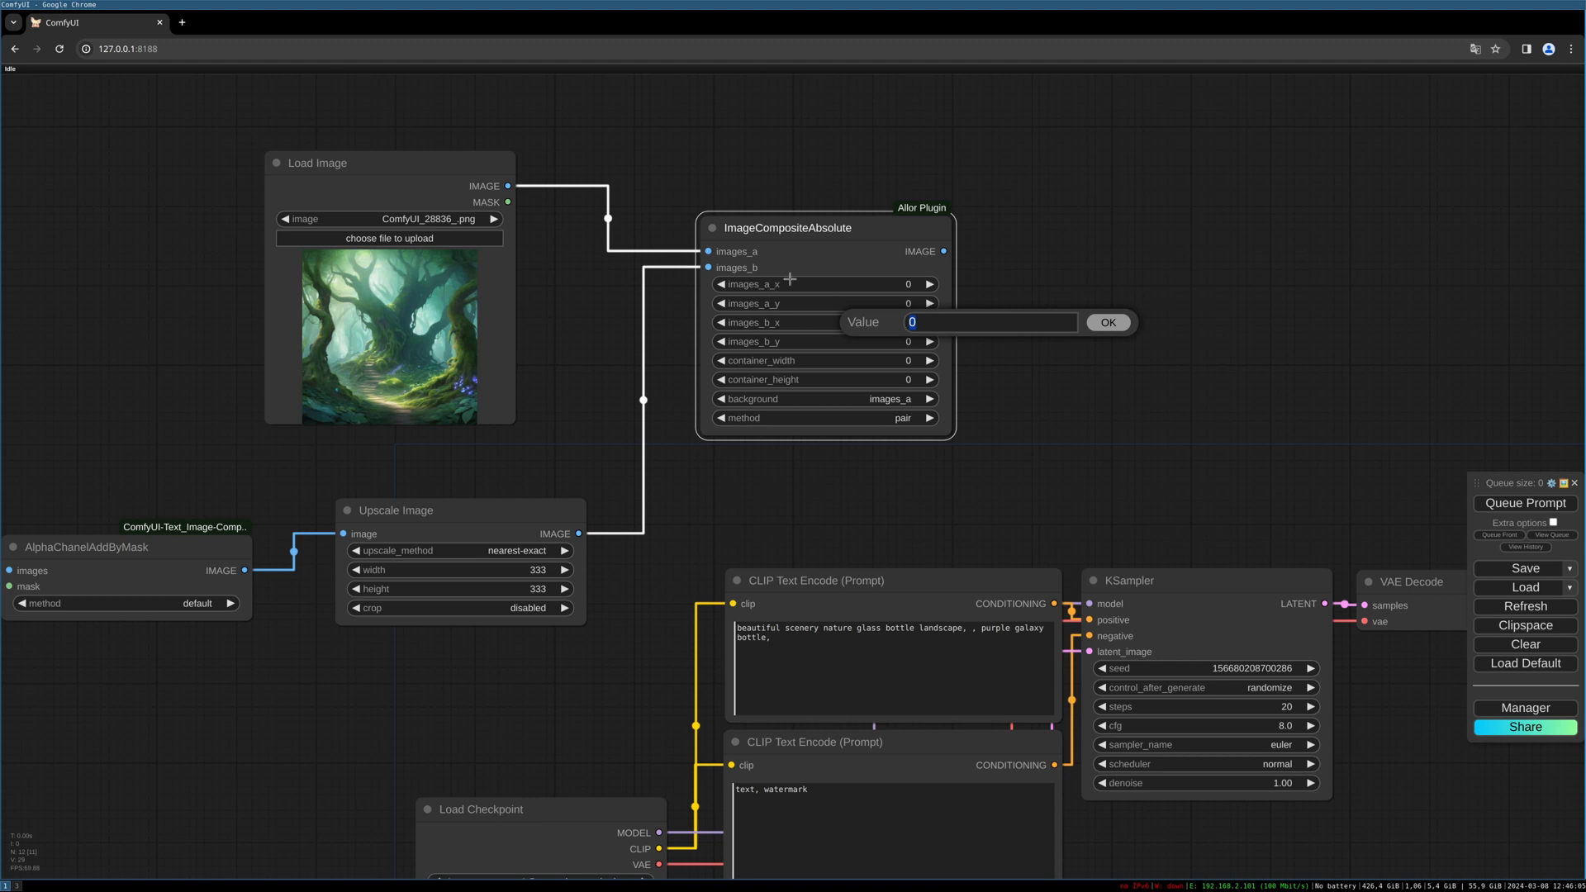
pyautogui.moveTo(791, 304)
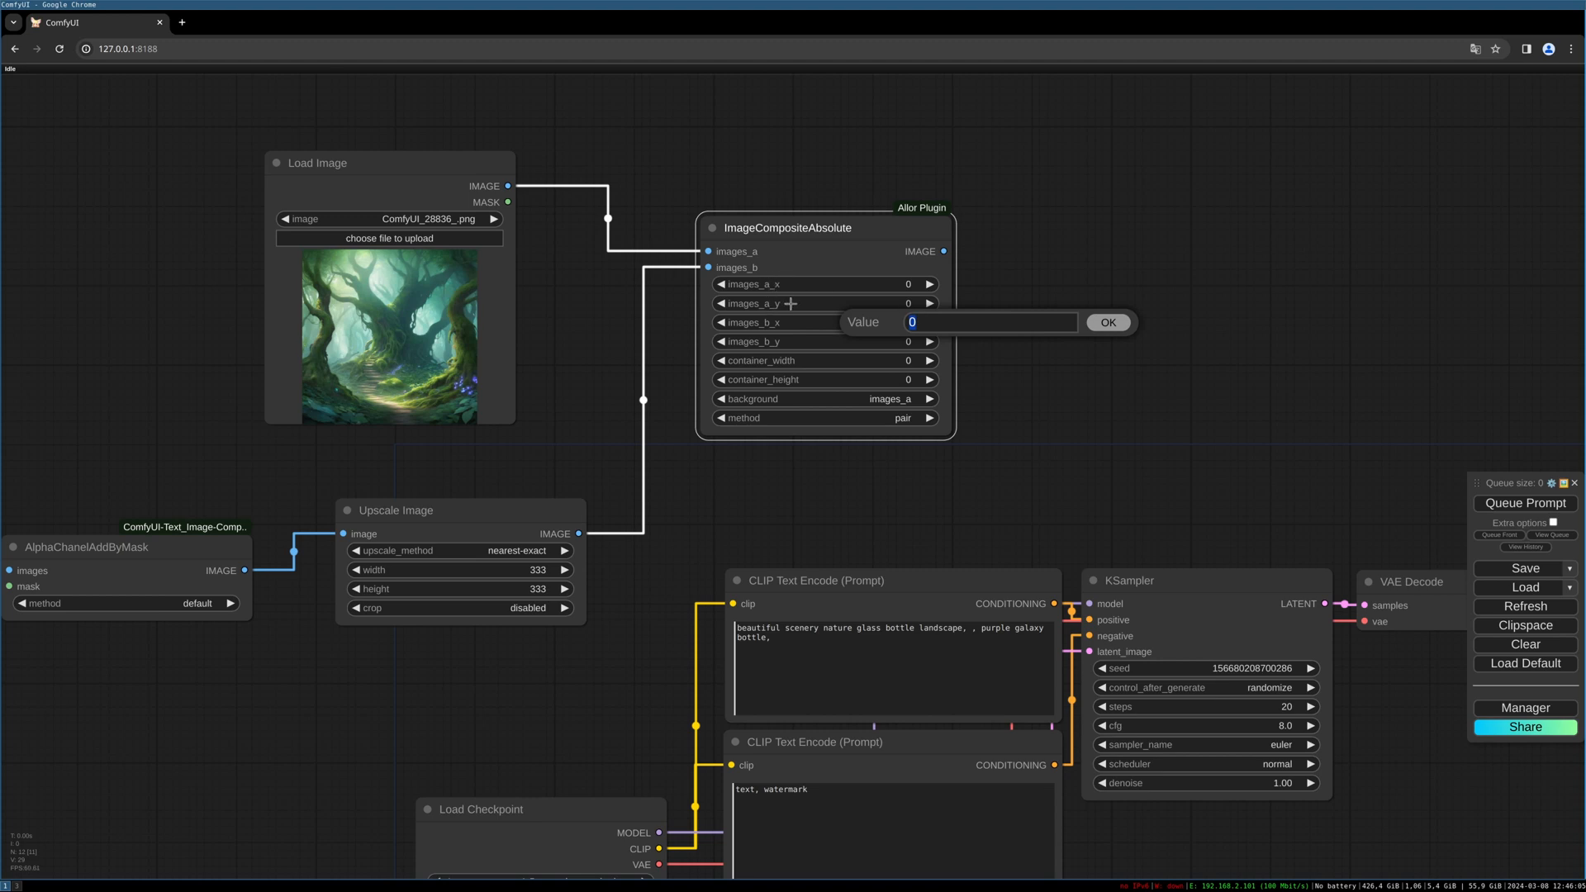
pyautogui.moveTo(923, 321)
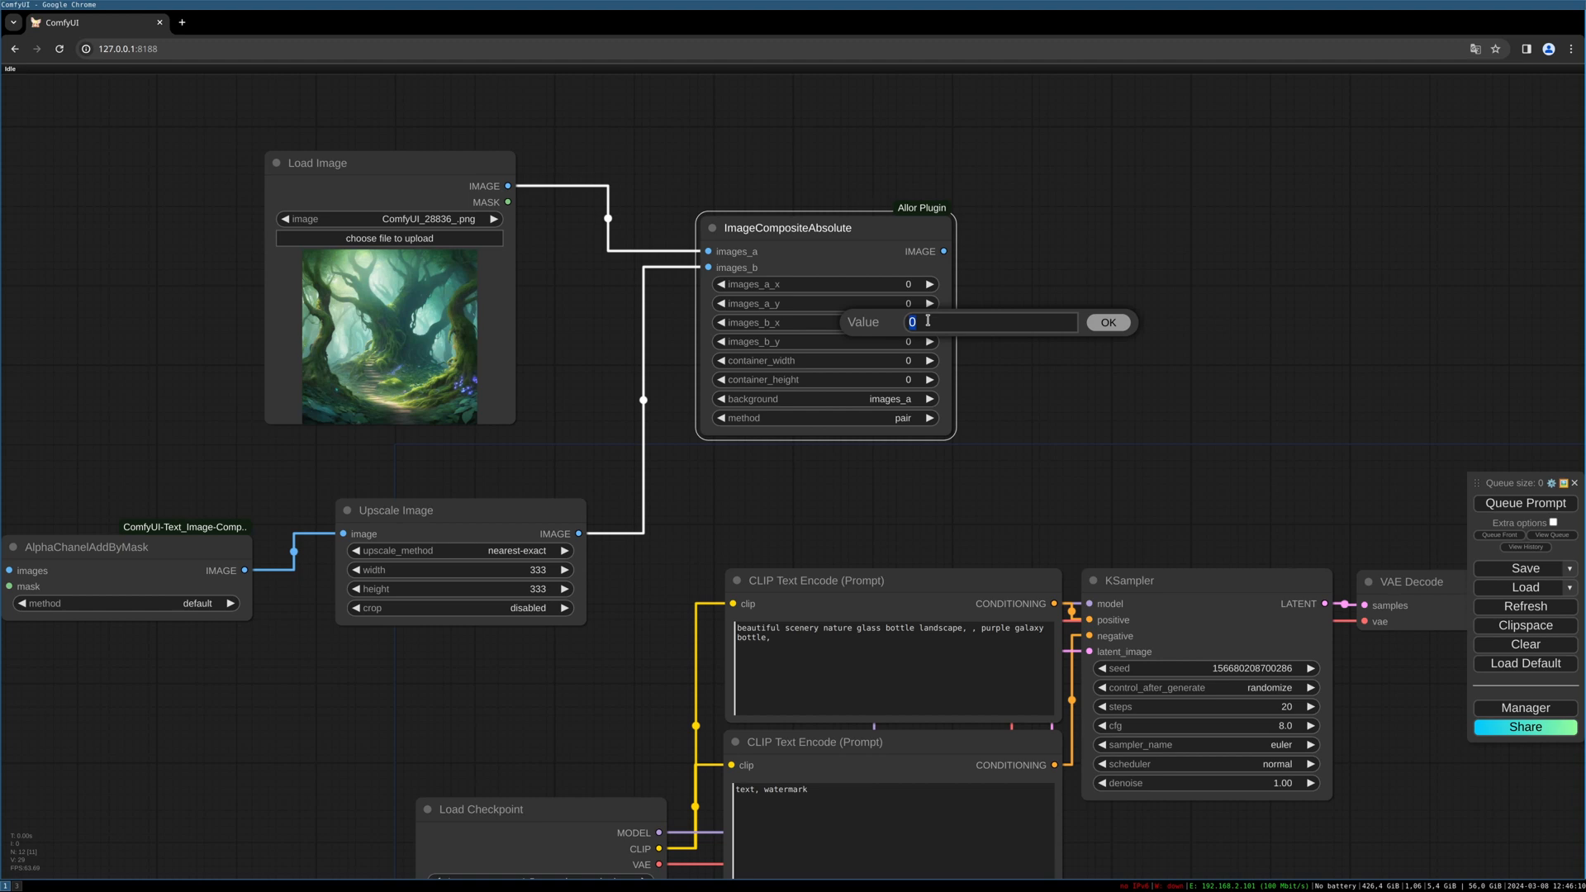
# - Place the resized wizard in the composite's second input at x 330, y 522
pyautogui.write('33')
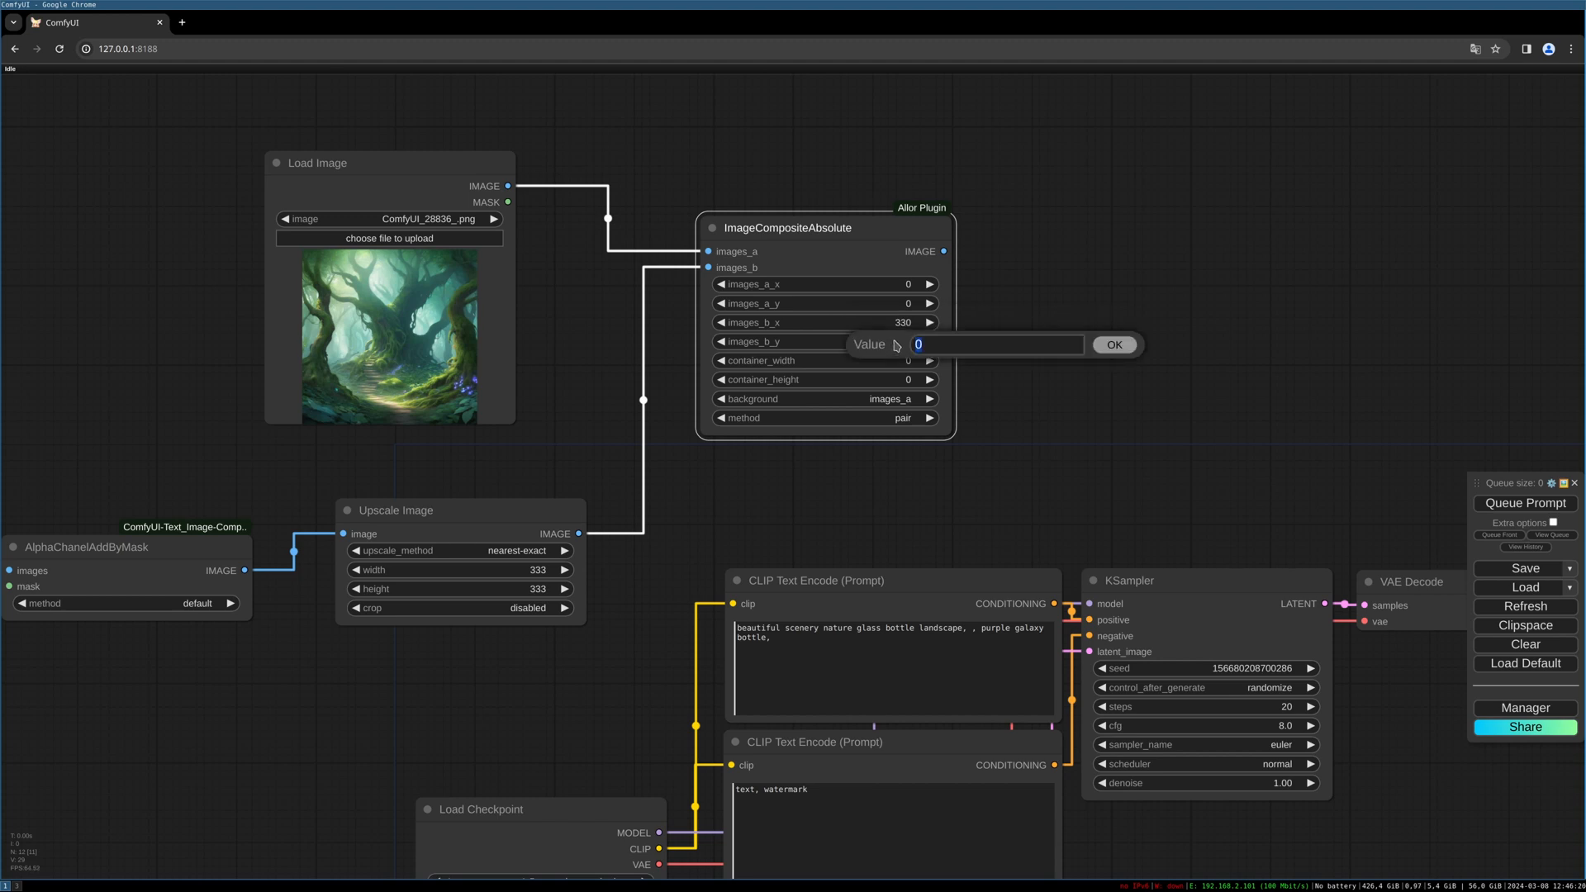
pyautogui.write('52')
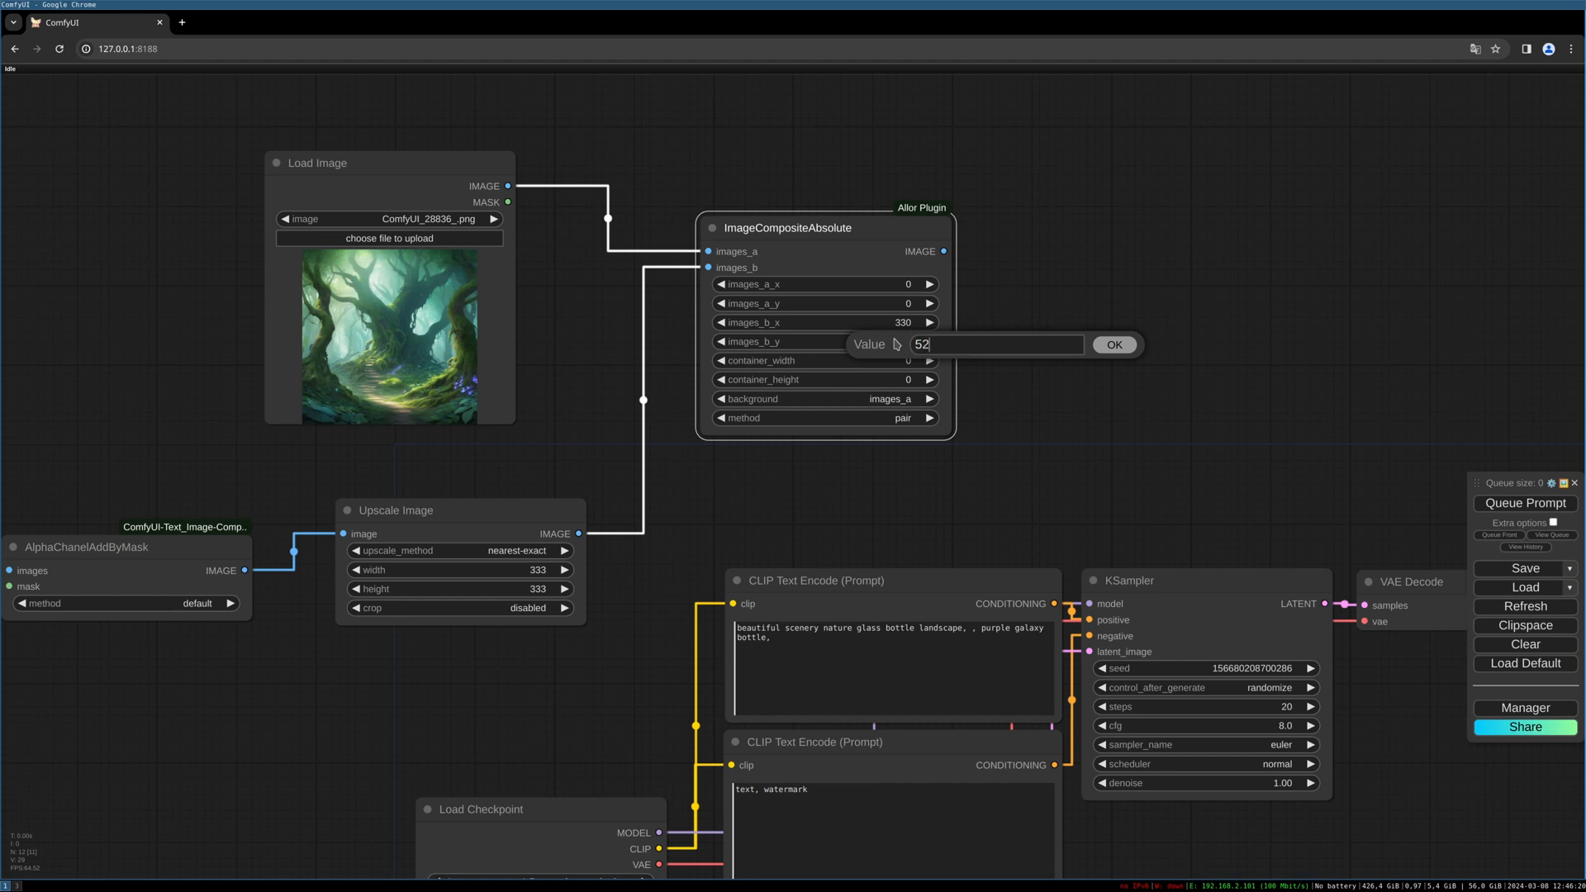
pyautogui.click(1114, 346)
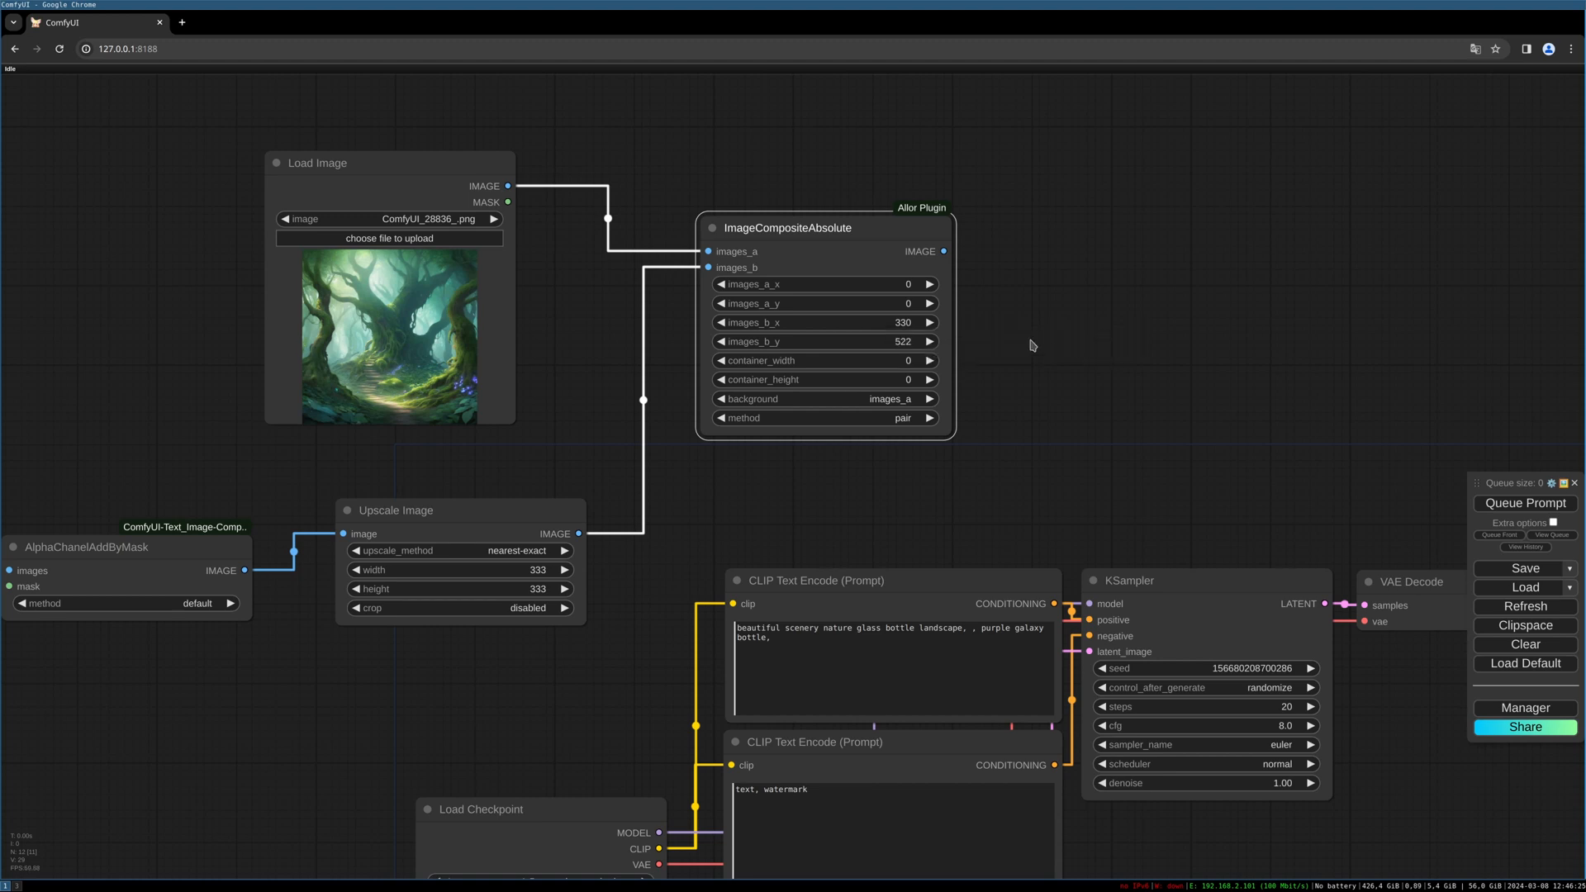
pyautogui.moveTo(1038, 346)
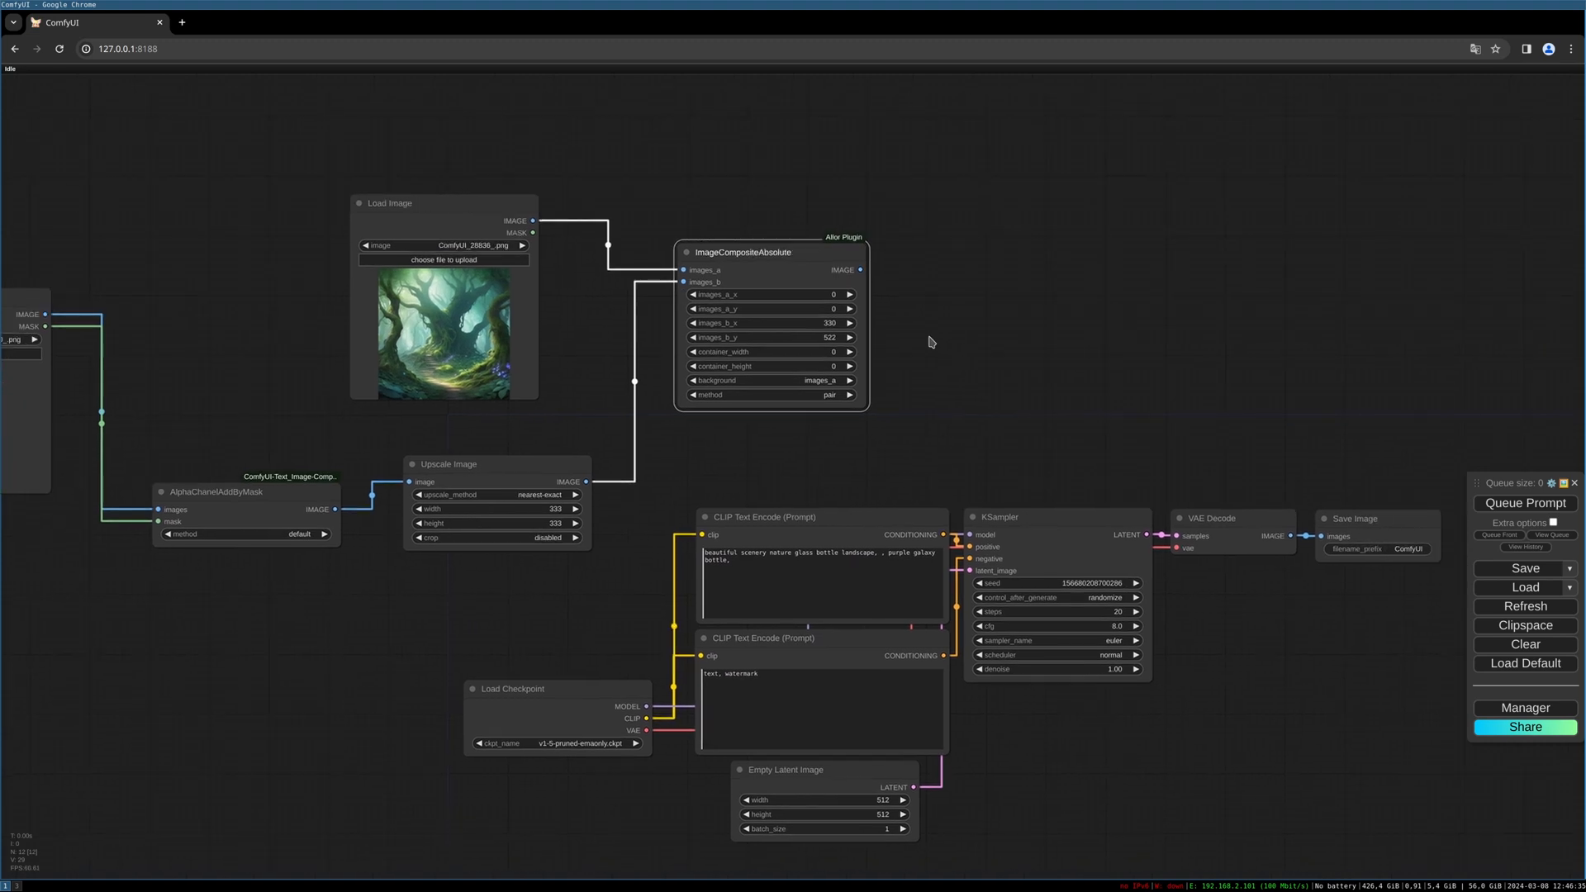
pyautogui.moveTo(894, 286)
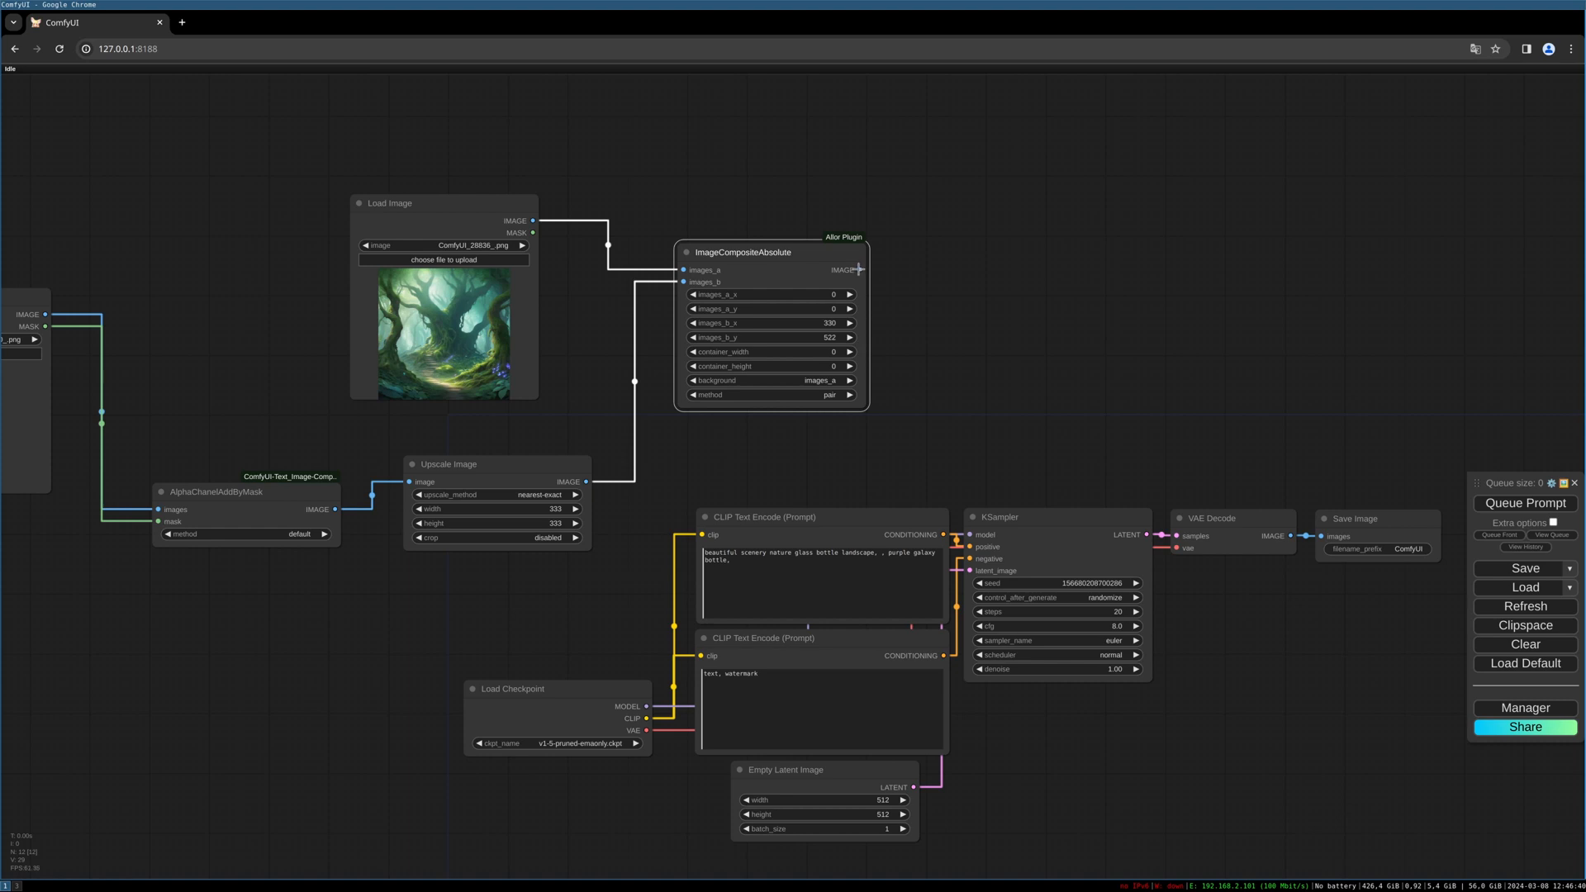
# - Add a VAE Encode node converting the composite image into the KSampler's latent
pyautogui.click(859, 269)
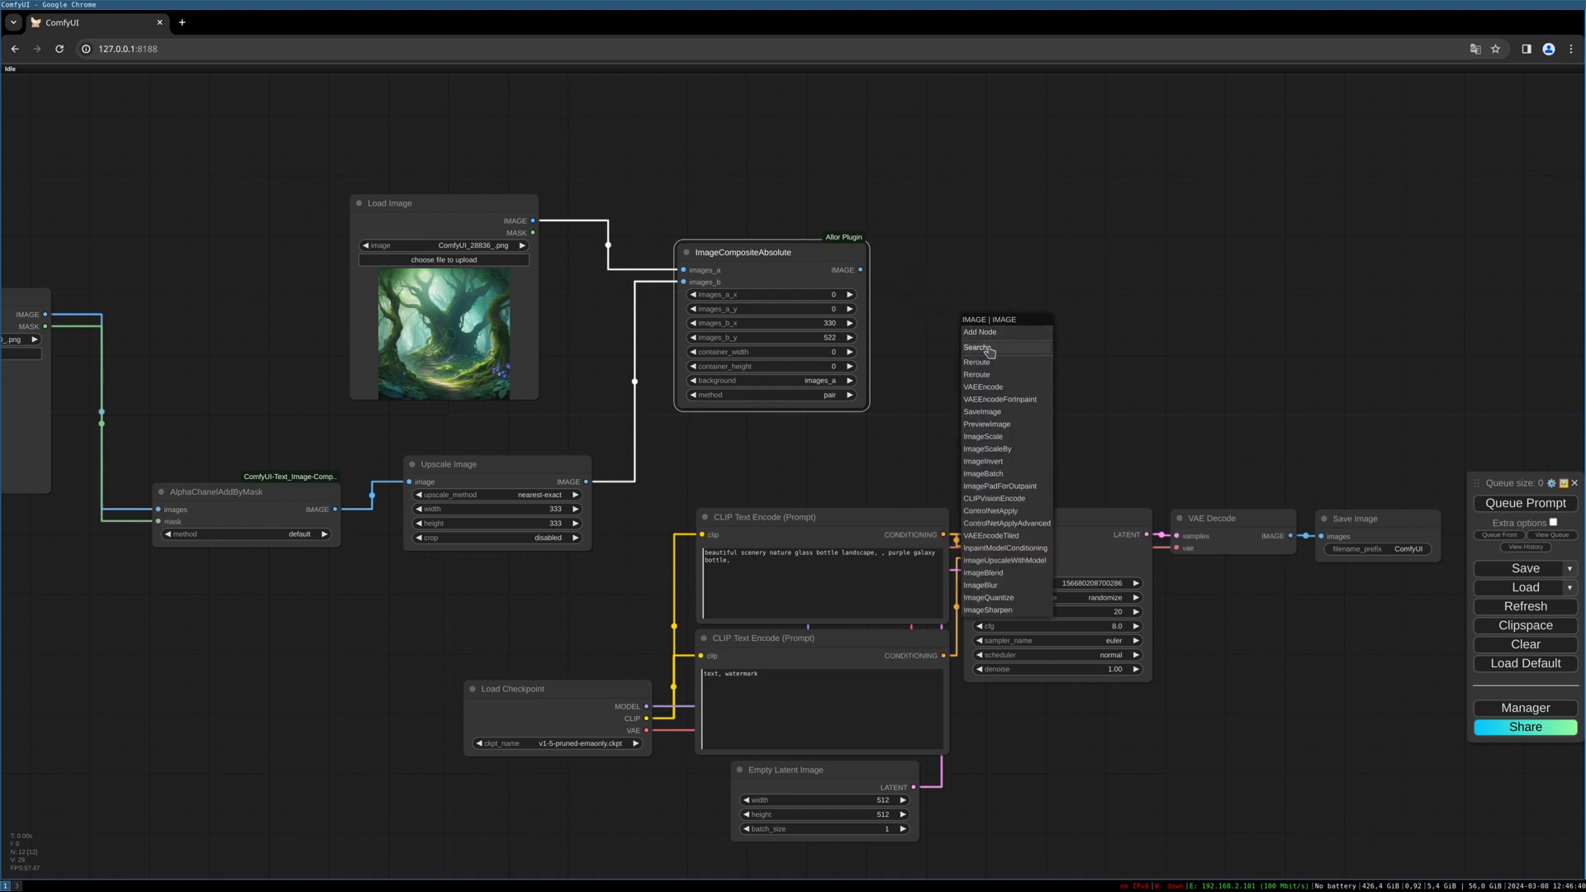
pyautogui.click(981, 386)
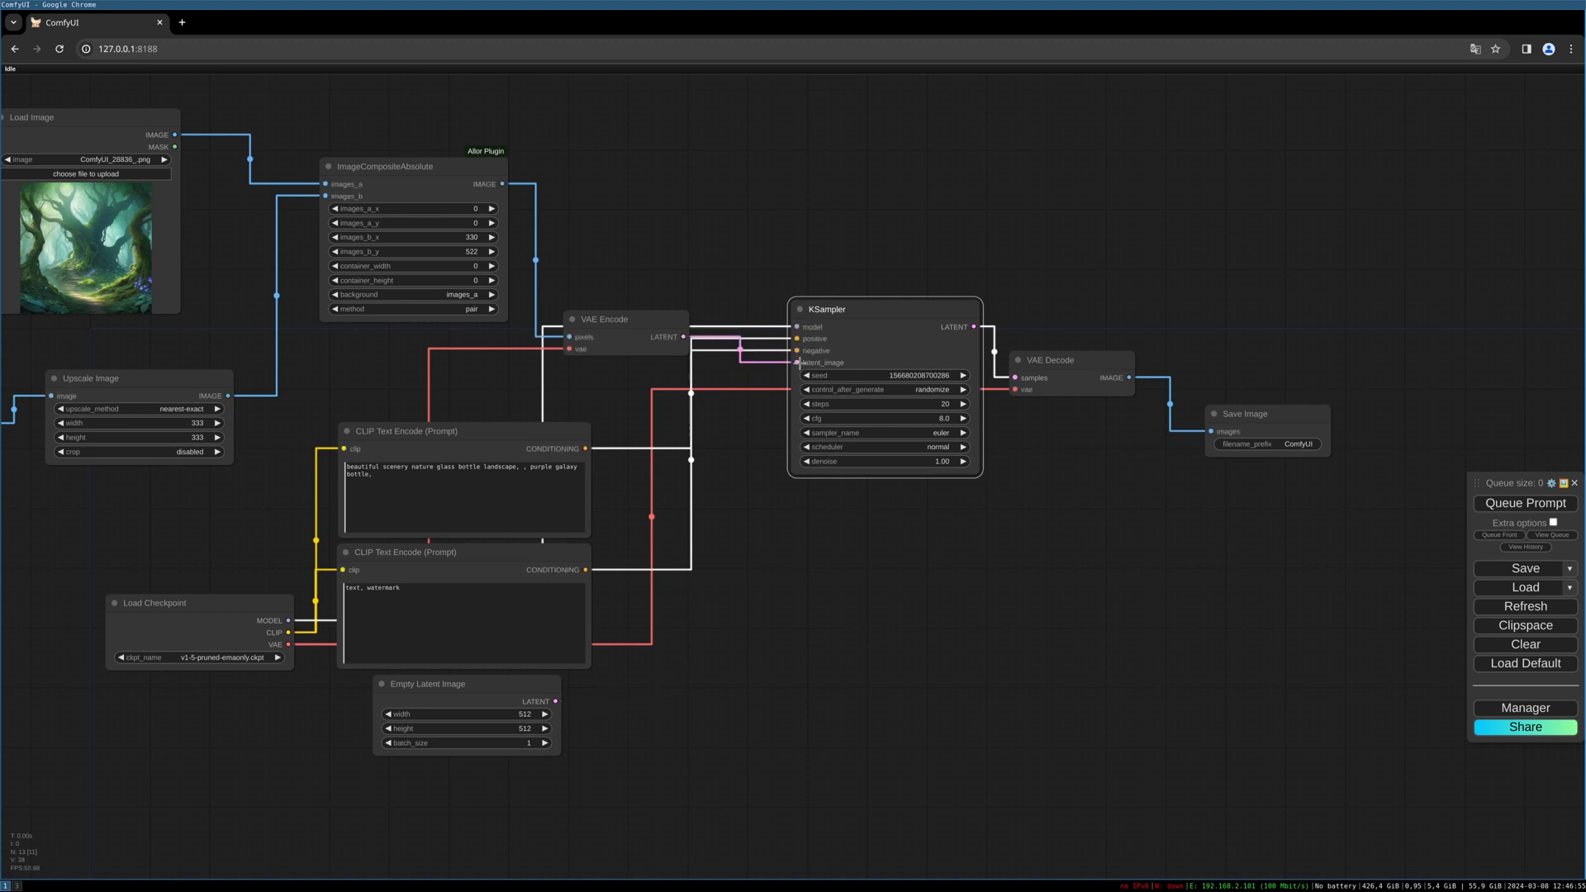
# - Select the juggernautXL RunDiffusion safetensors checkpoint in Load Checkpoint
pyautogui.click(196, 656)
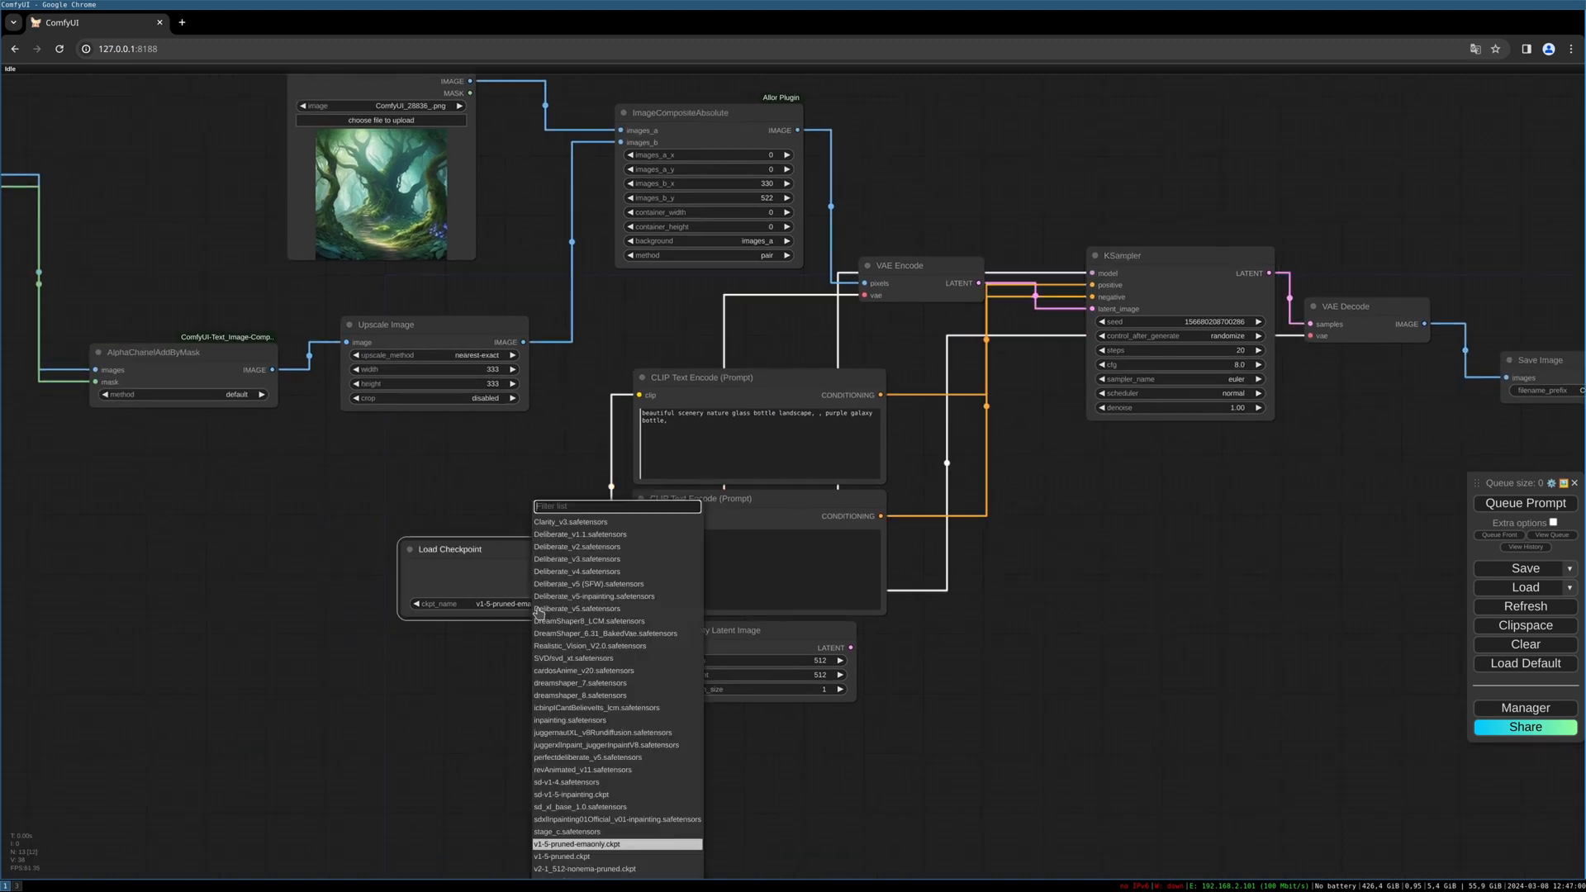
pyautogui.moveTo(560, 736)
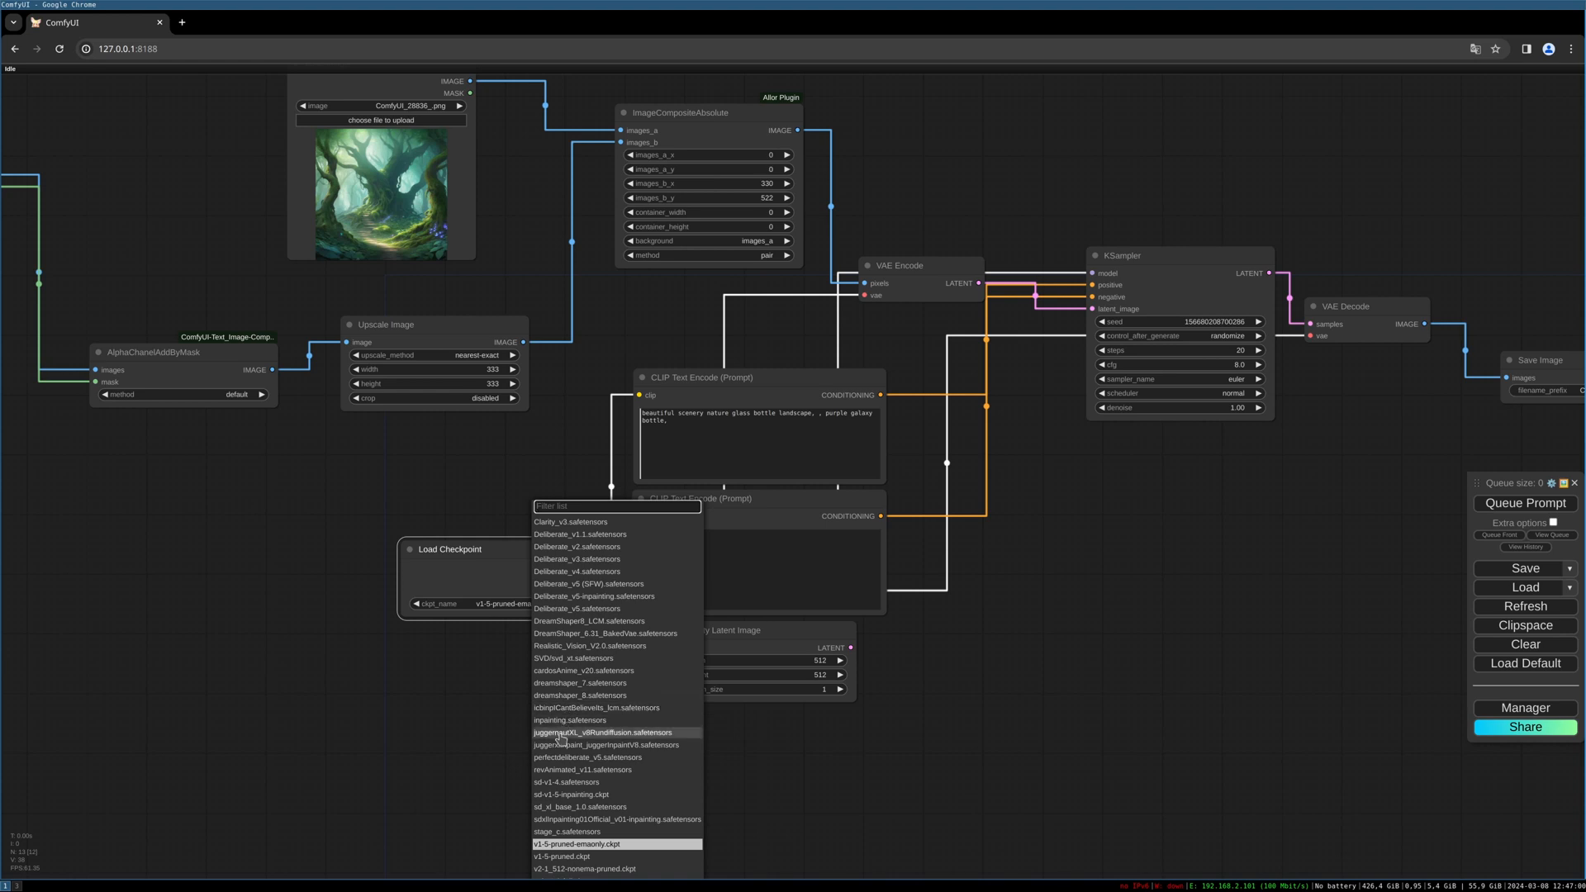
pyautogui.click(605, 732)
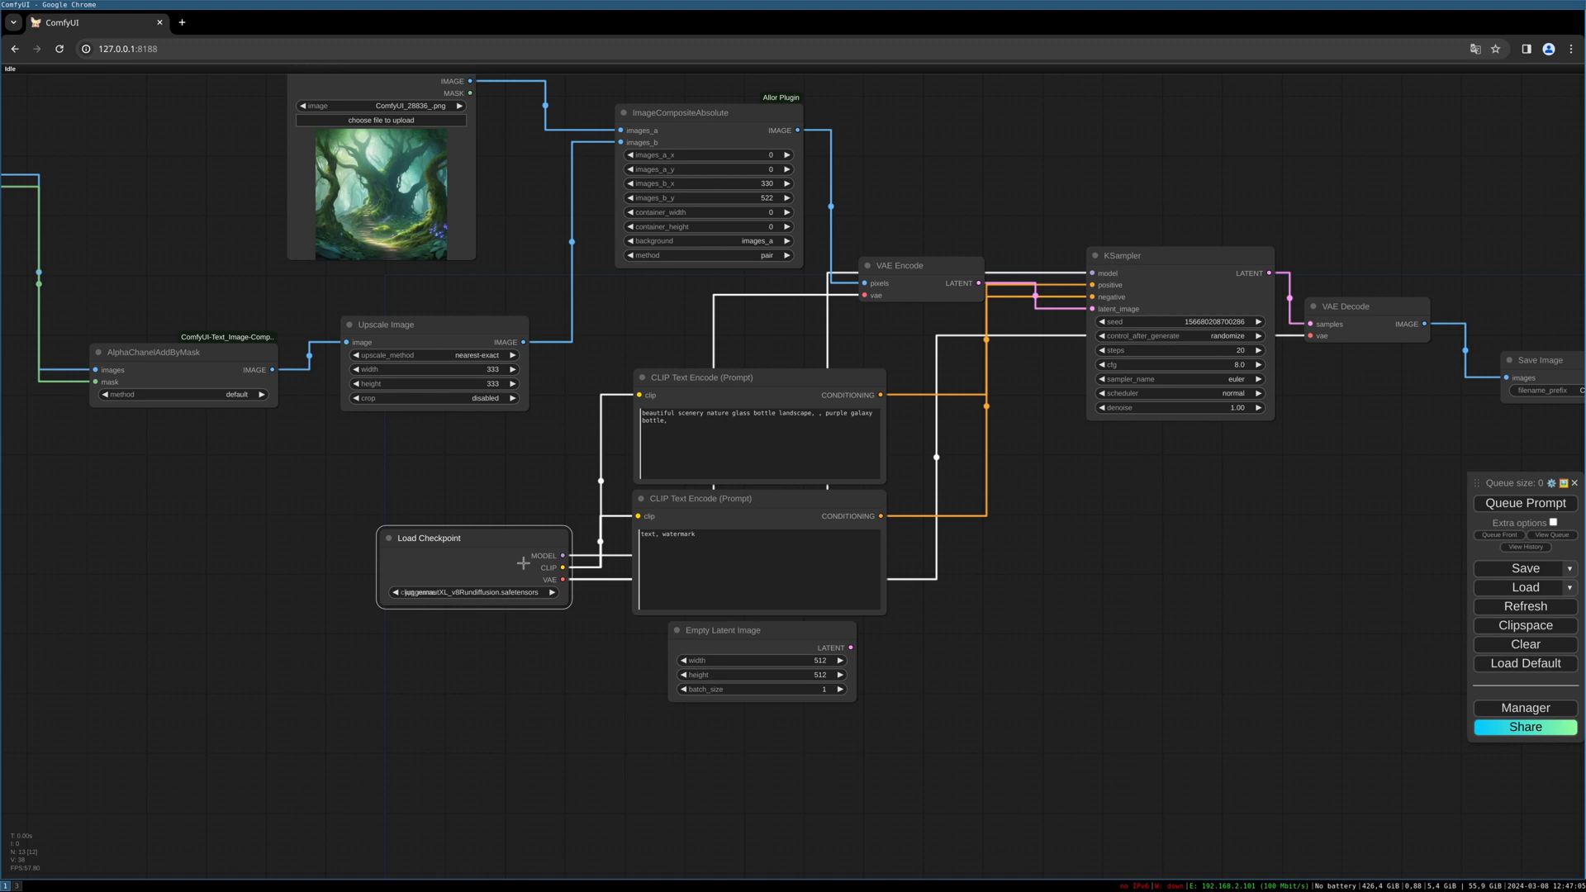
pyautogui.moveTo(768, 678)
pyautogui.write('wizard in phantasy forest')
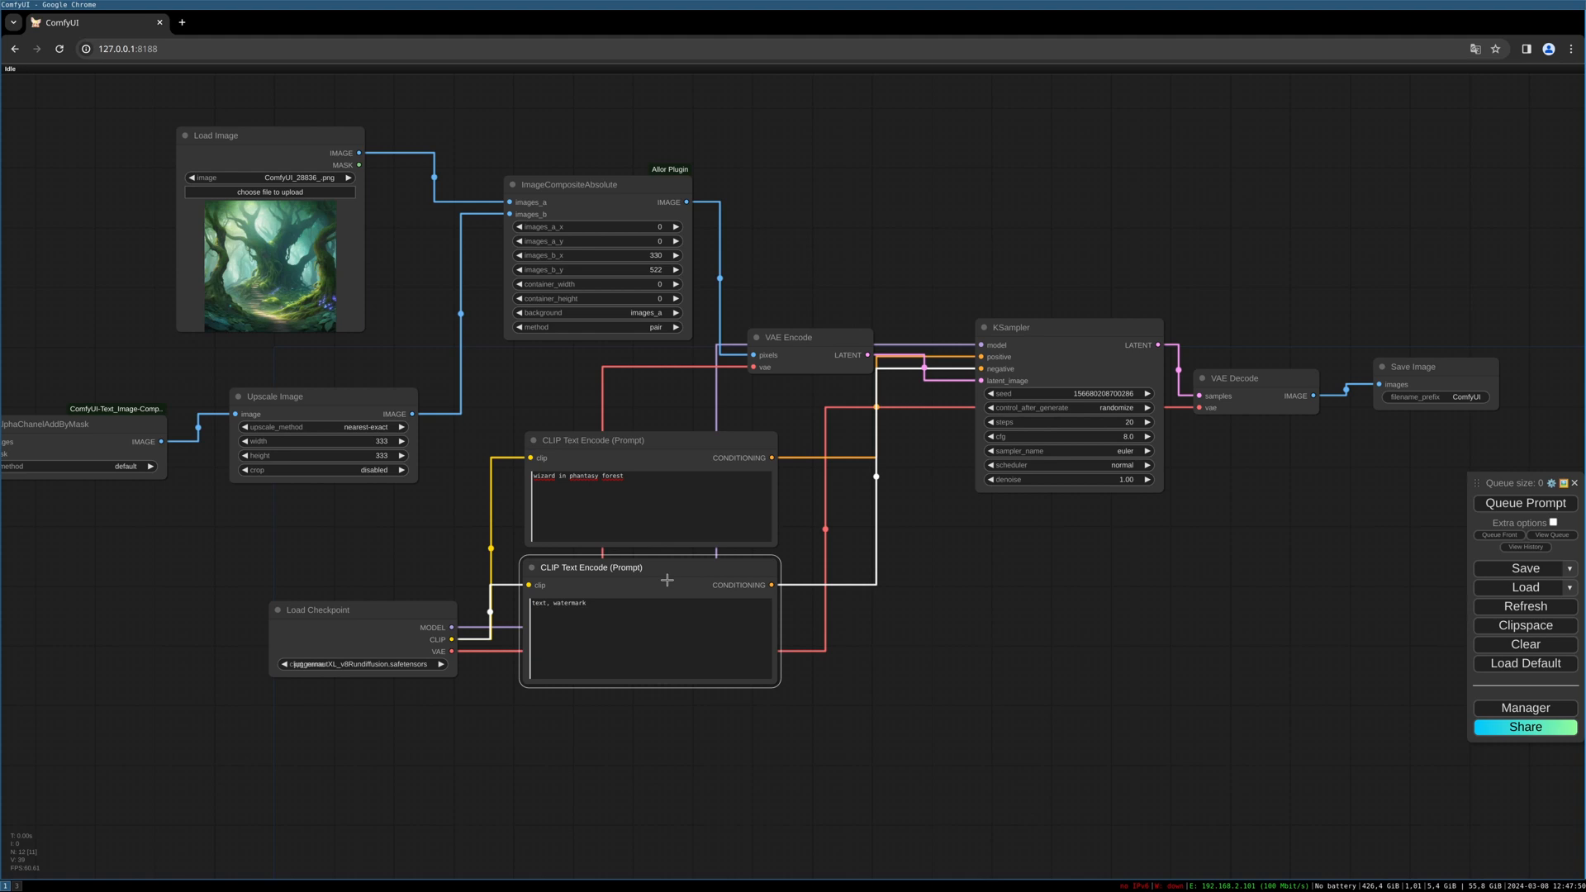
# - Edit the positive CLIP Text Encode prompt to 'wizard in phantasy forest'
pyautogui.click(652, 506)
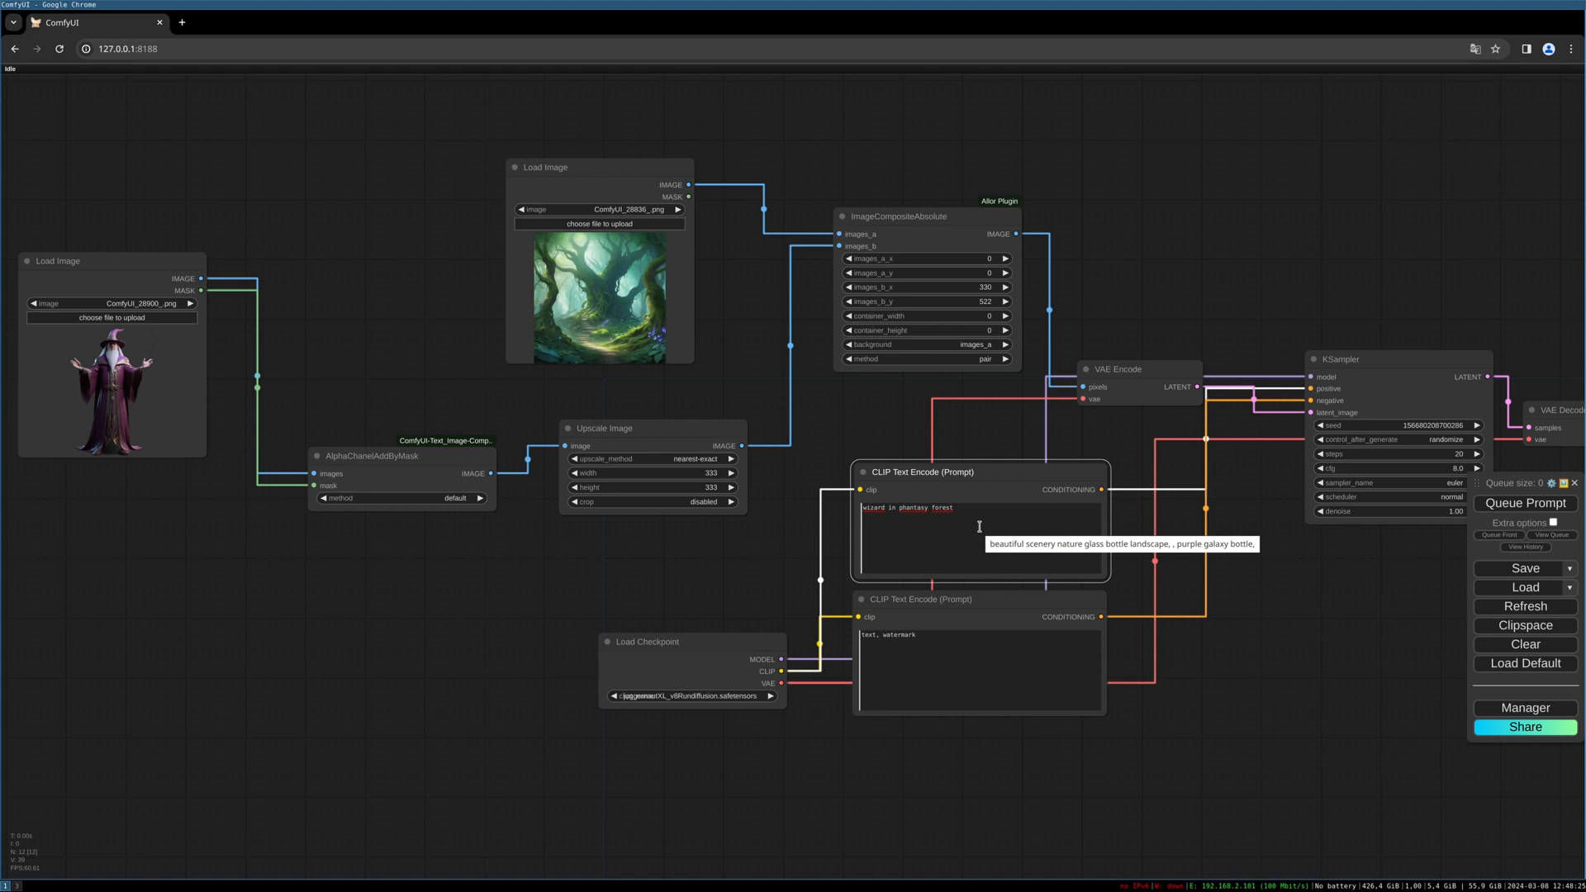
pyautogui.moveTo(1036, 459)
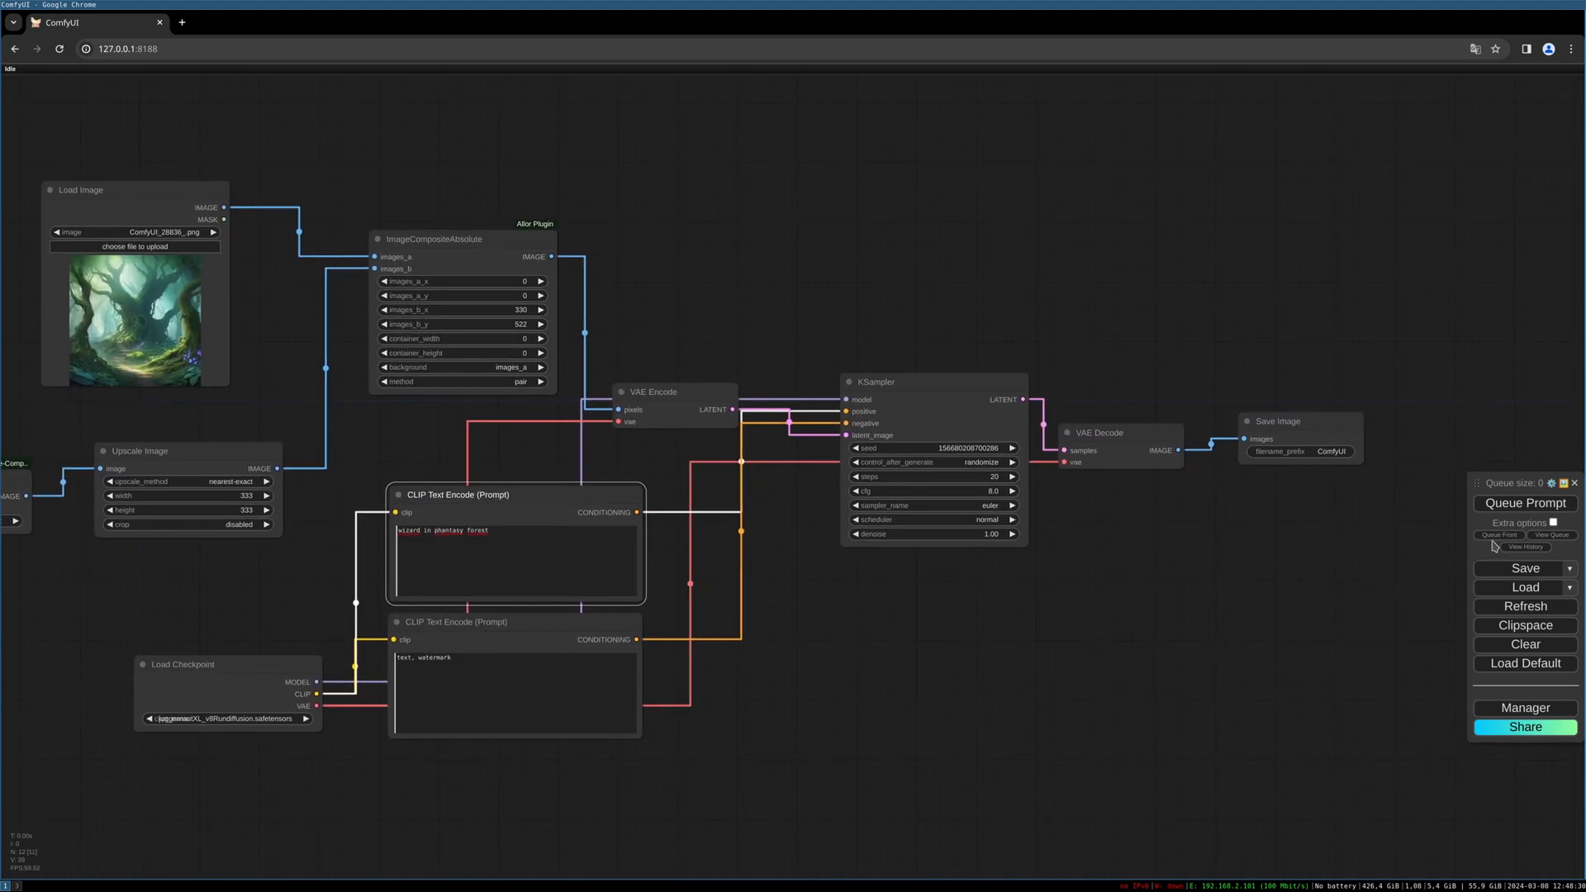
# - Queue the prompt to generate a first wizard-in-forest image
pyautogui.click(1525, 502)
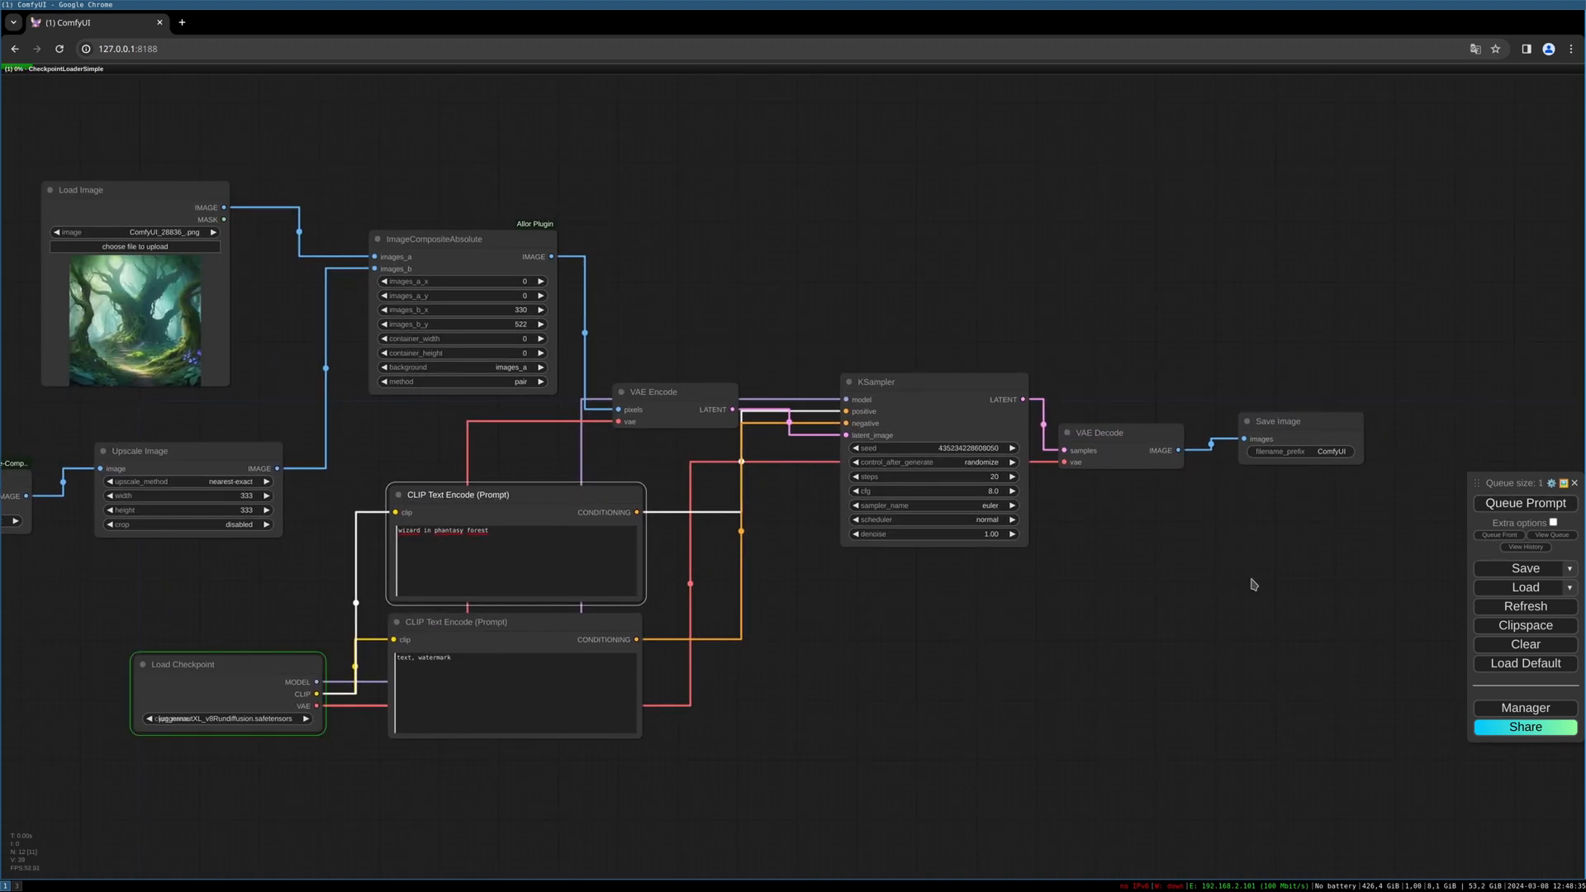
pyautogui.click(1523, 502)
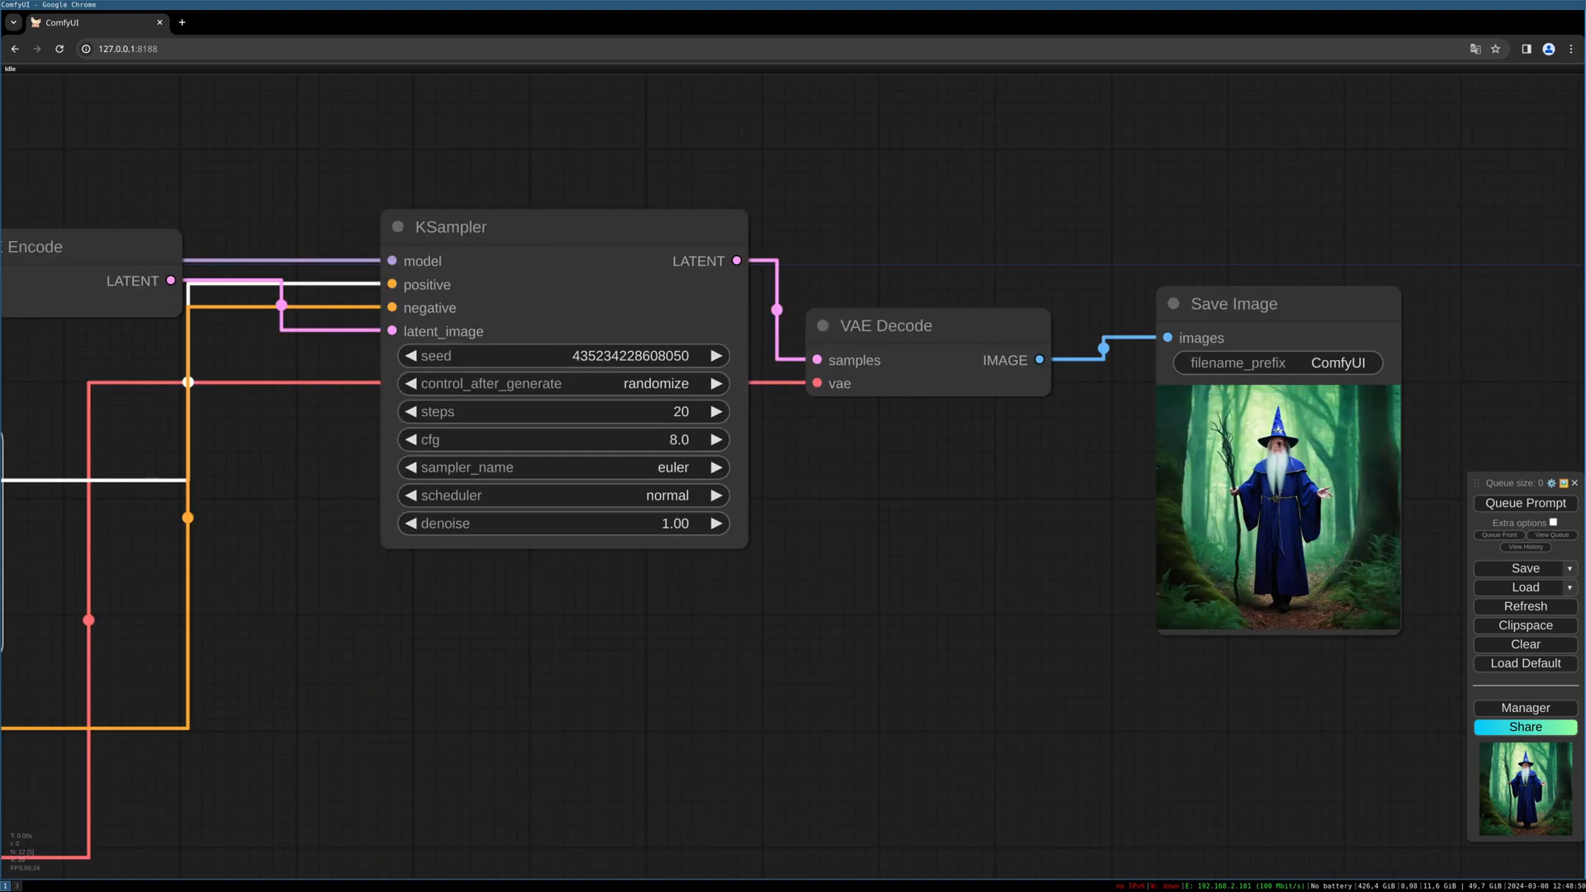
pyautogui.moveTo(646, 524)
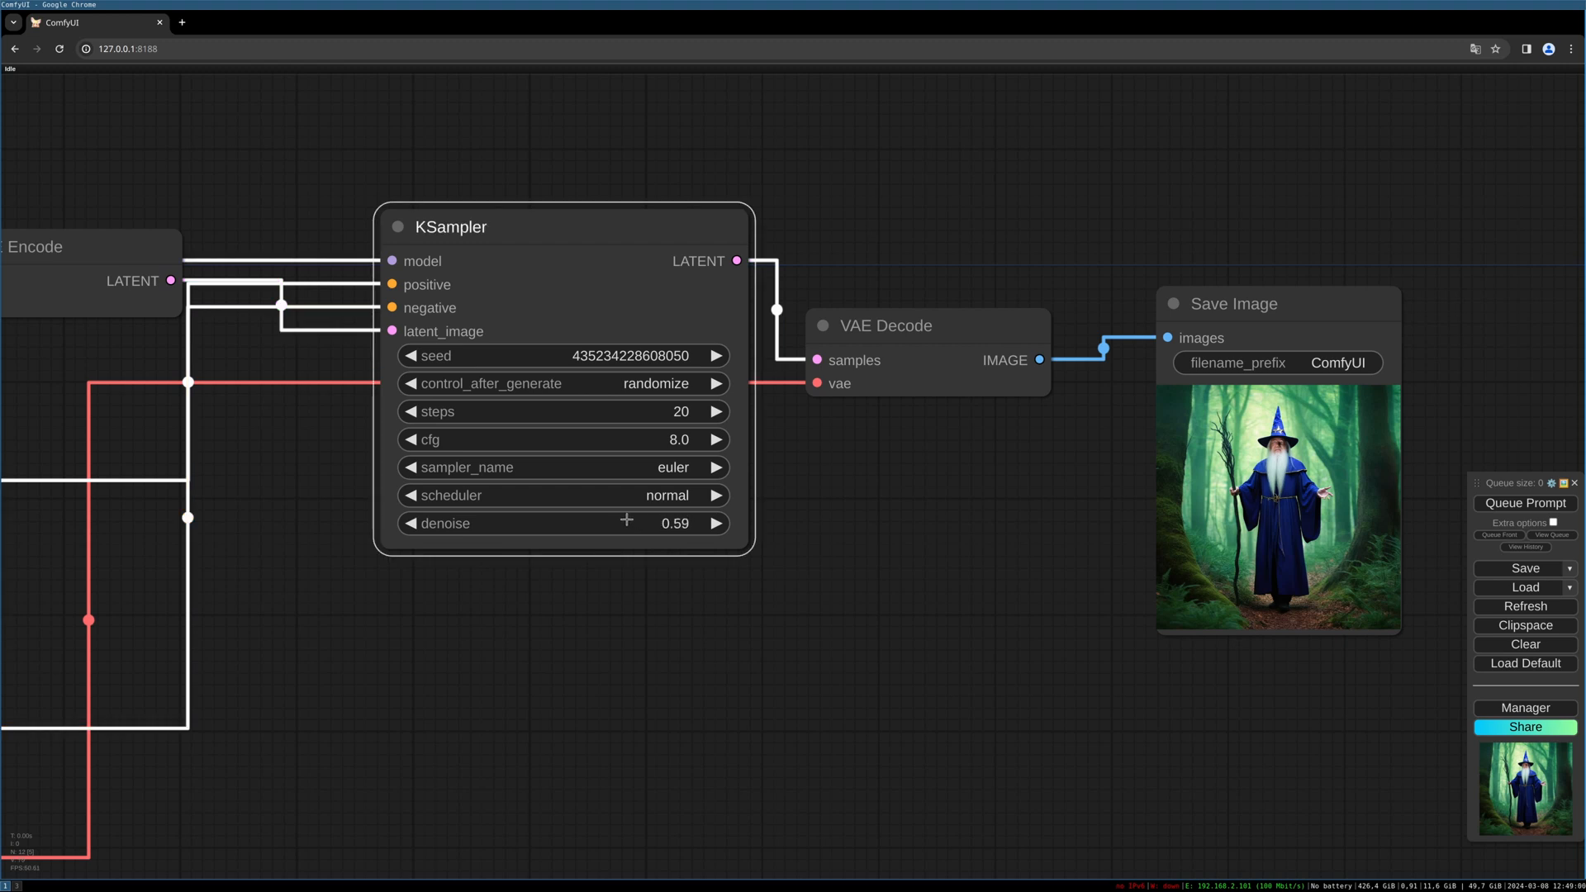
# - Set denoise to 0.50 and queue several runs blending the wizard into the forest
pyautogui.click(406, 524)
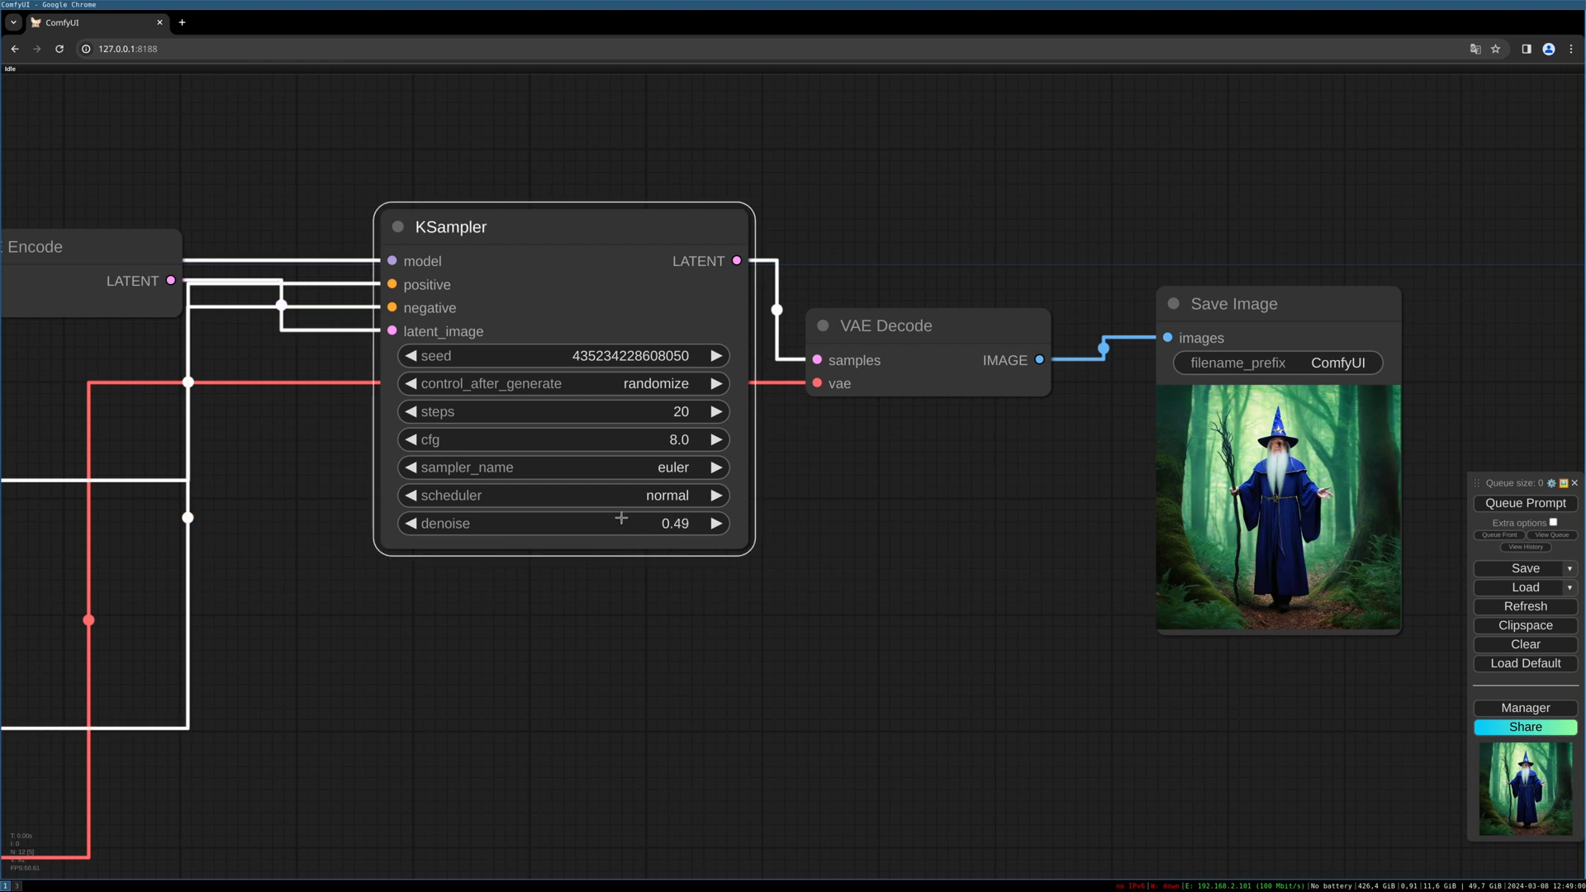
pyautogui.click(715, 524)
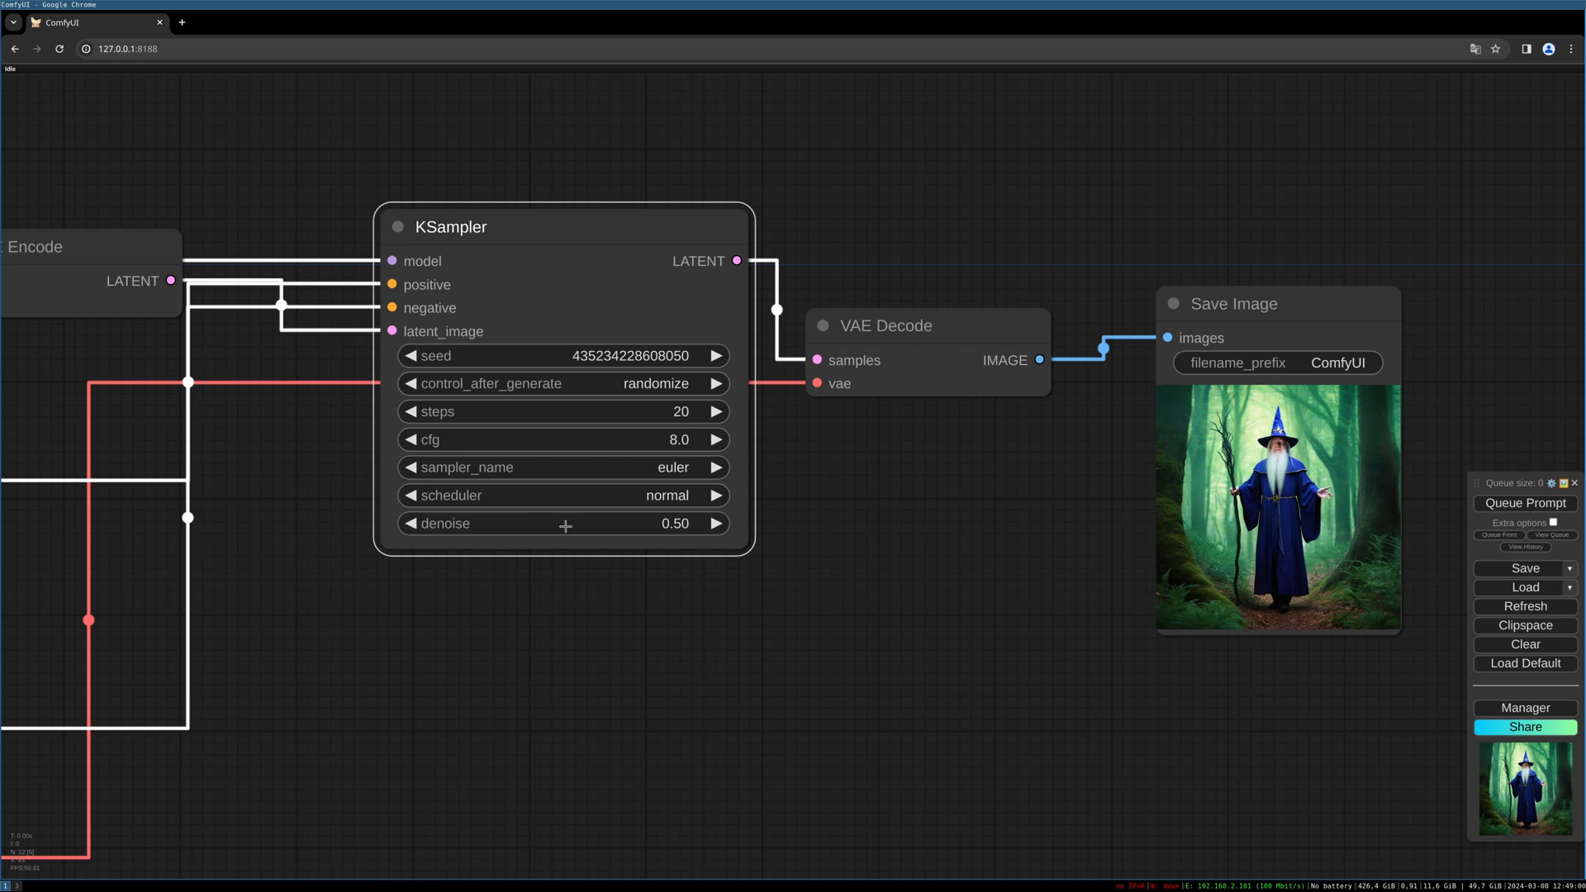
pyautogui.click(1525, 503)
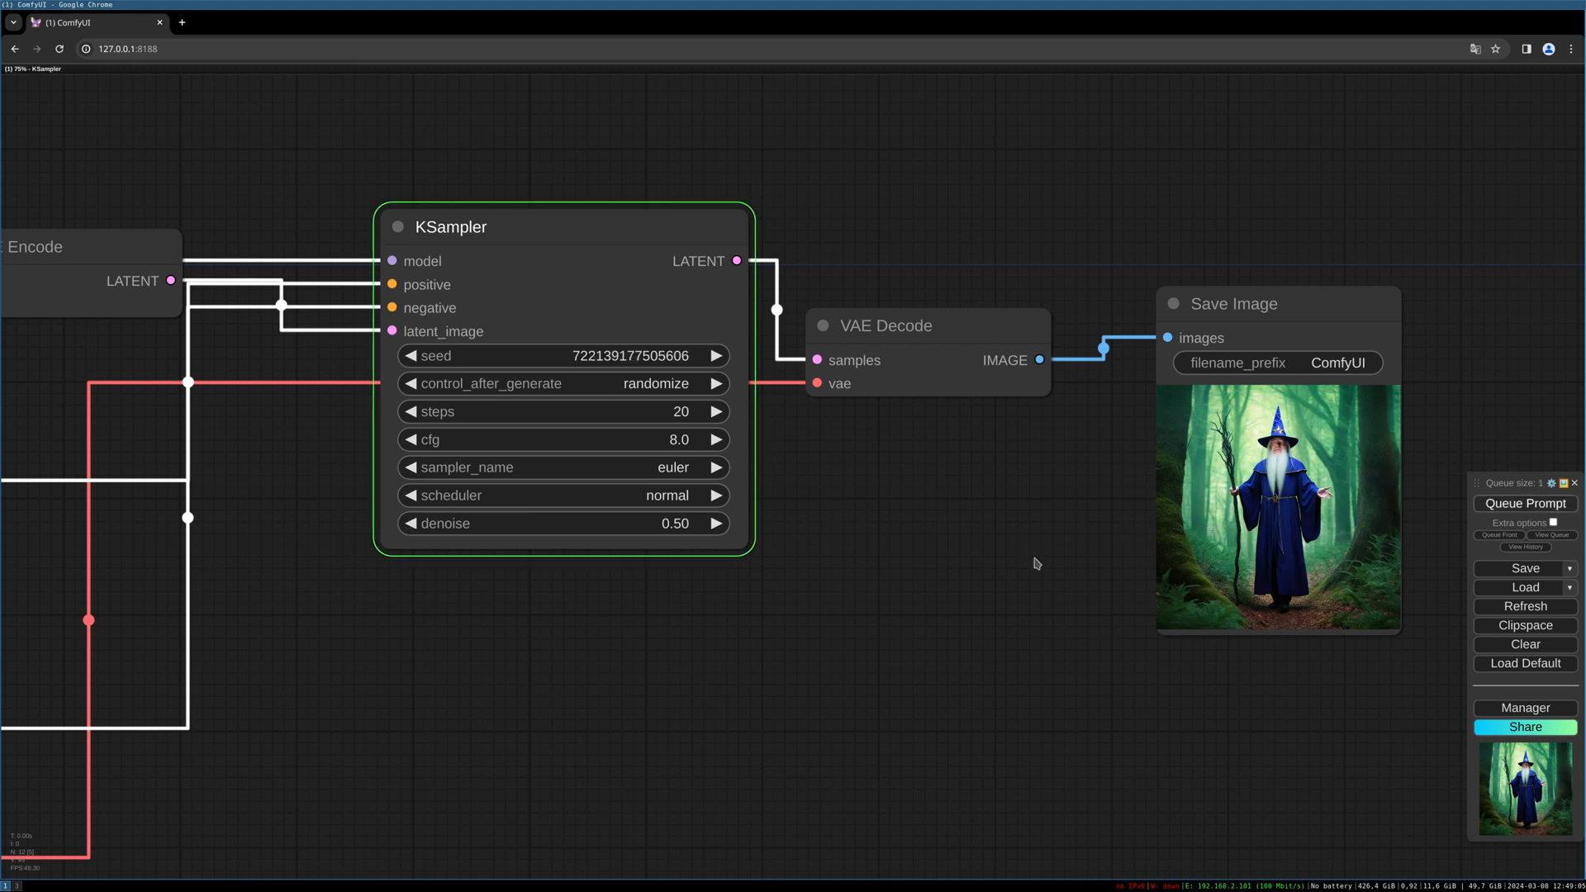
pyautogui.click(1526, 502)
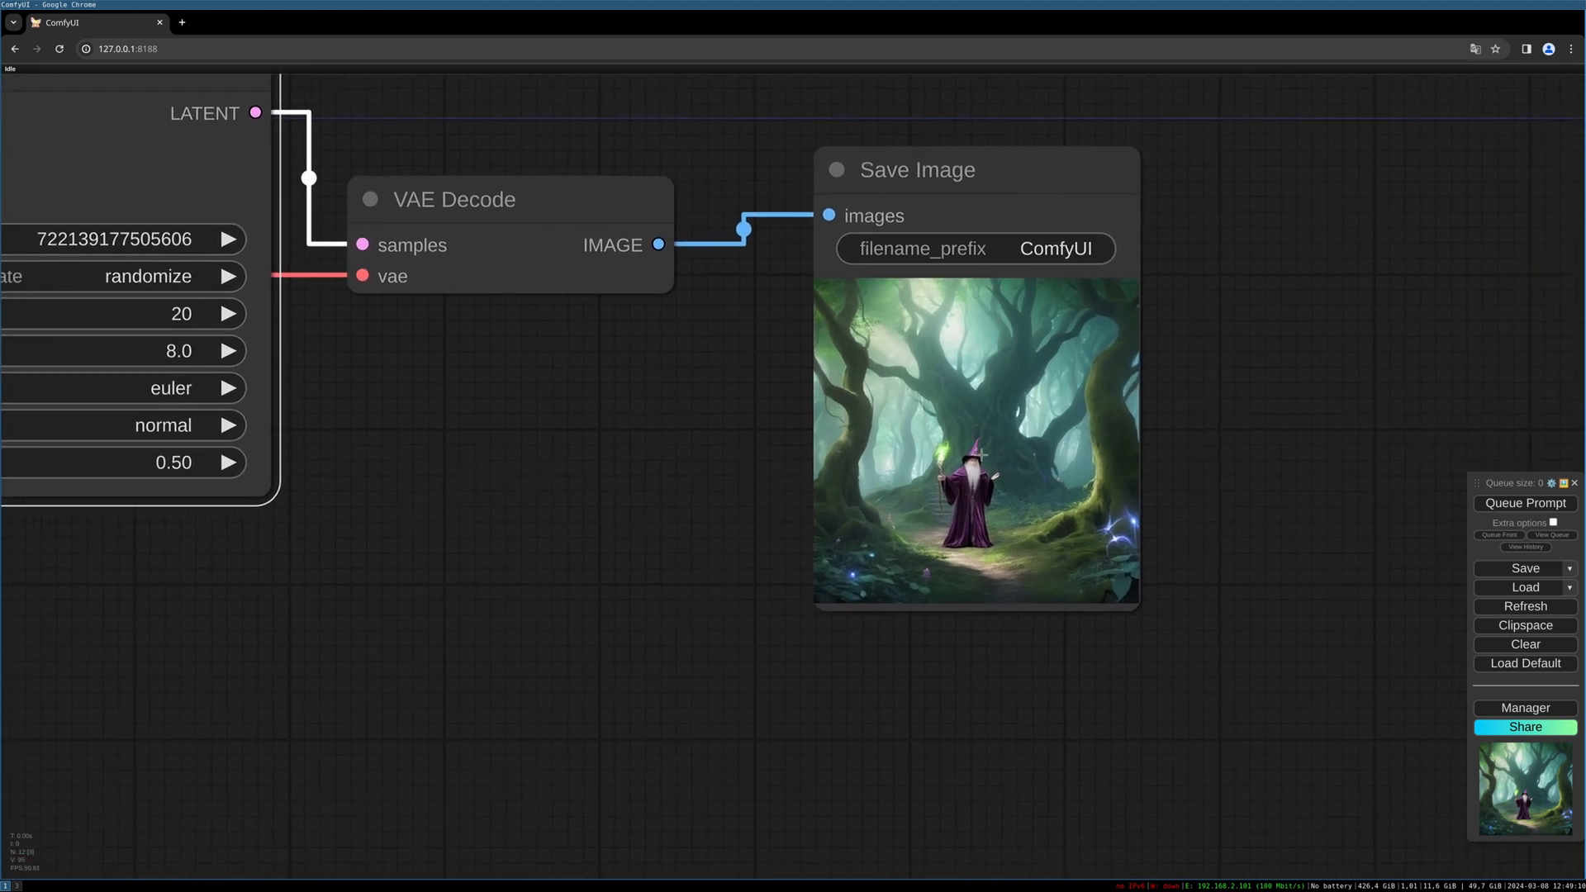
pyautogui.moveTo(992, 633)
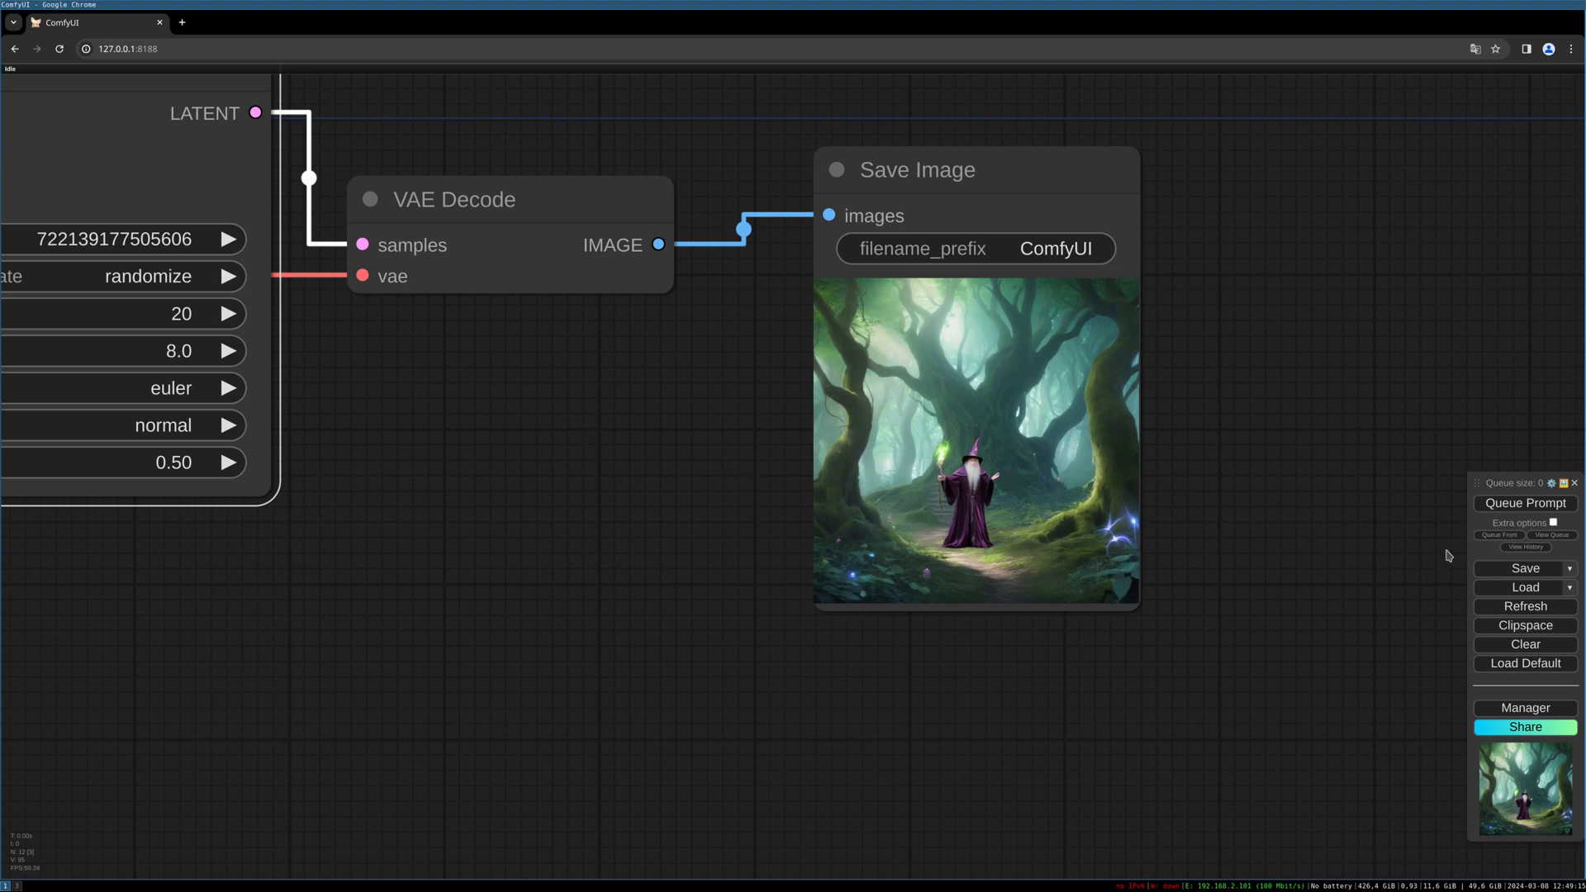
pyautogui.click(1525, 502)
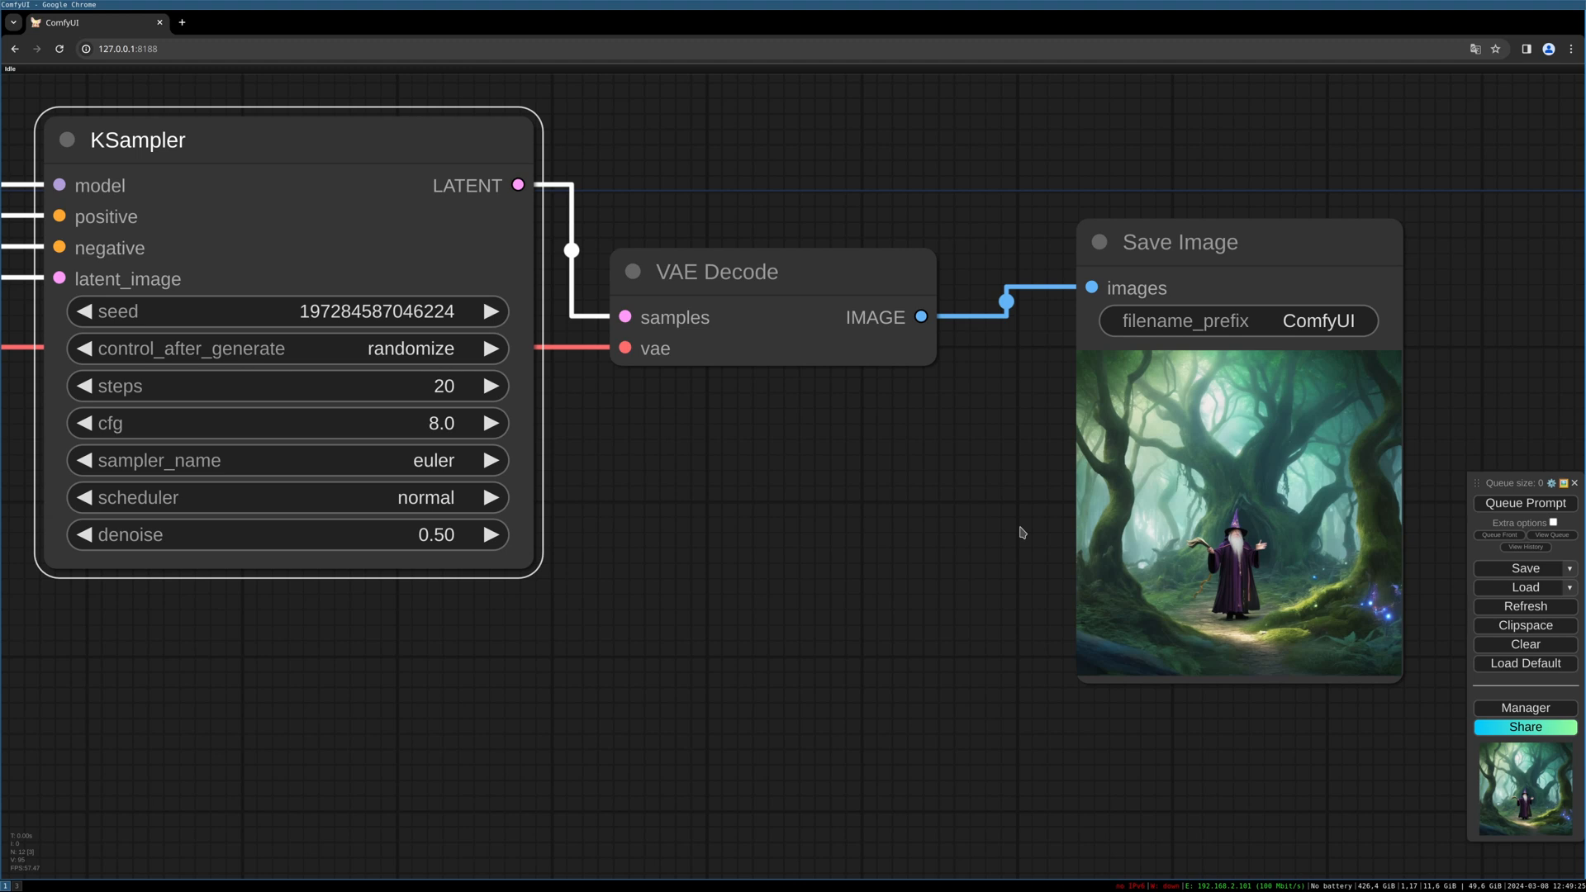
pyautogui.moveTo(498, 547)
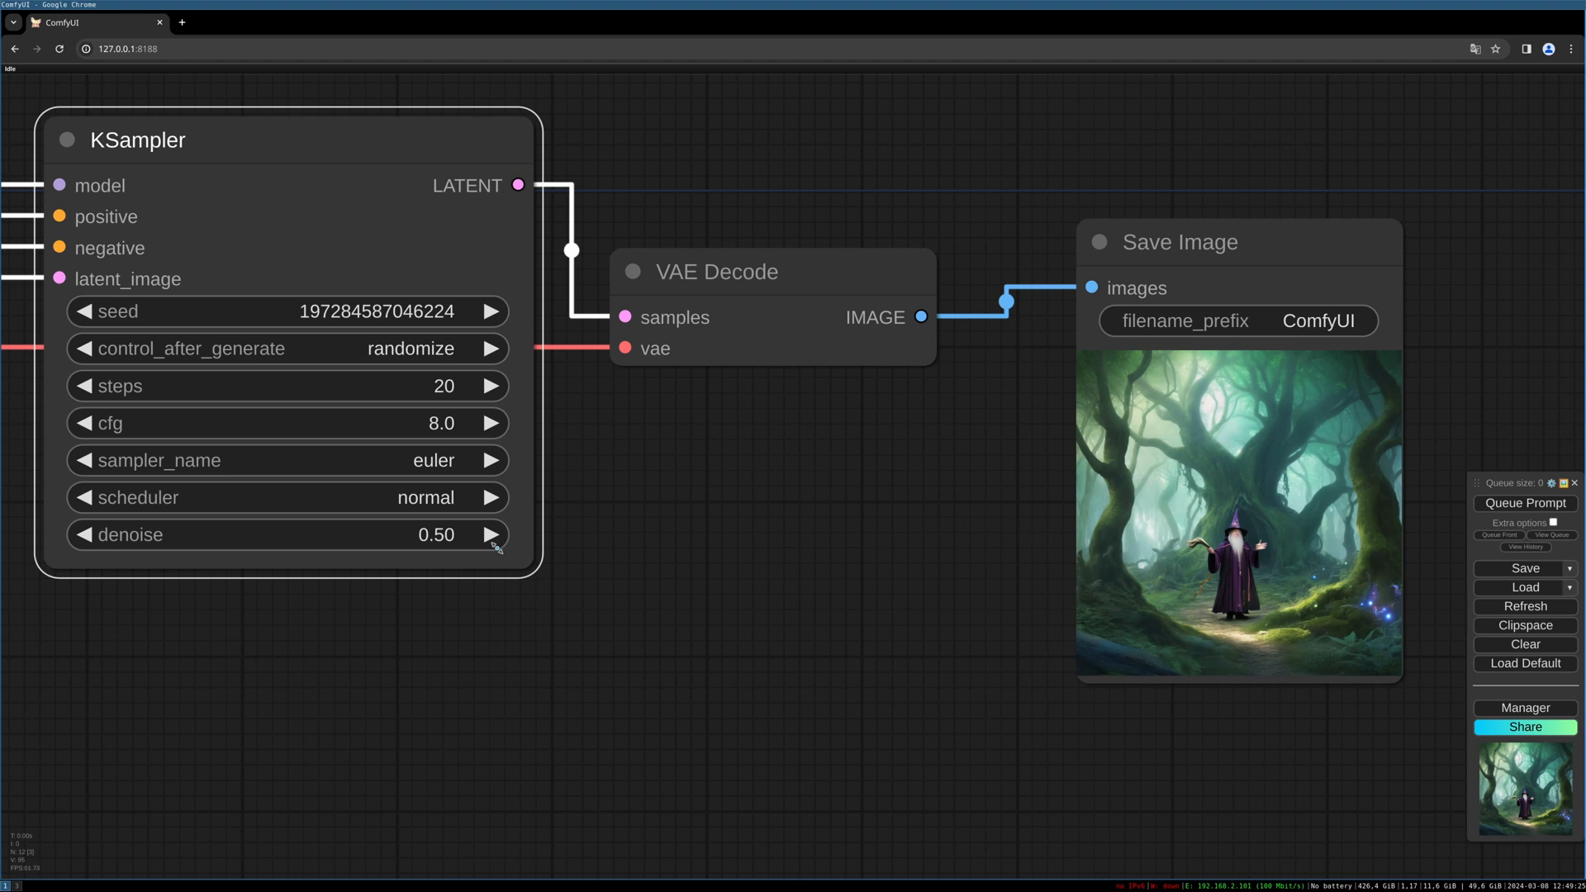
pyautogui.moveTo(537, 517)
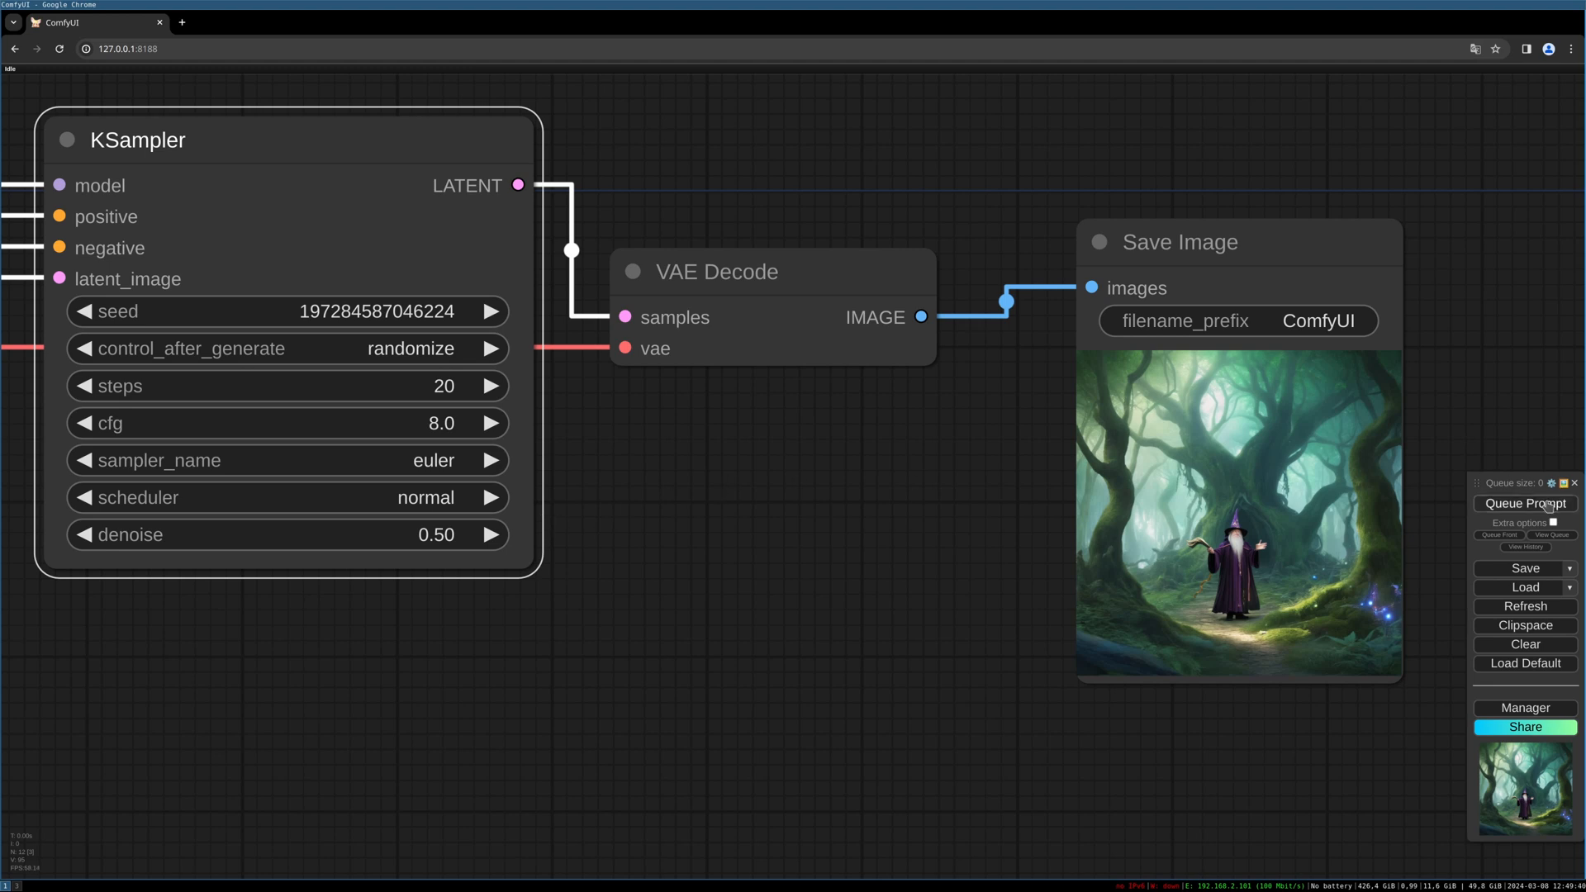
# - Queue another denoise-0.50 wizard-in-forest variation with a fresh seed
pyautogui.click(1524, 504)
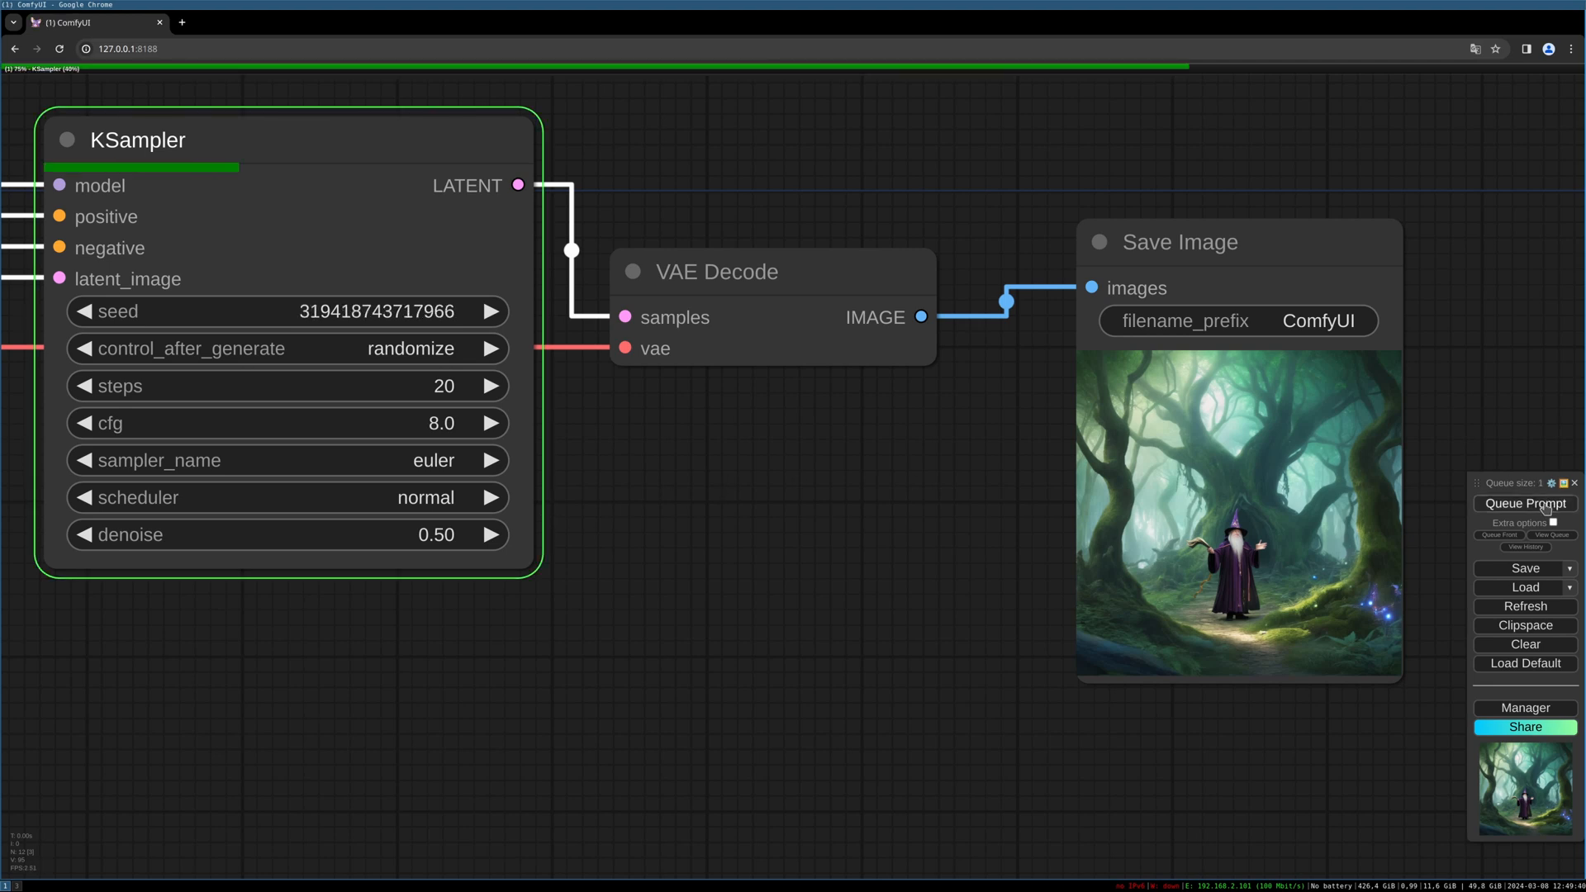
pyautogui.click(1525, 504)
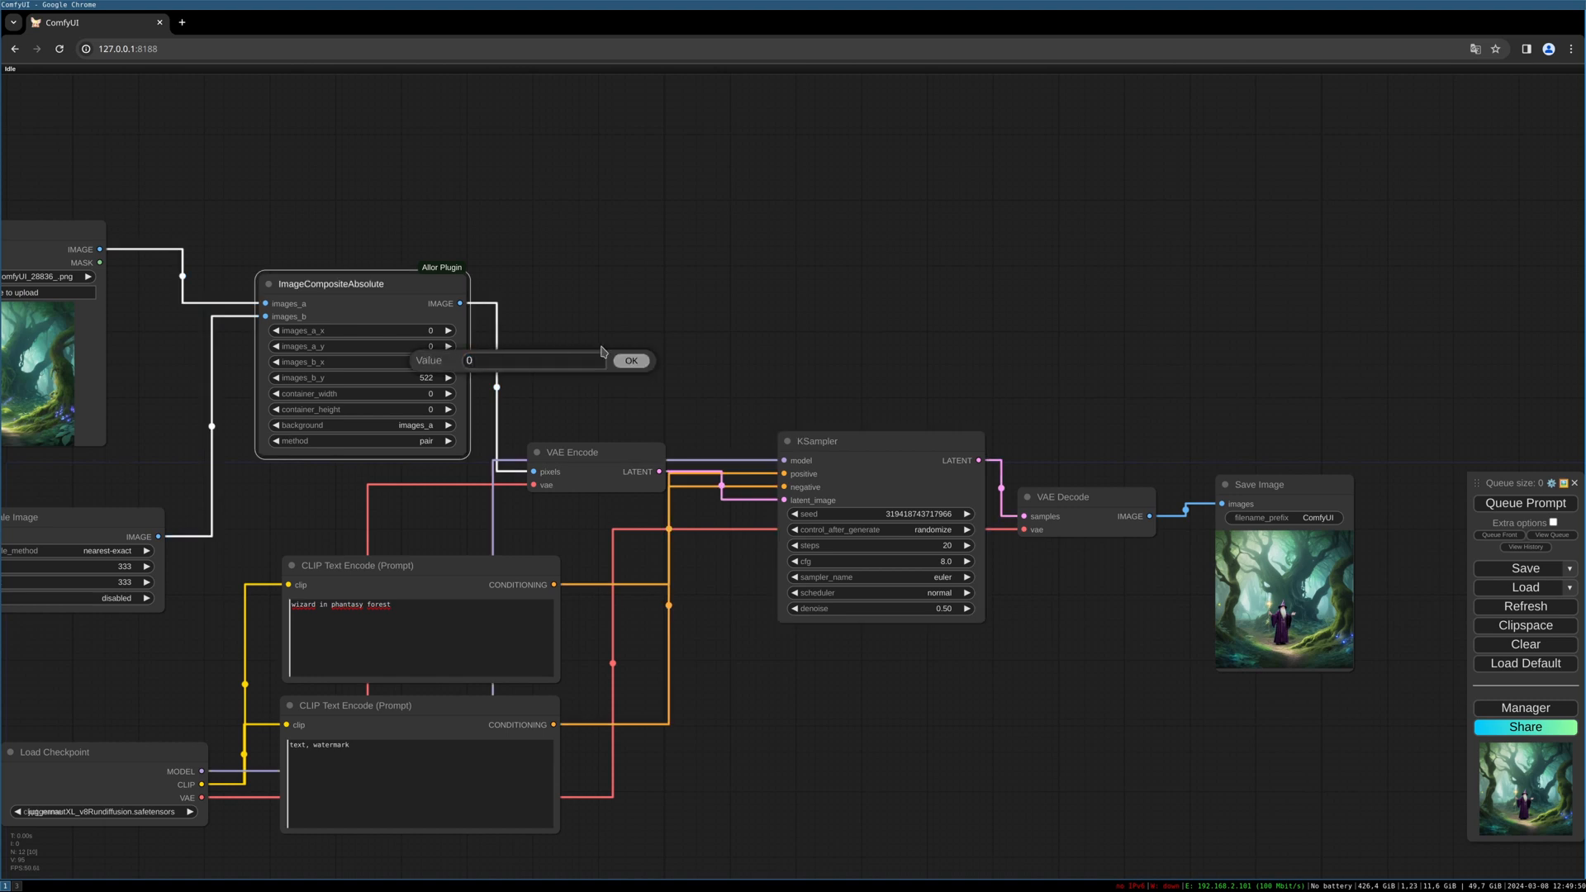
# - Keep the wizard's composite offsets at x 0, y 0 and queue the prompt
pyautogui.click(632, 362)
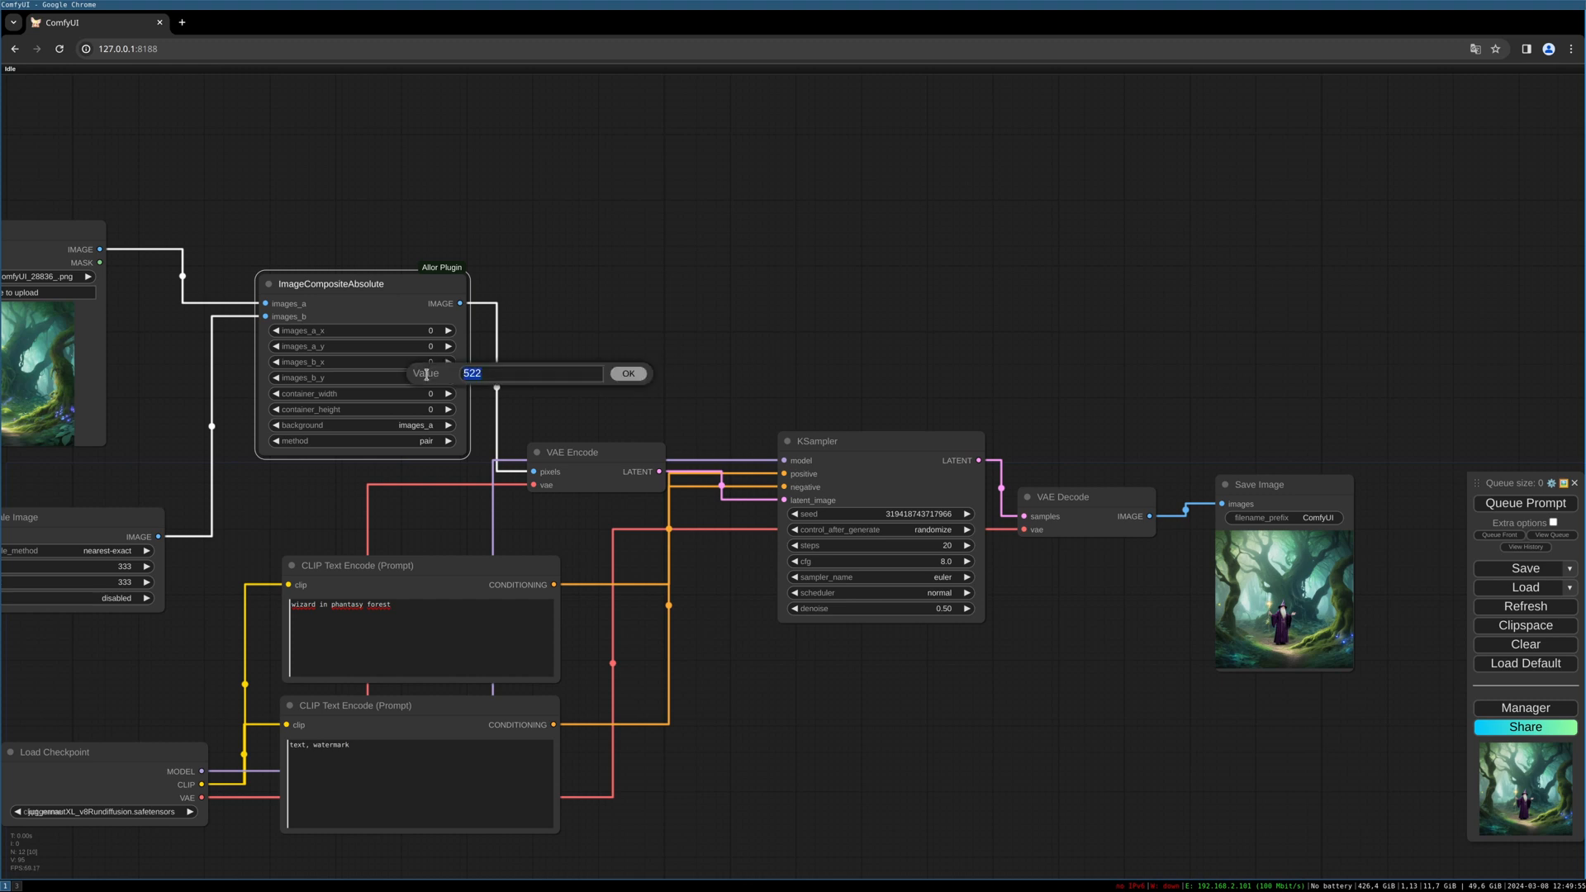
pyautogui.click(628, 373)
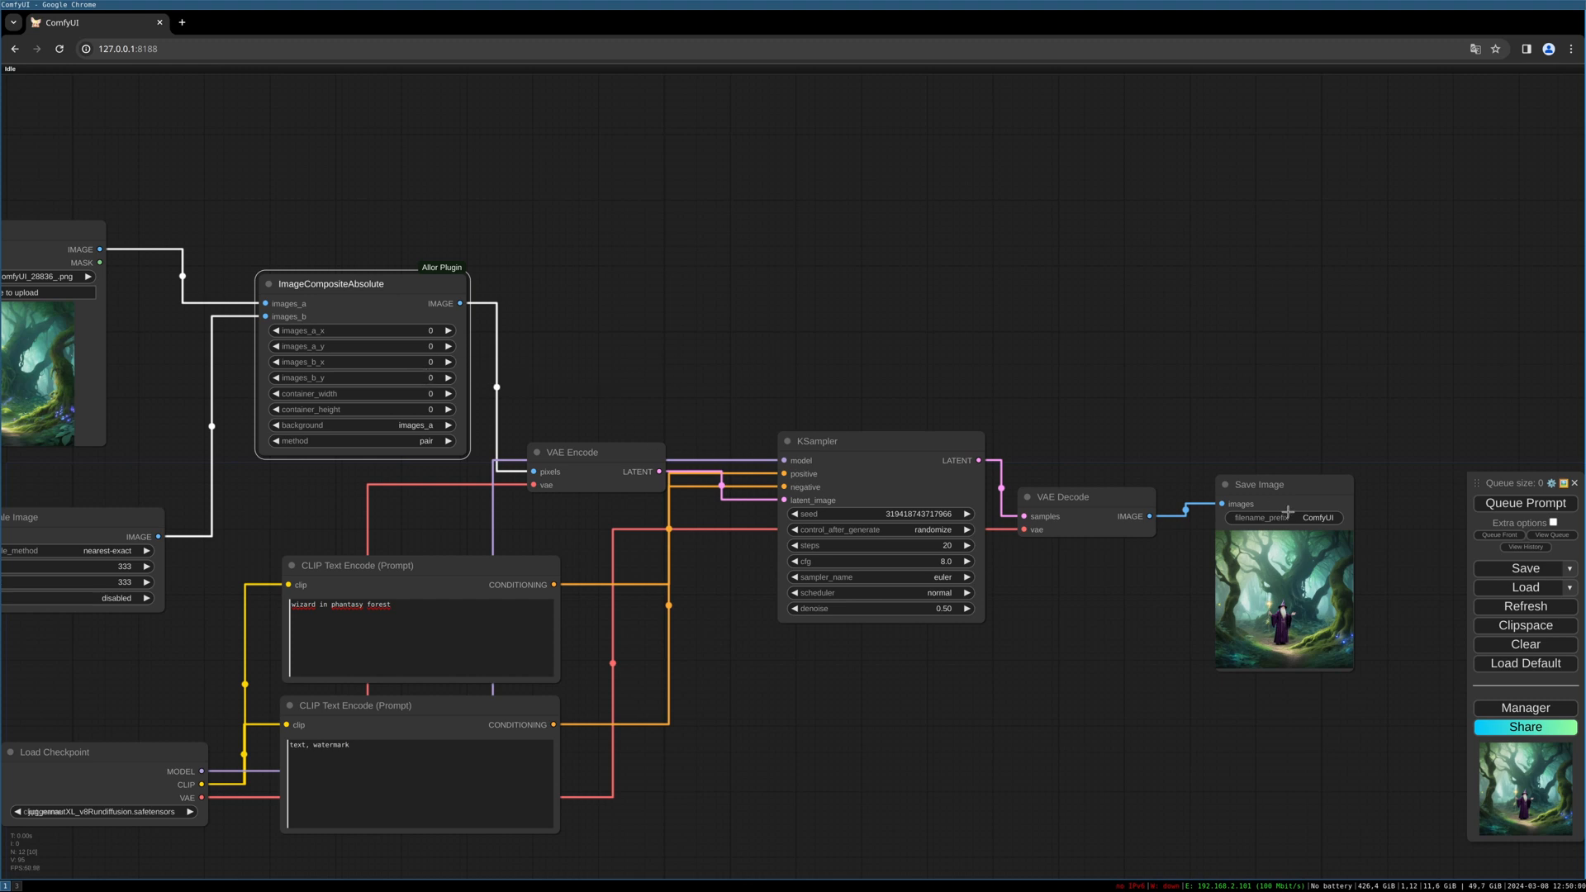
pyautogui.moveTo(1245, 476)
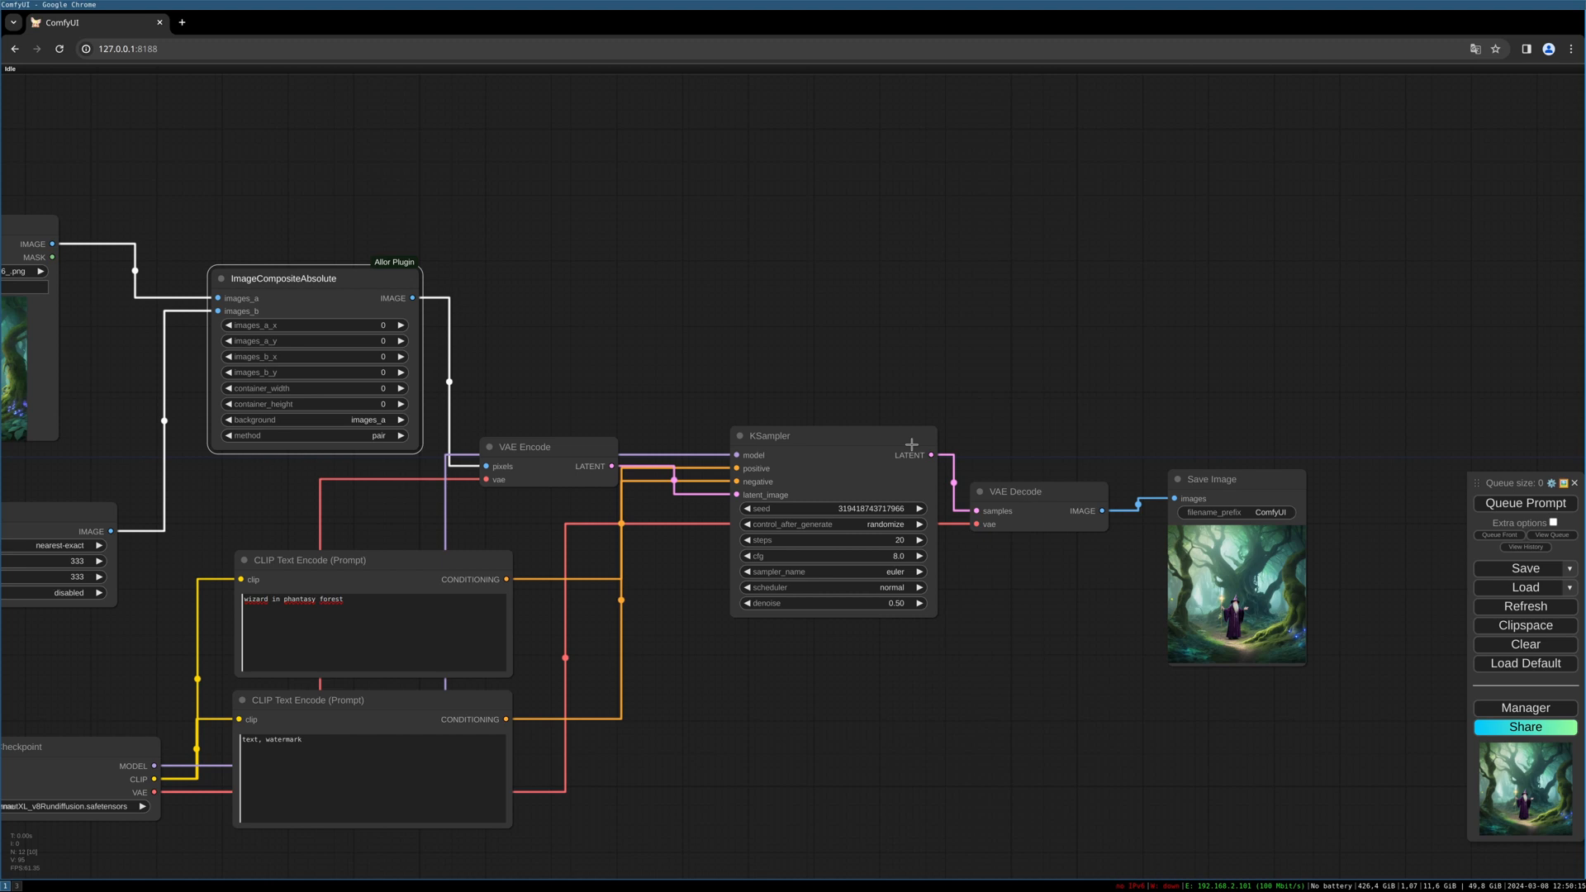
pyautogui.moveTo(364, 355)
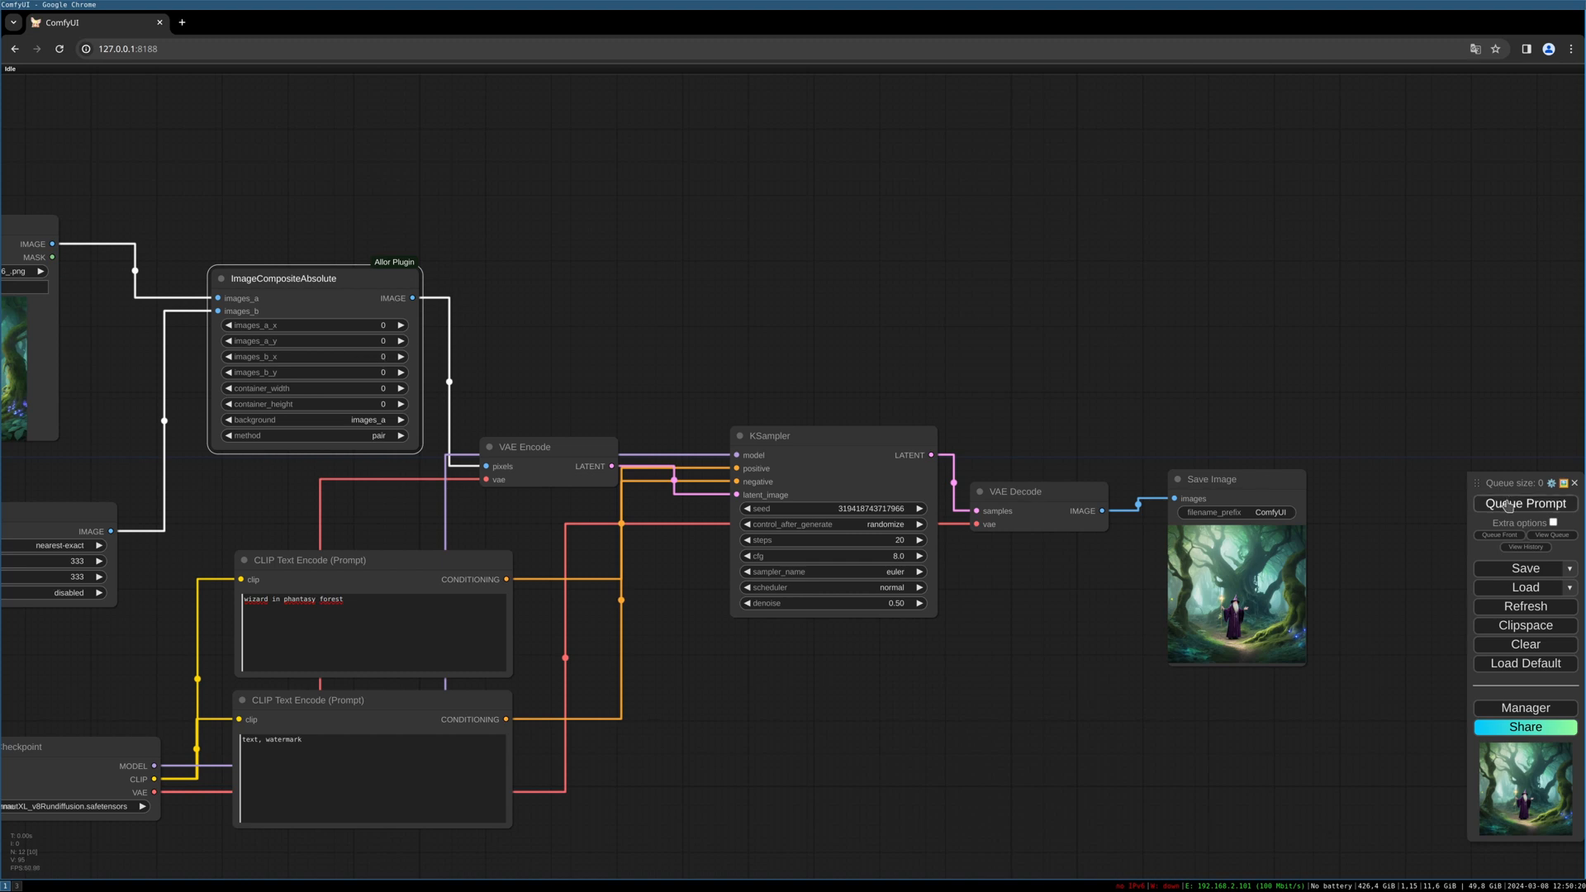
pyautogui.click(1525, 502)
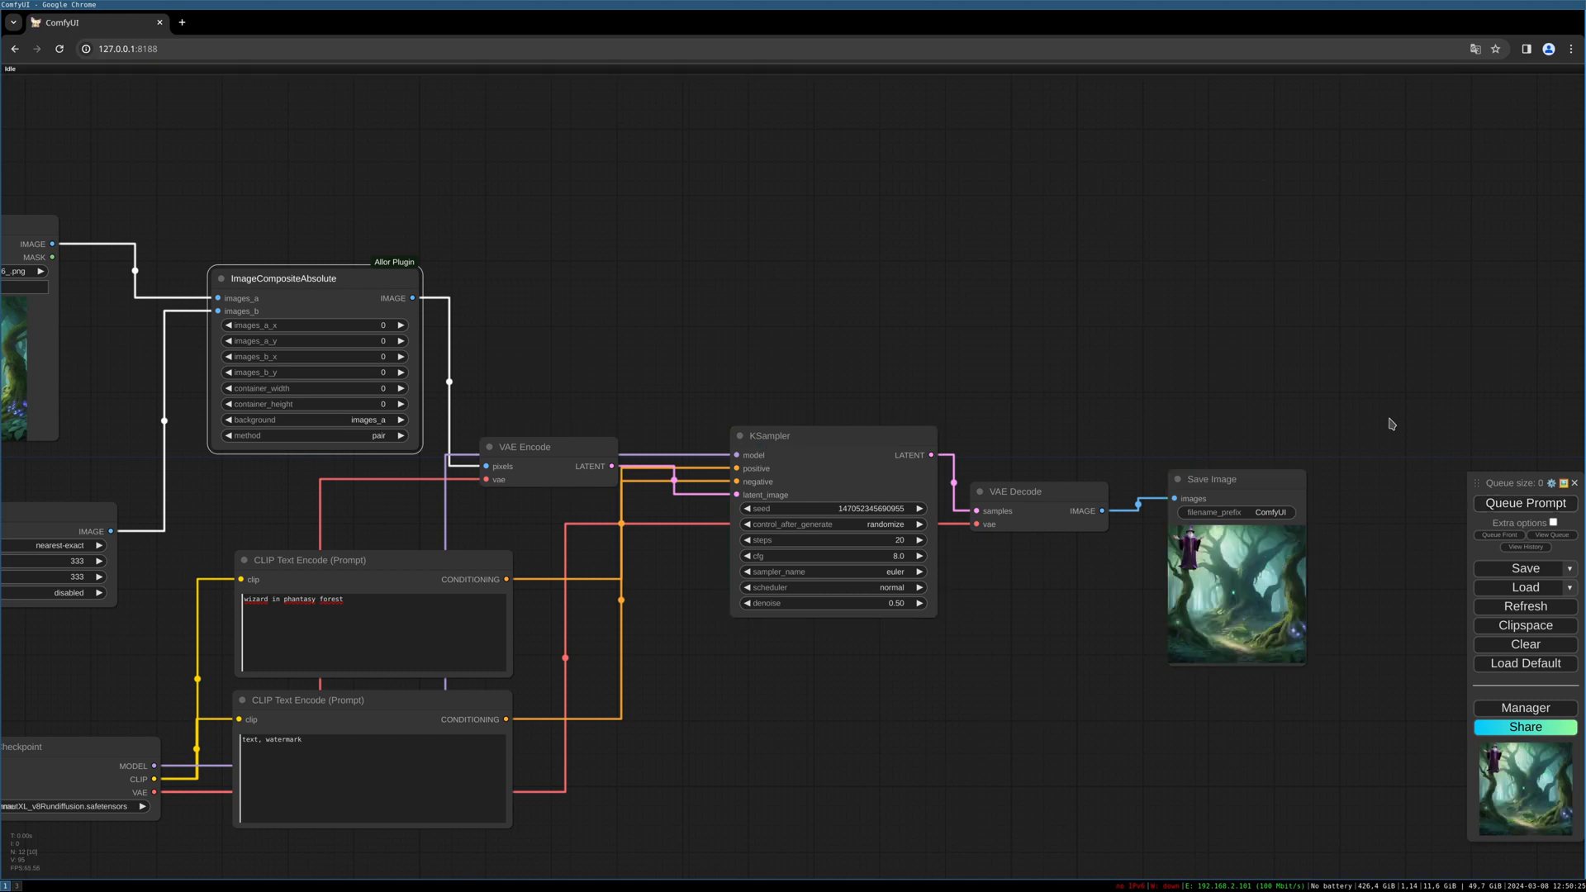
pyautogui.moveTo(1141, 506)
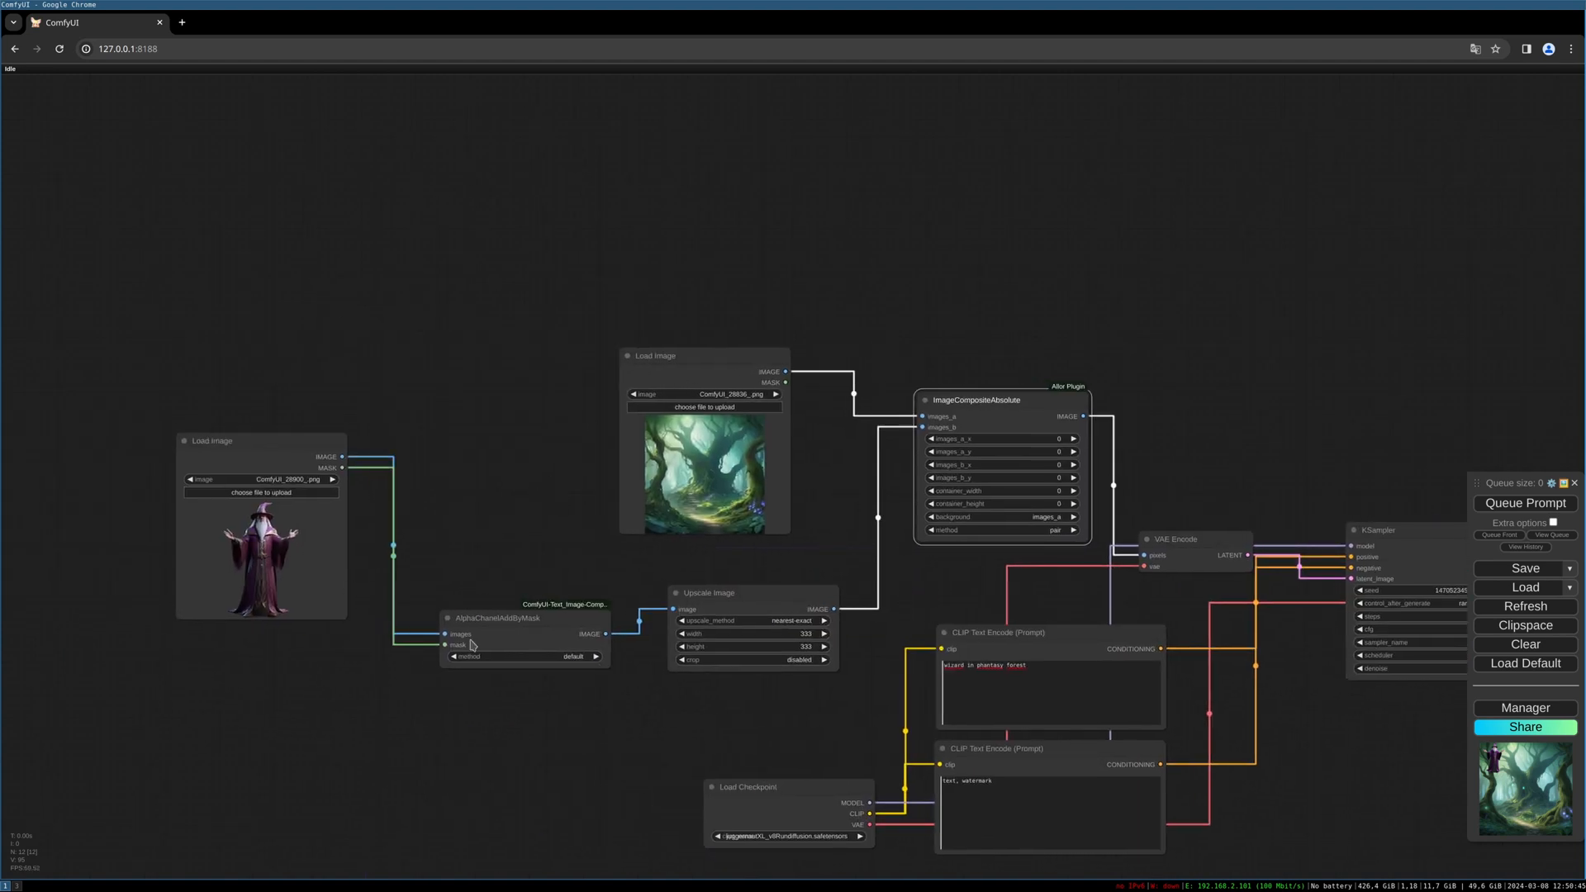
pyautogui.moveTo(438, 576)
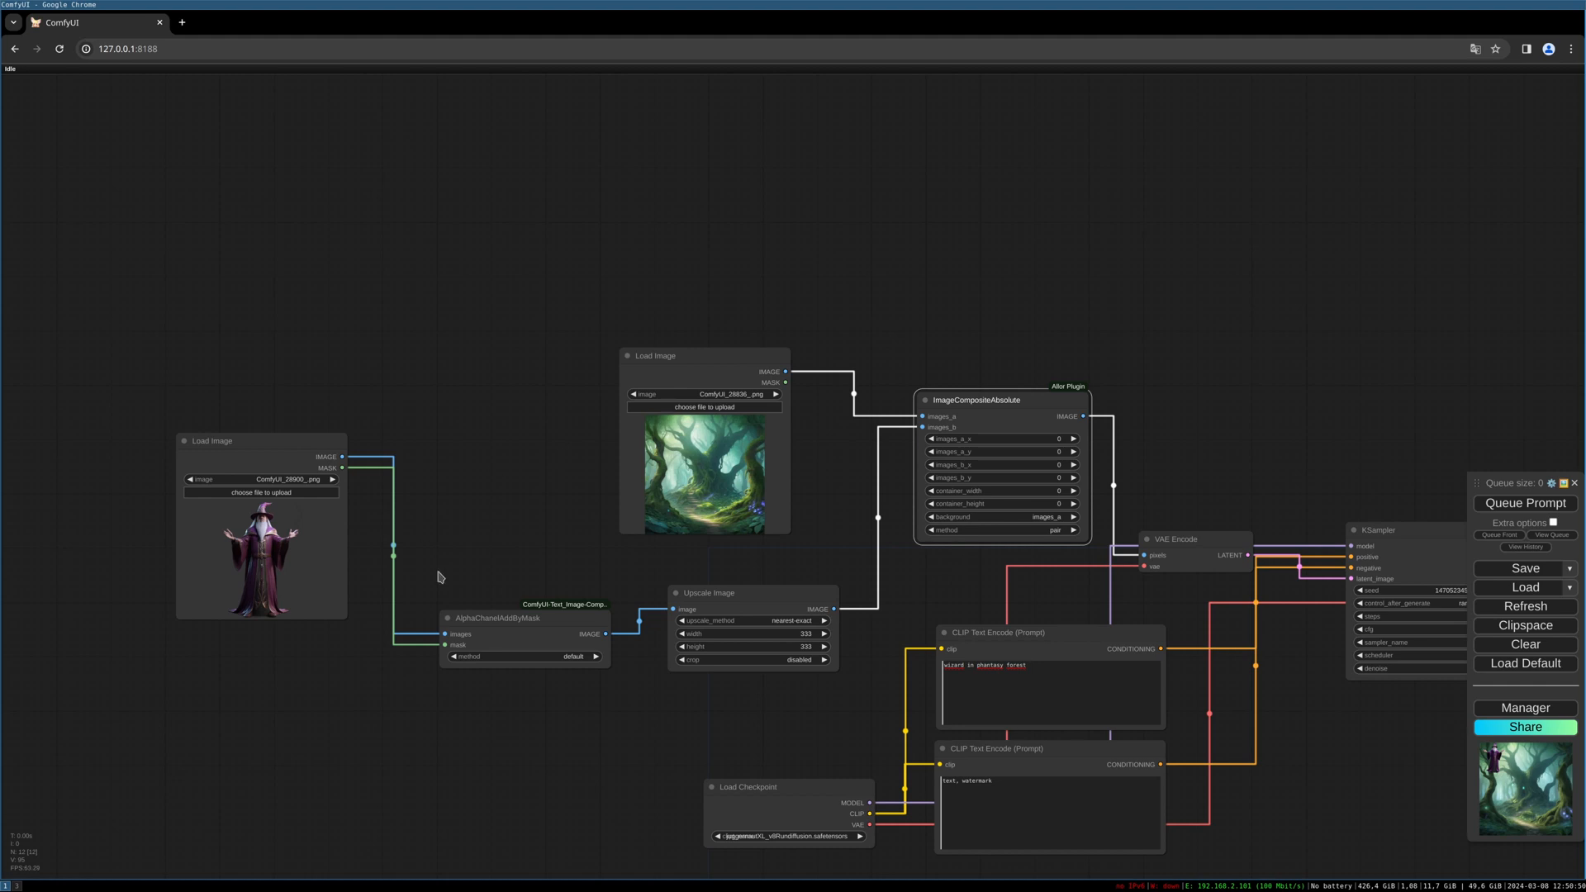
pyautogui.moveTo(859, 408)
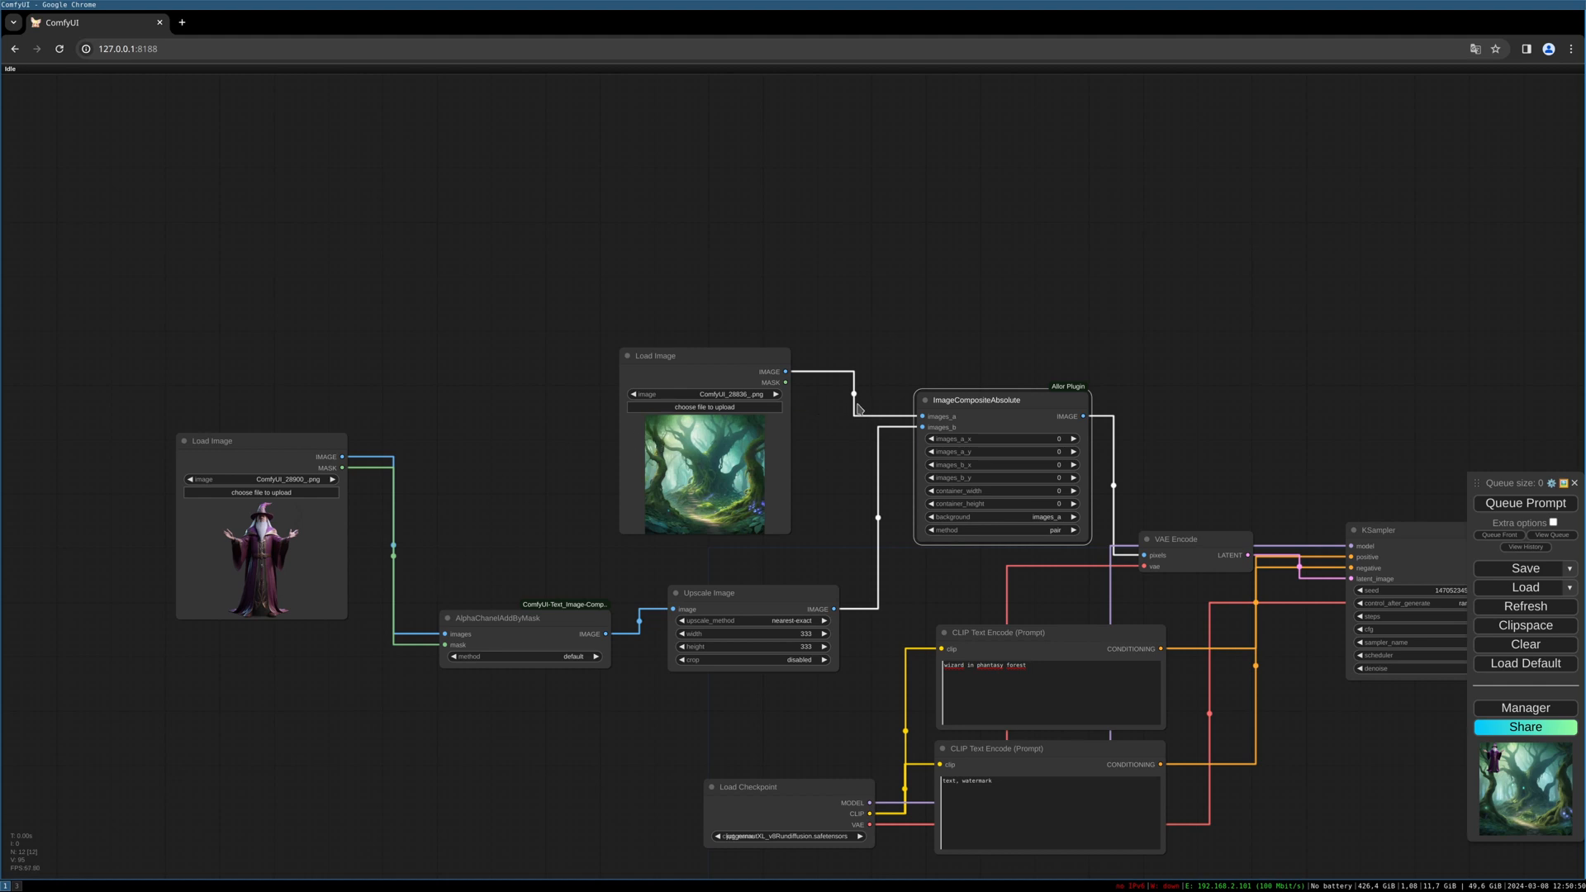
pyautogui.moveTo(1012, 400)
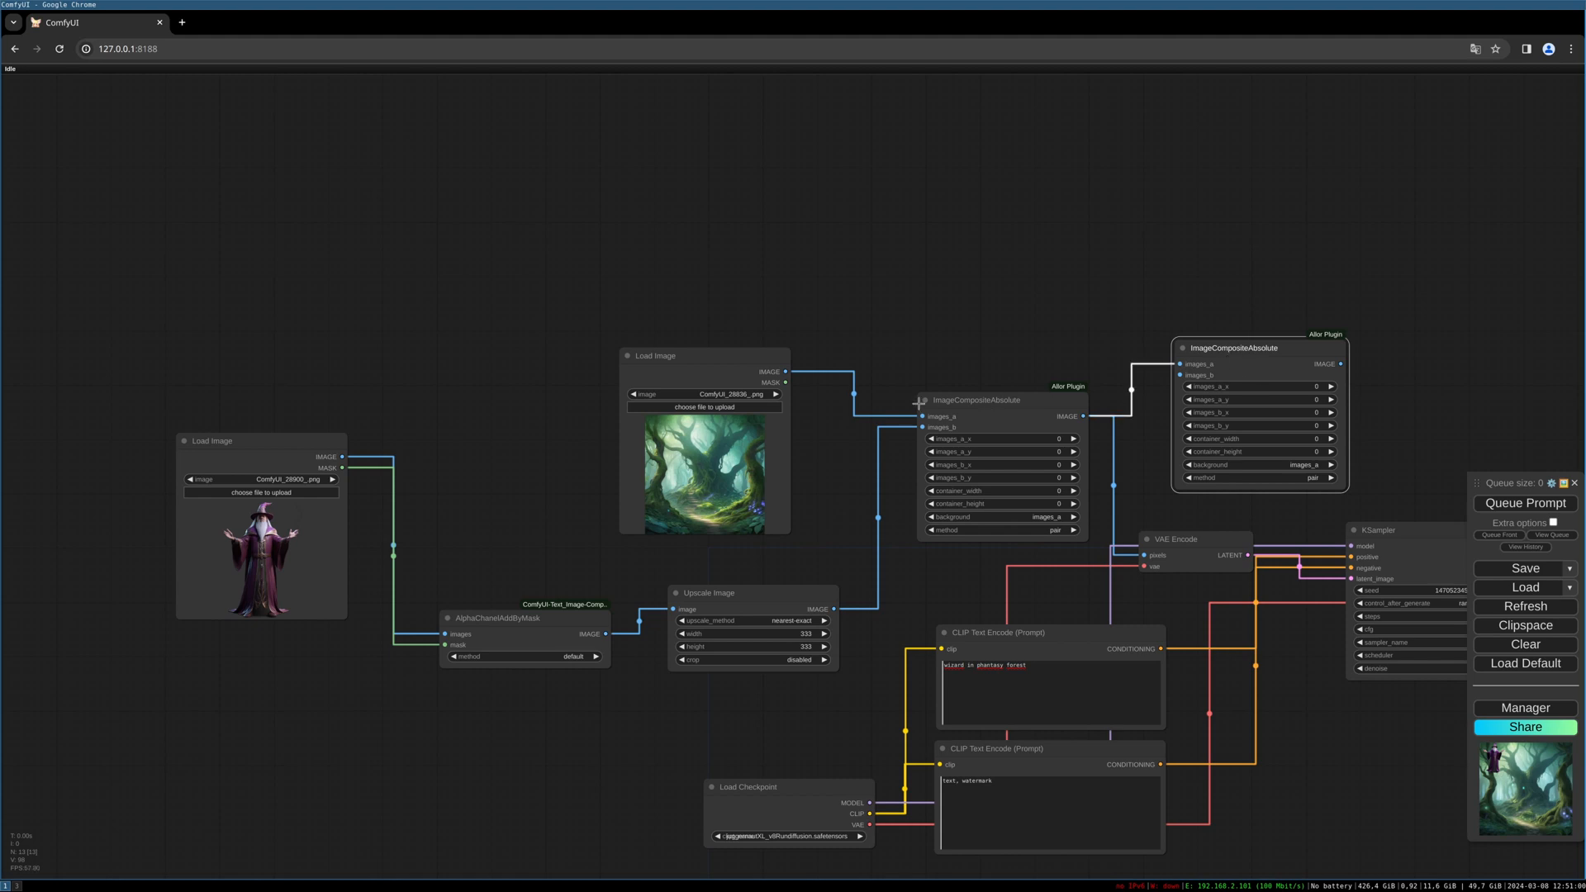
pyautogui.moveTo(932, 629)
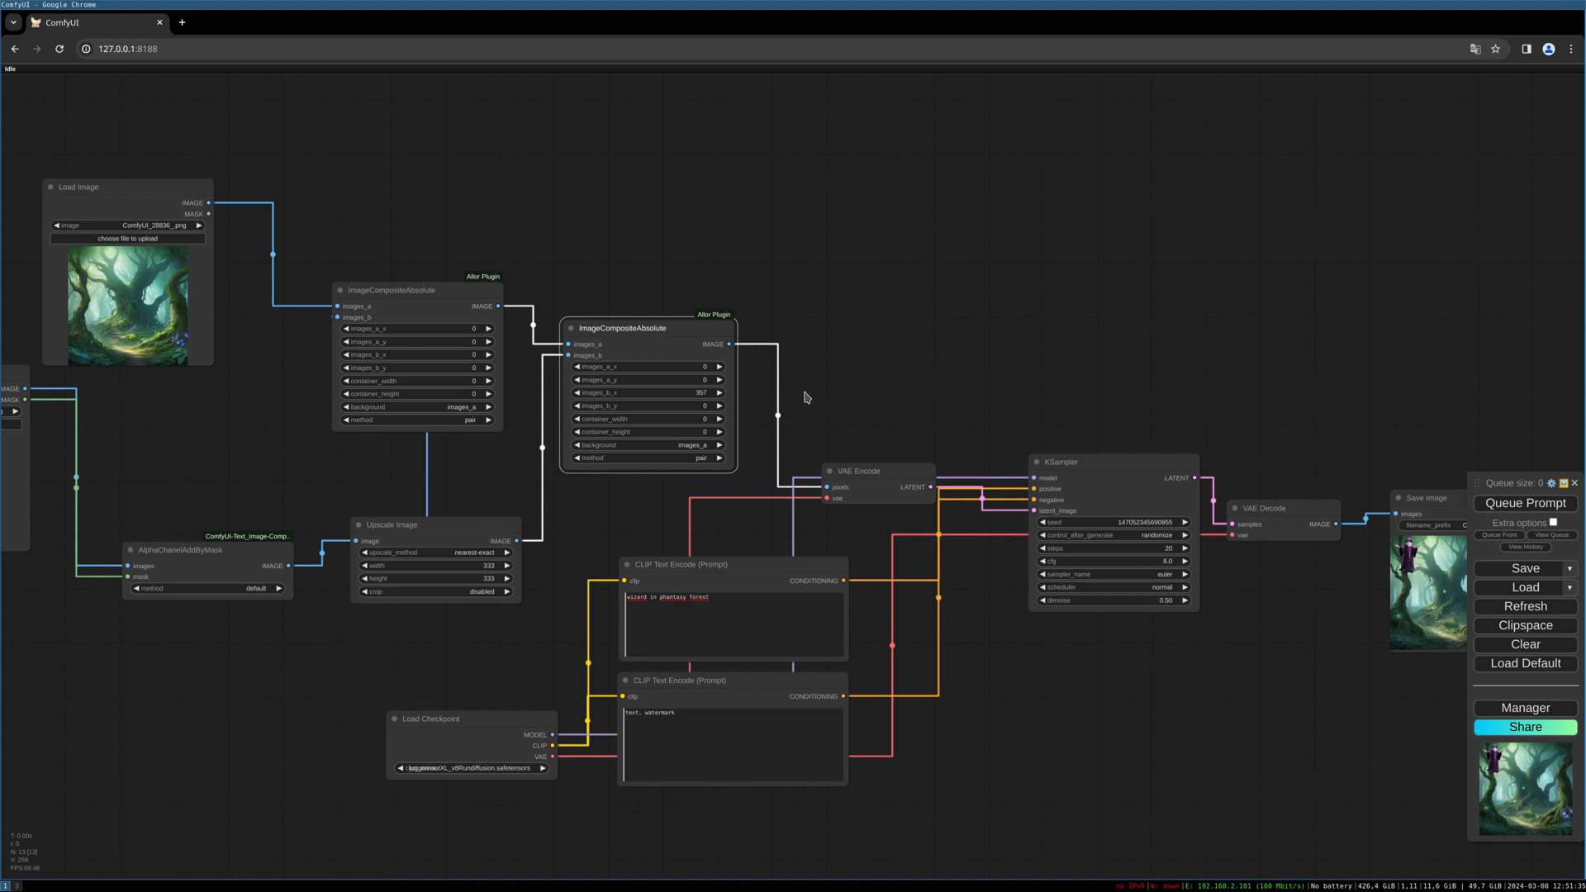
pyautogui.moveTo(1113, 393)
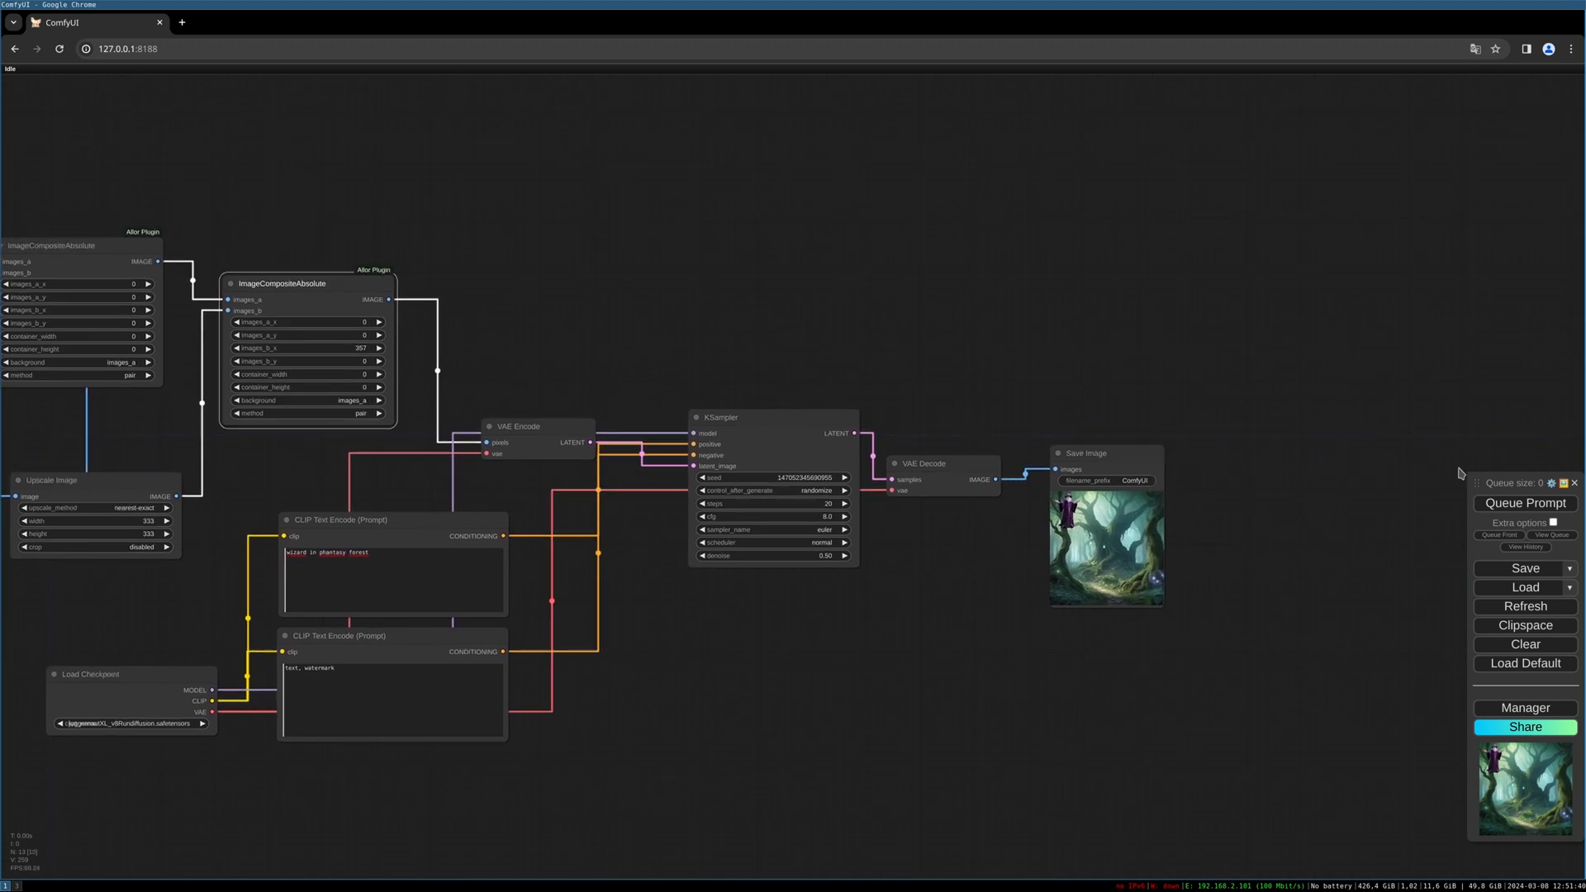
# - Queue the prompt to generate the image with the second wizard composited at x 357
pyautogui.click(1525, 503)
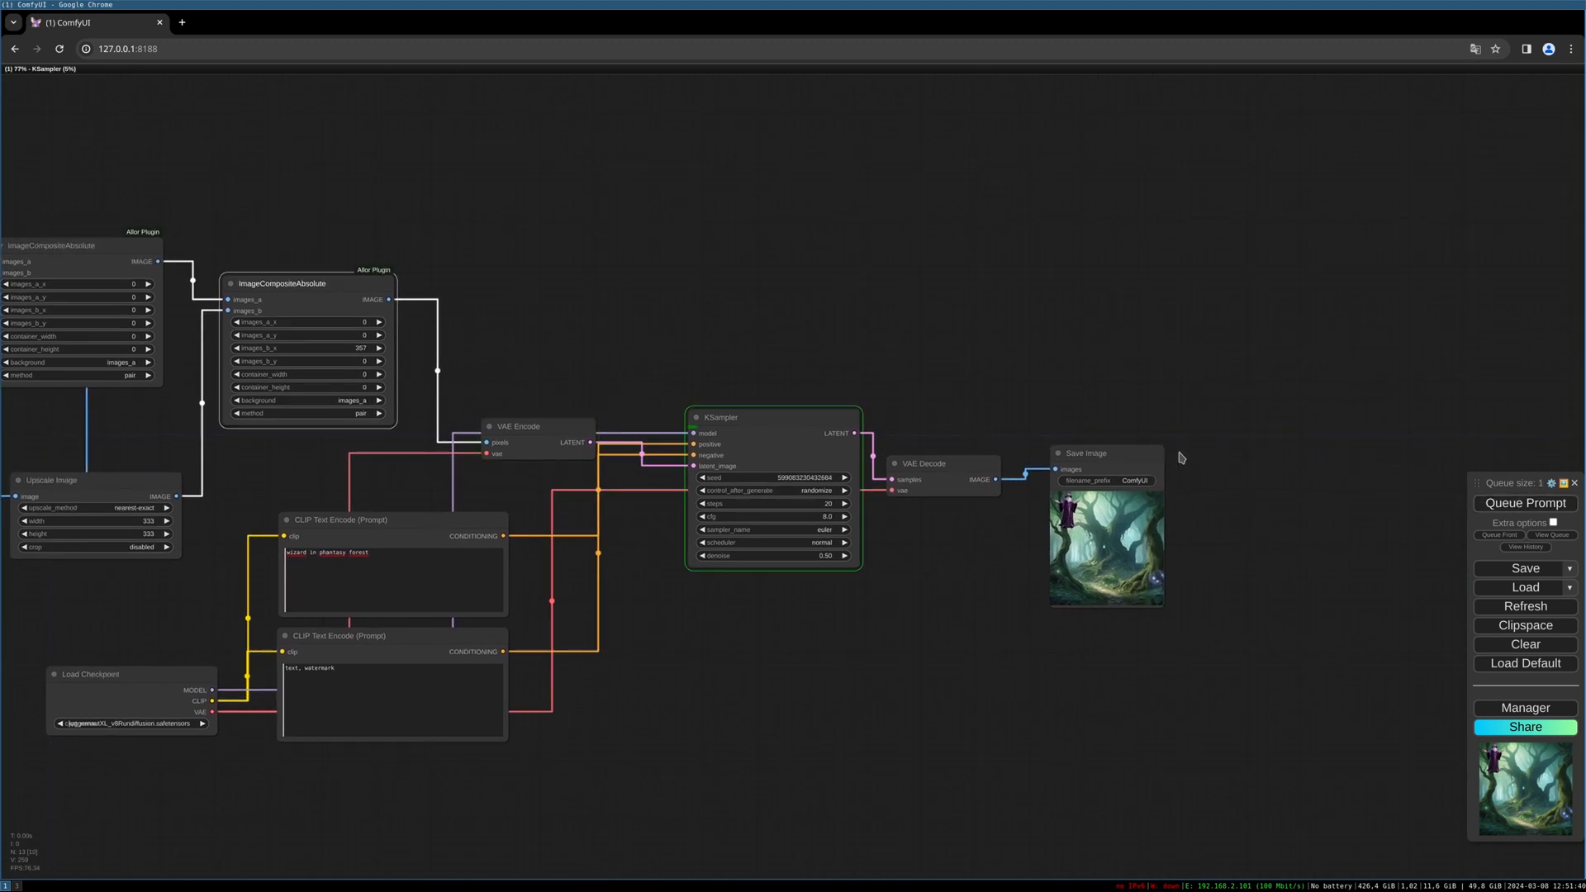